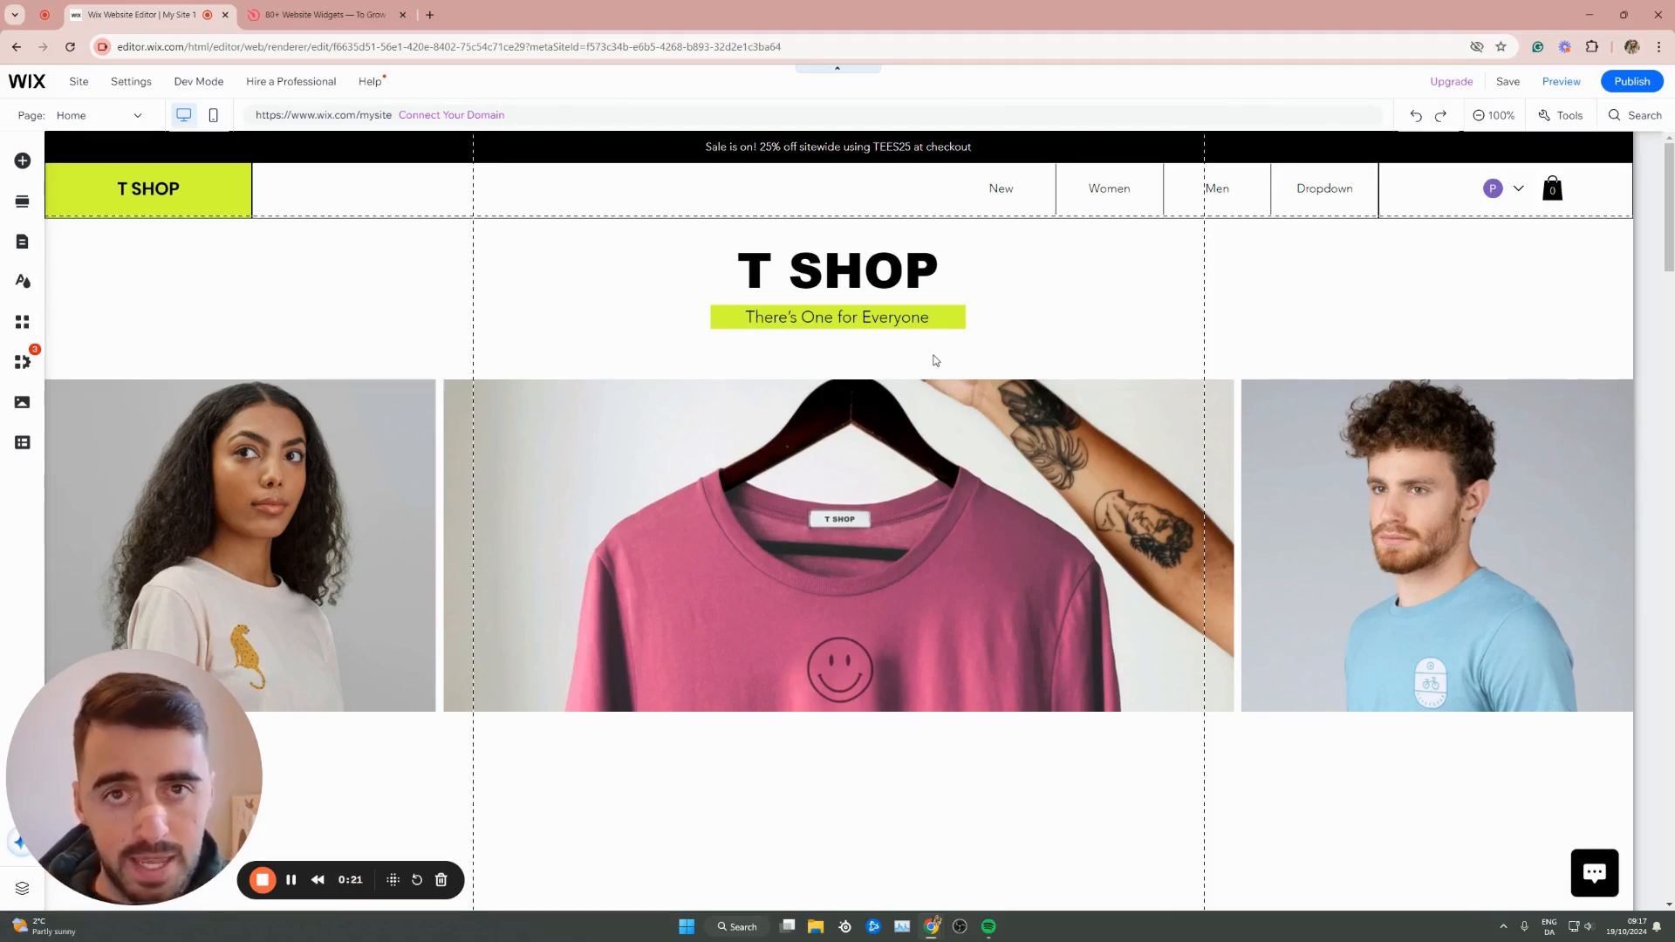
Switch from the Wix Editor to the Elfsight website
left_click(320, 14)
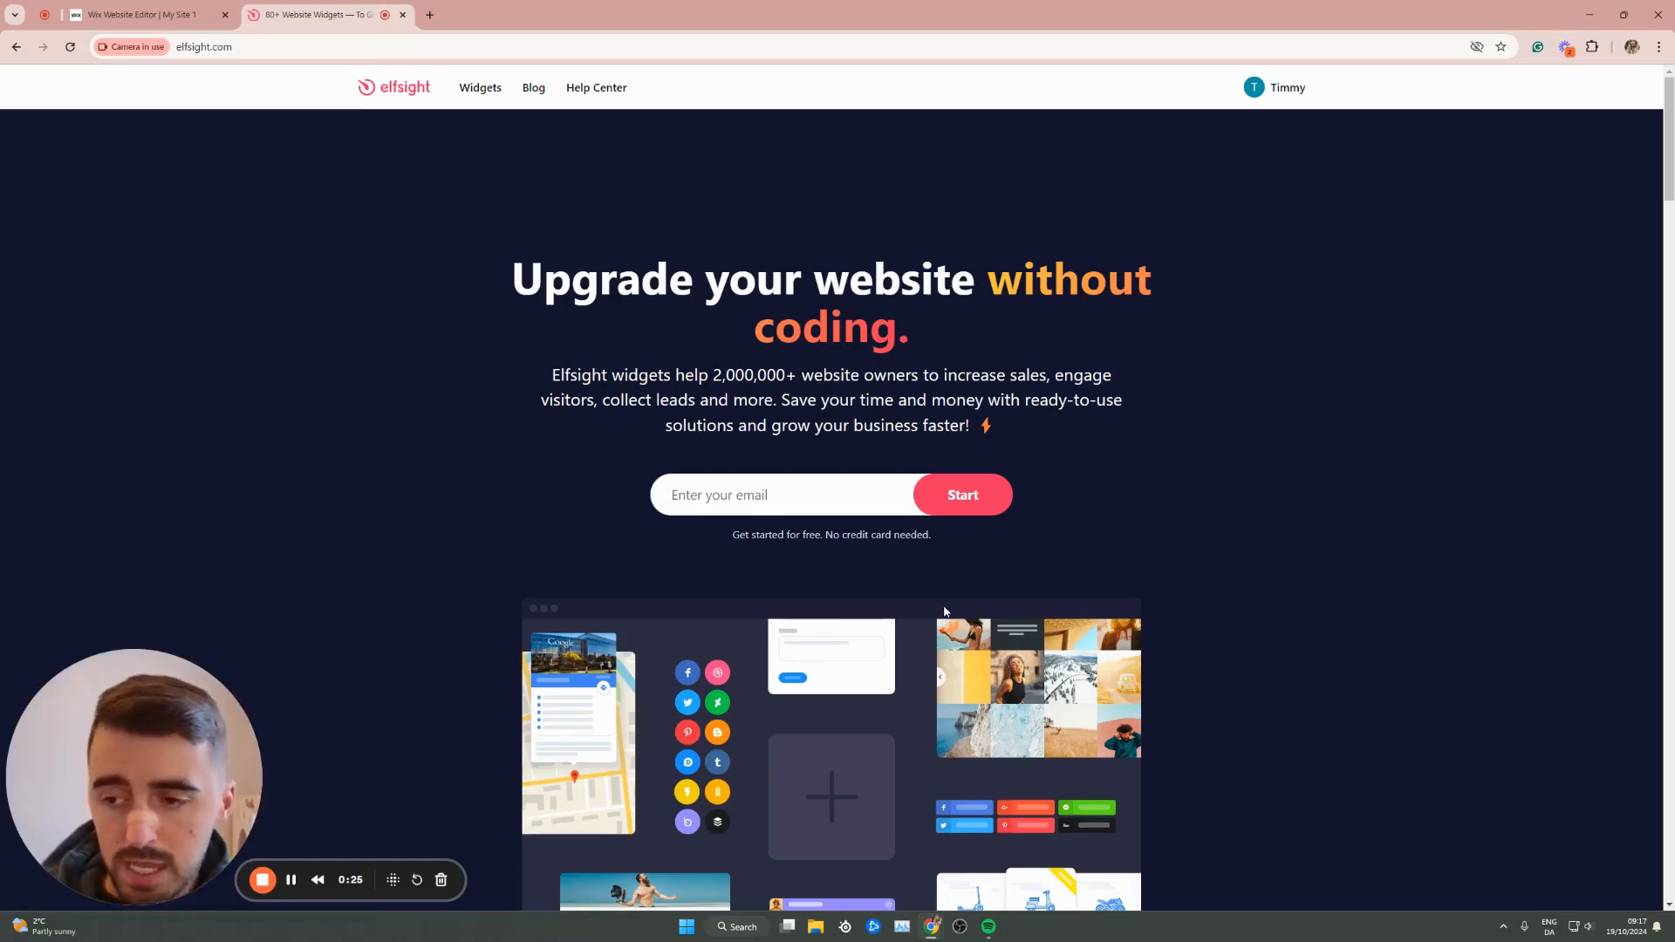
Open Elfsight's Widgets menu to browse the social, review, chat, form, e-commerce and tool widgets
left_click(479, 87)
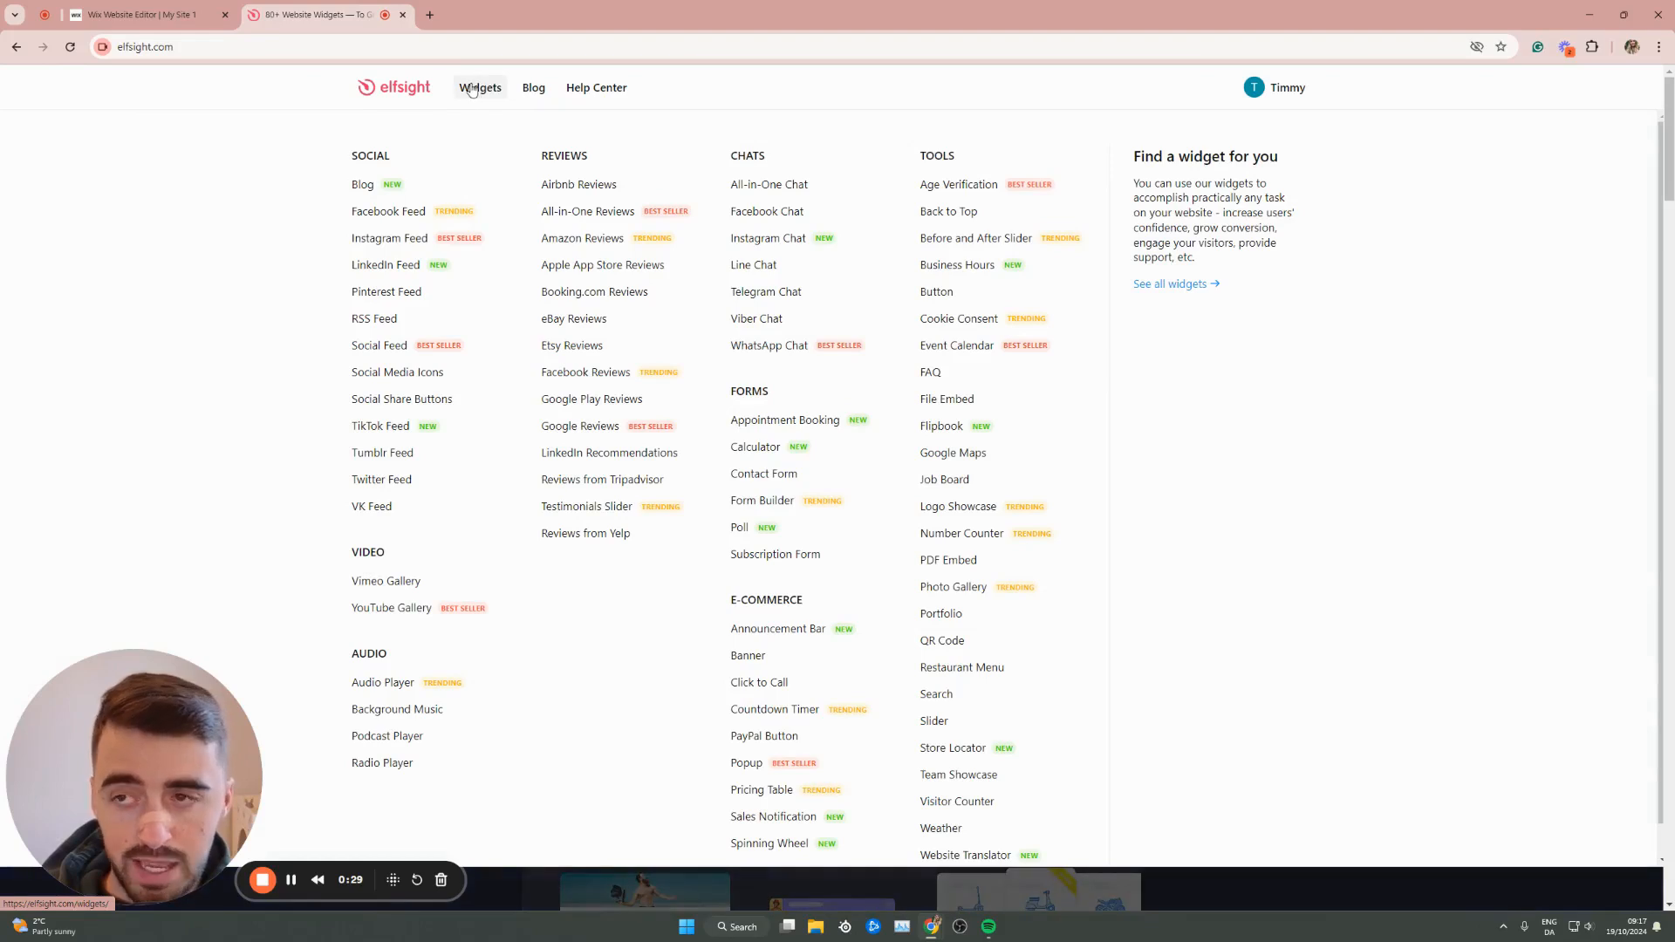
mouse_move(915, 153)
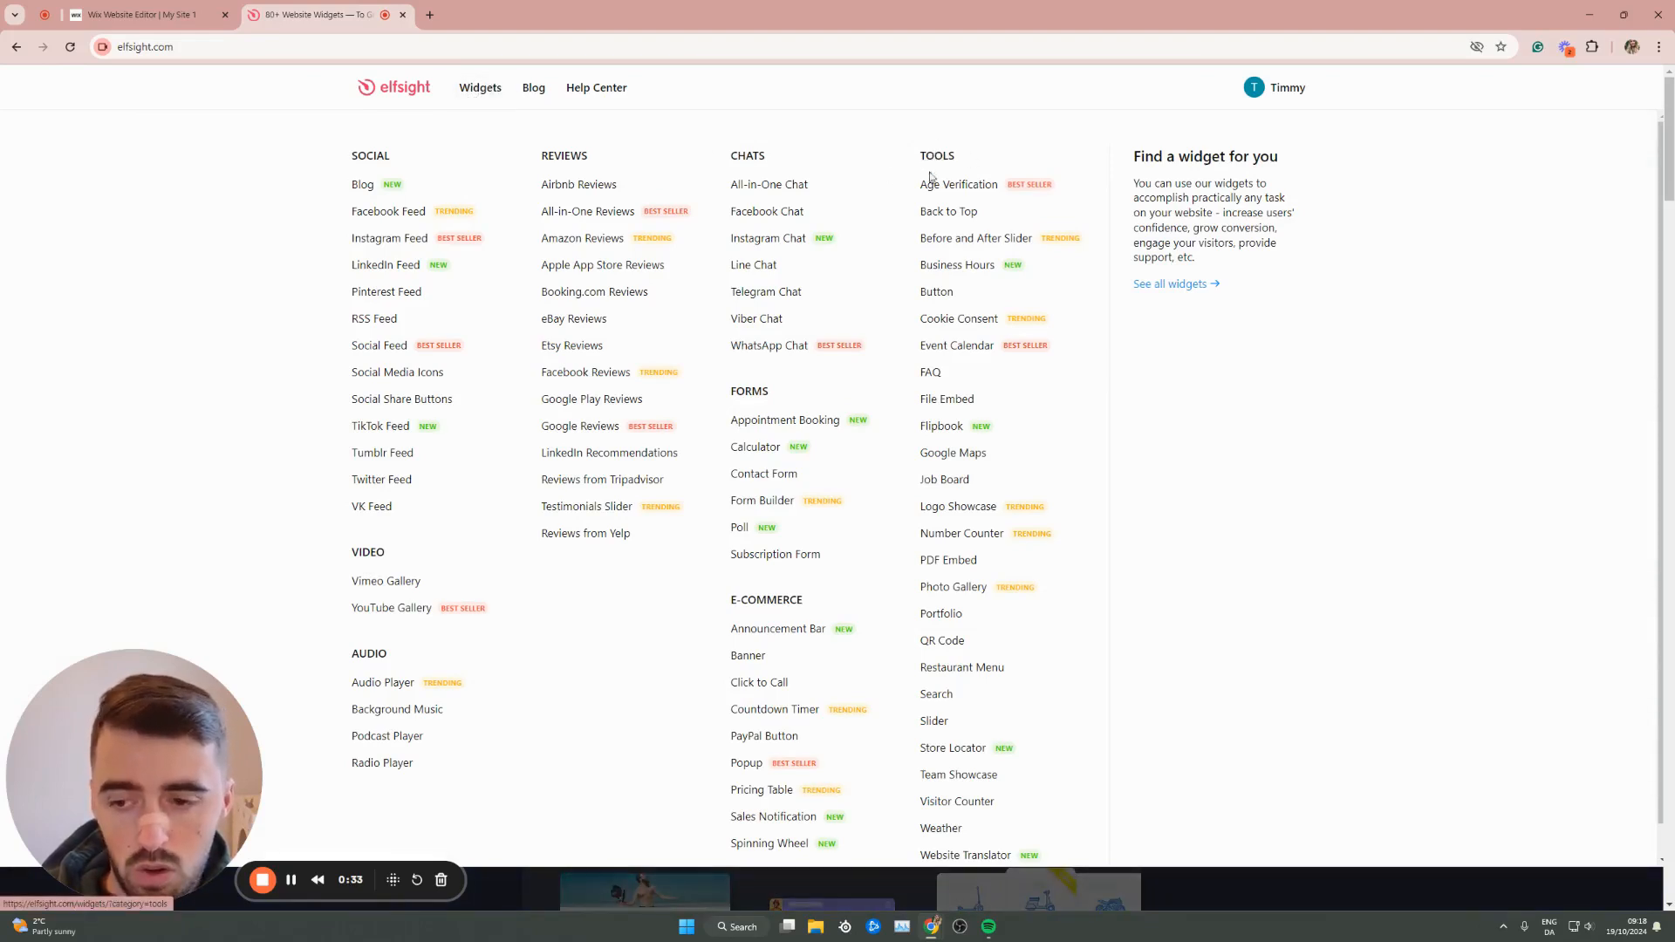
mouse_move(960, 533)
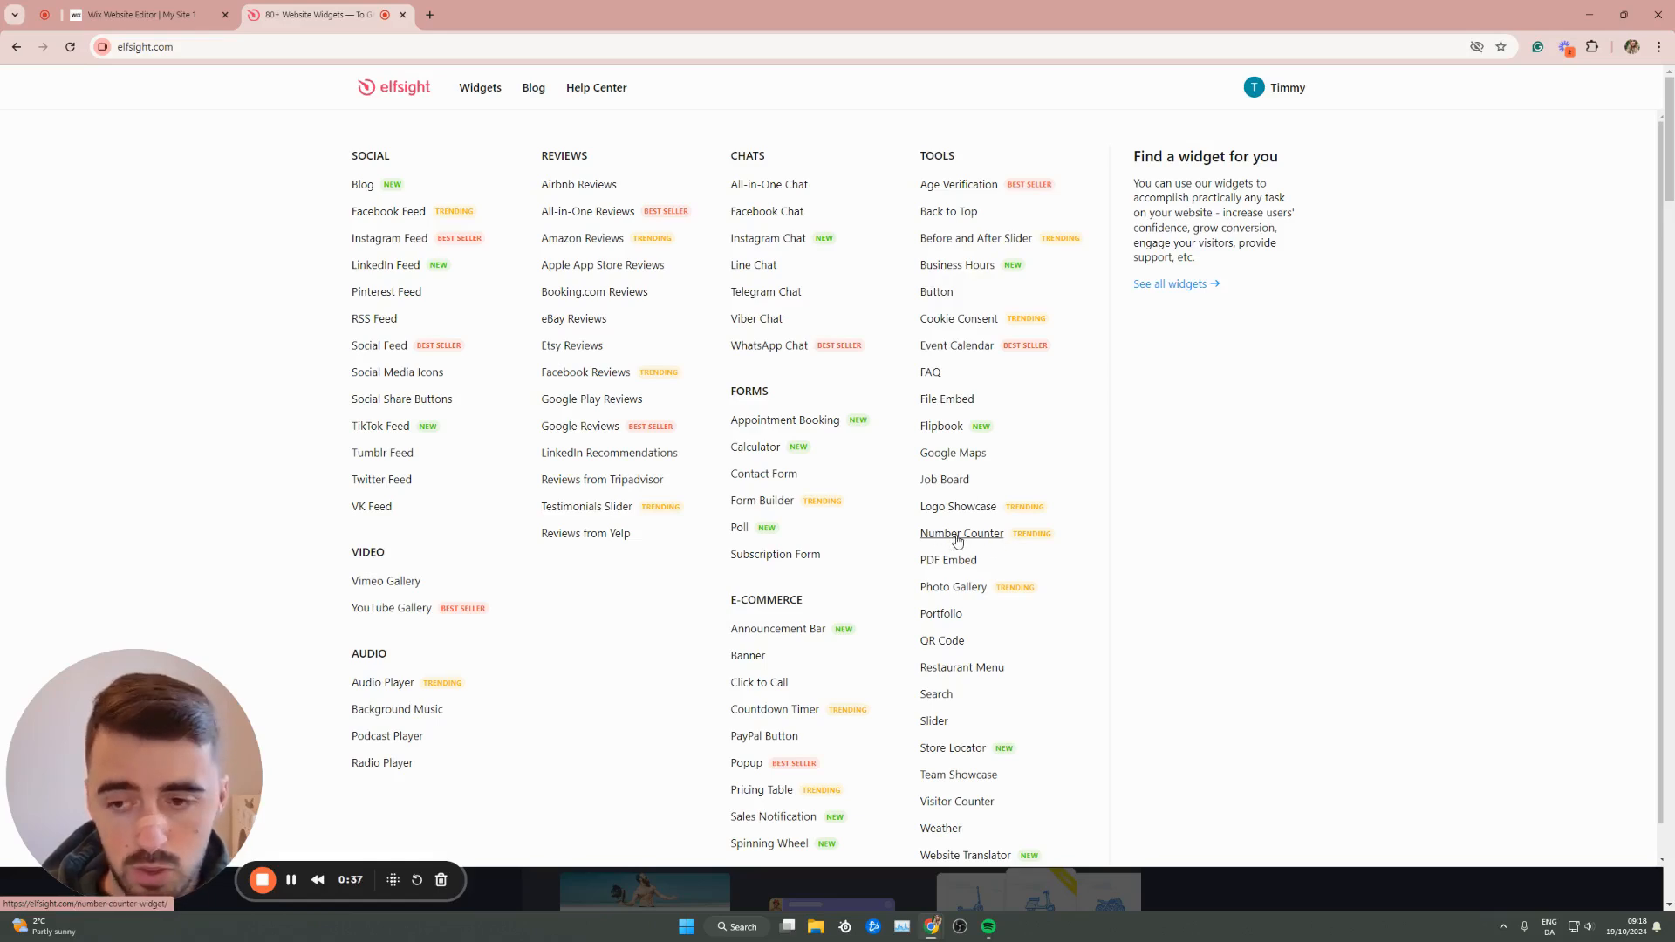
Open the Number Counter widget page and scroll down to its demo
left_click(960, 533)
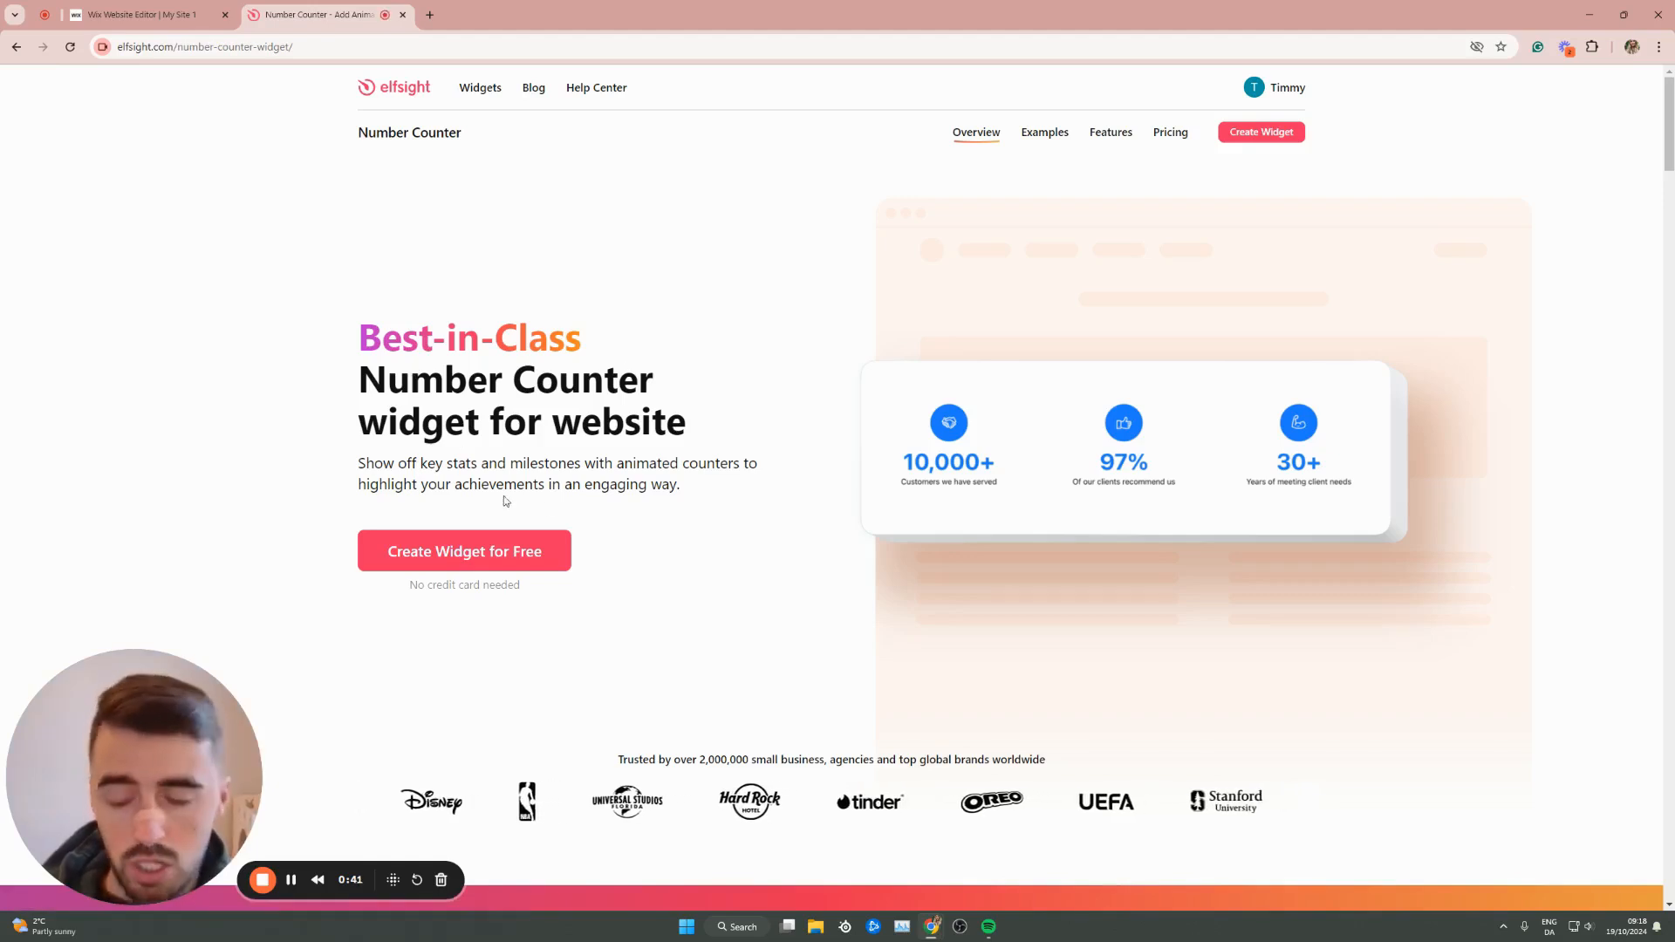
scroll("down", 3)
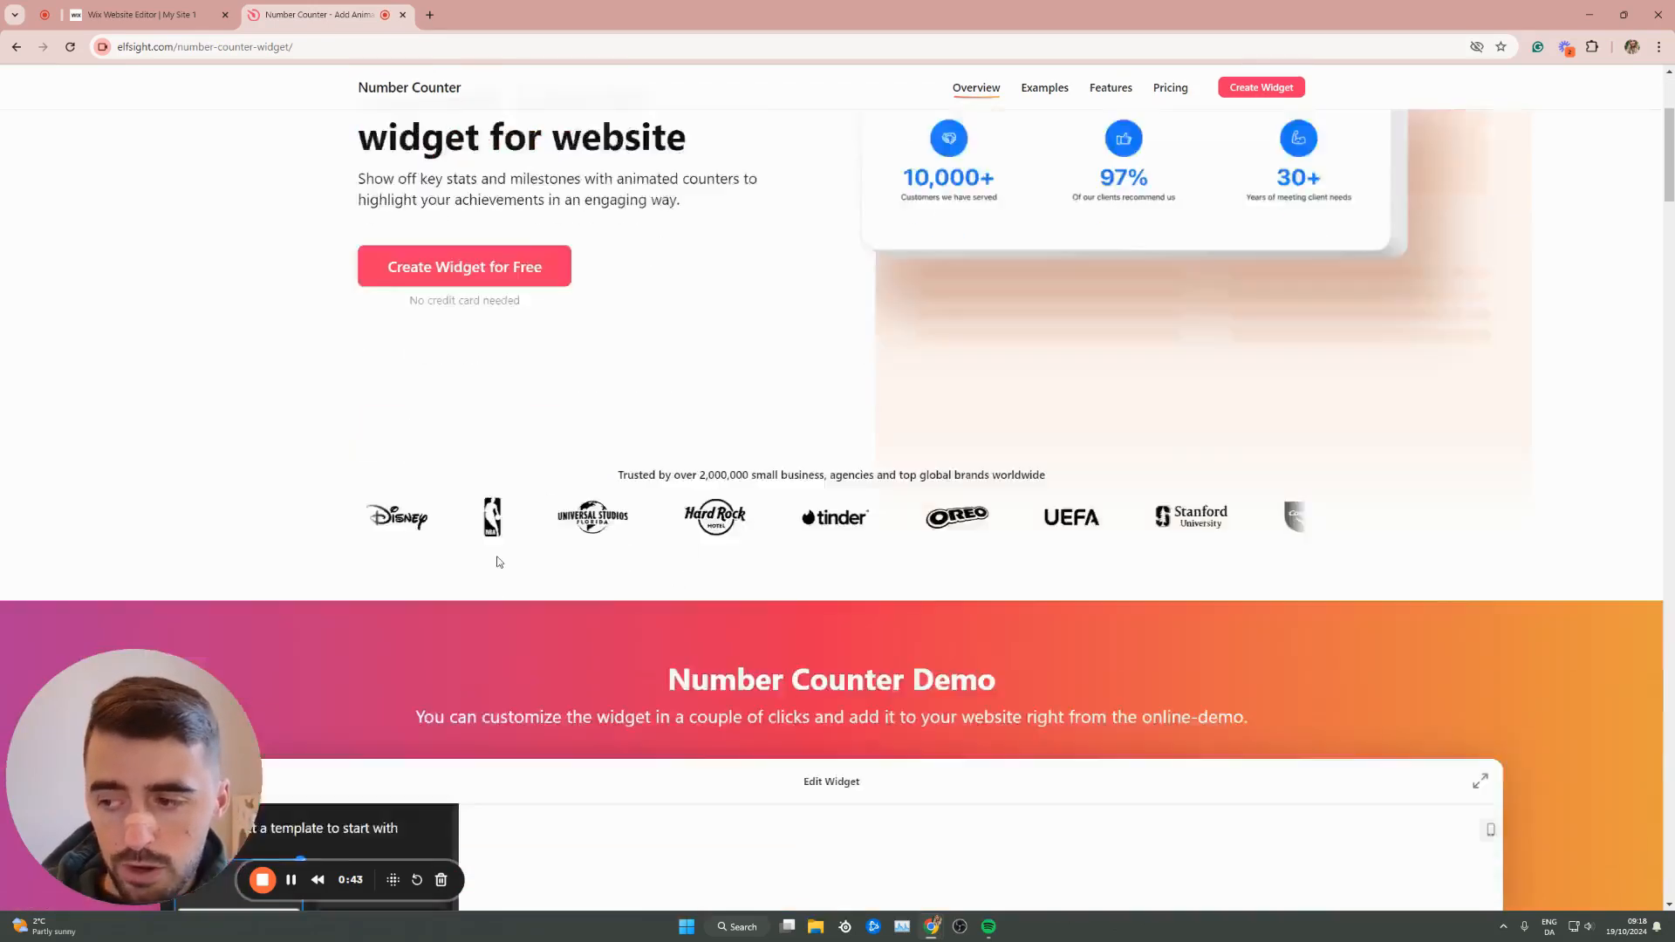
scroll("down", 3)
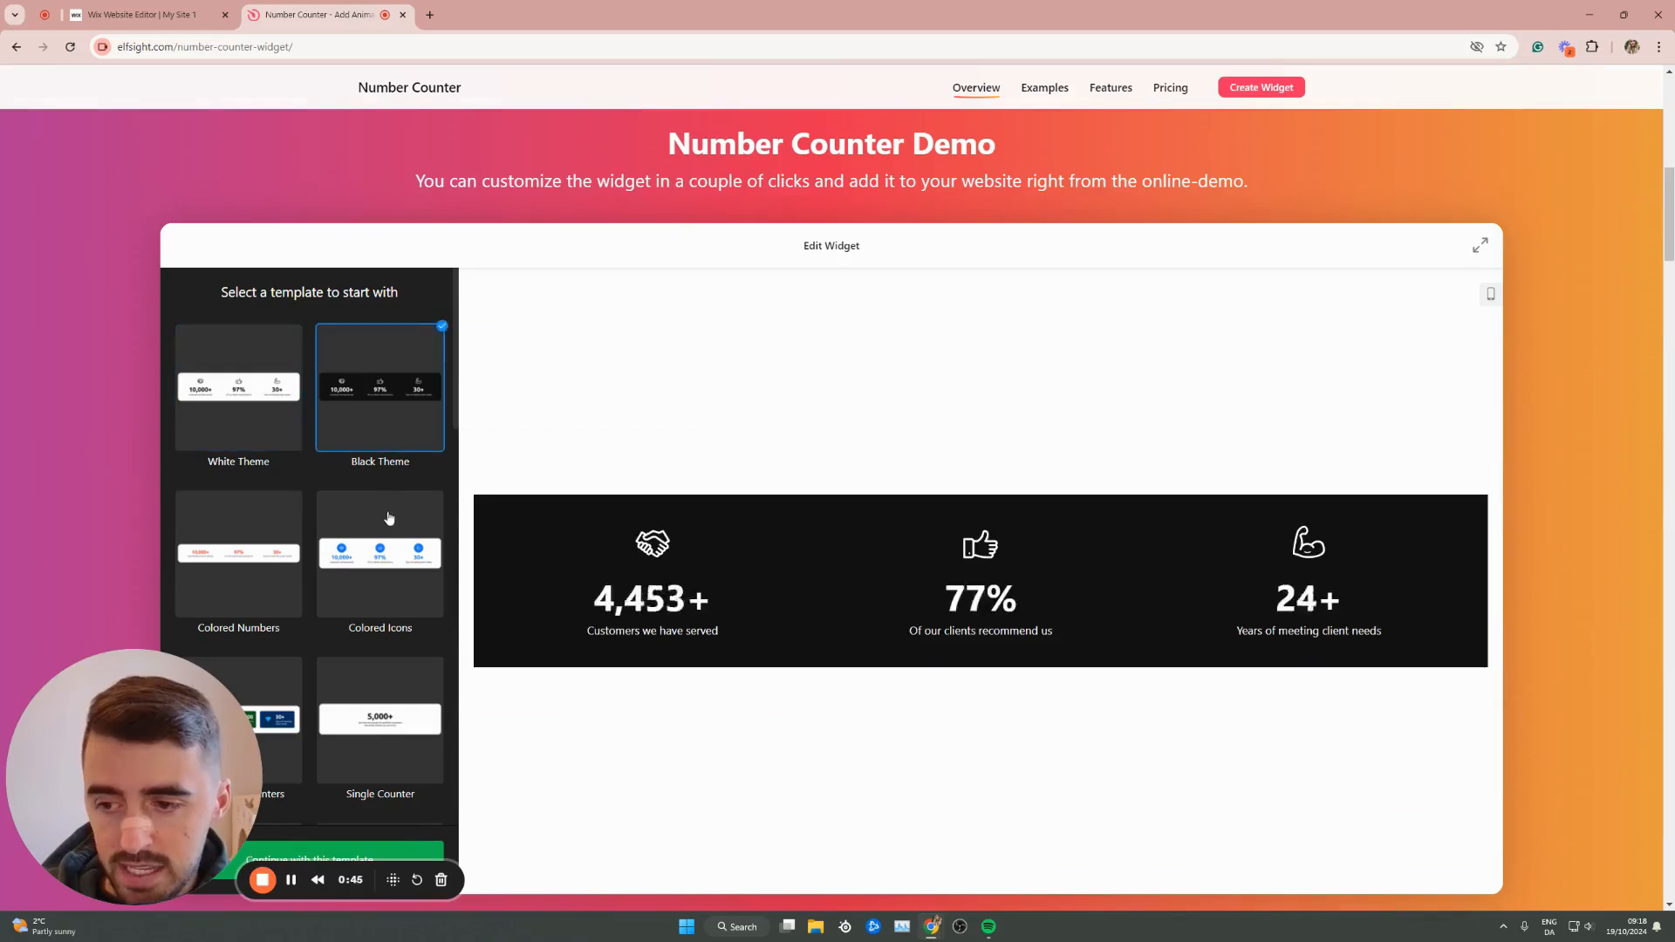
Preview Single Counter, Success in numbers and other templates, then choose White Theme
left_click(379, 726)
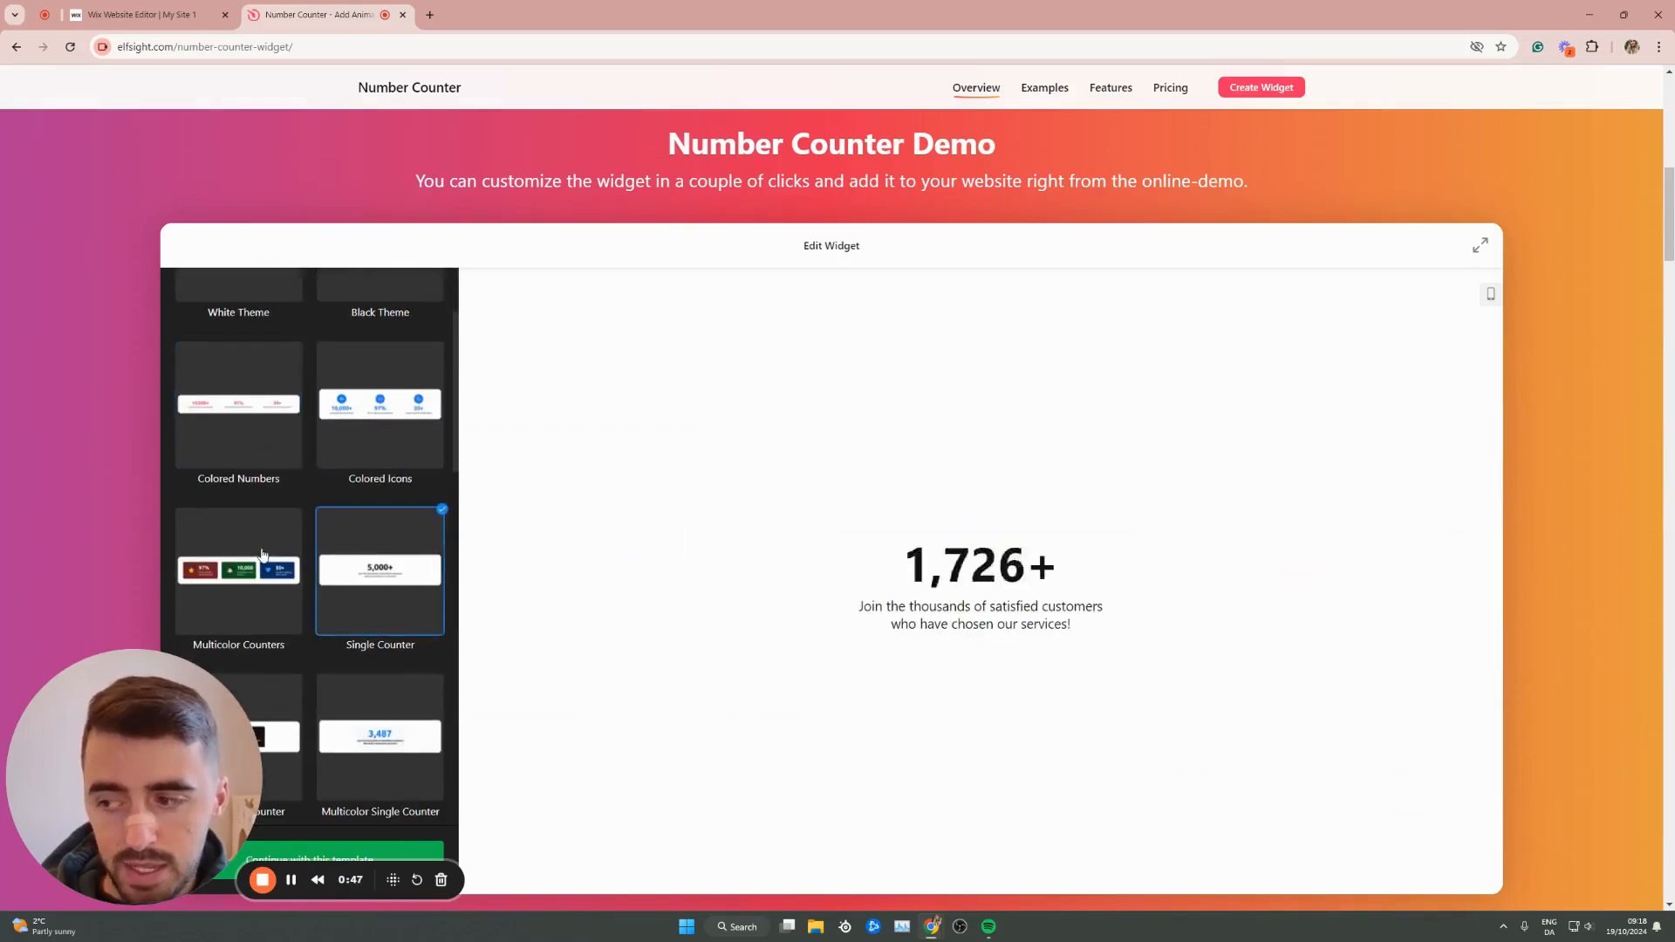
left_click(379, 604)
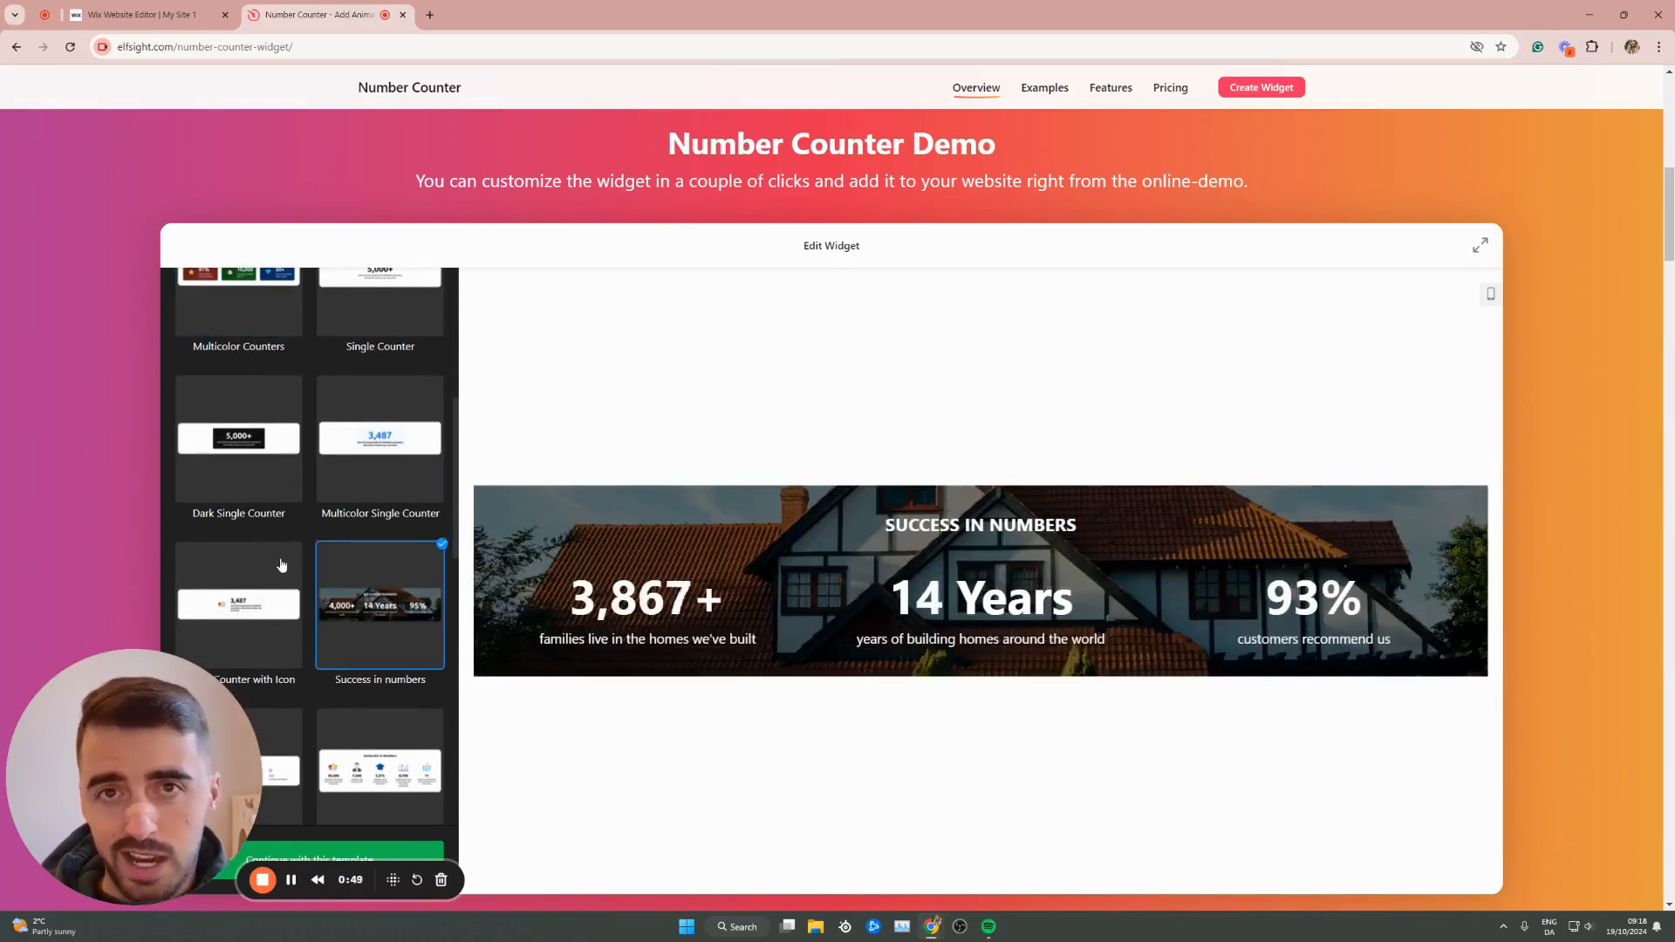
left_click(380, 438)
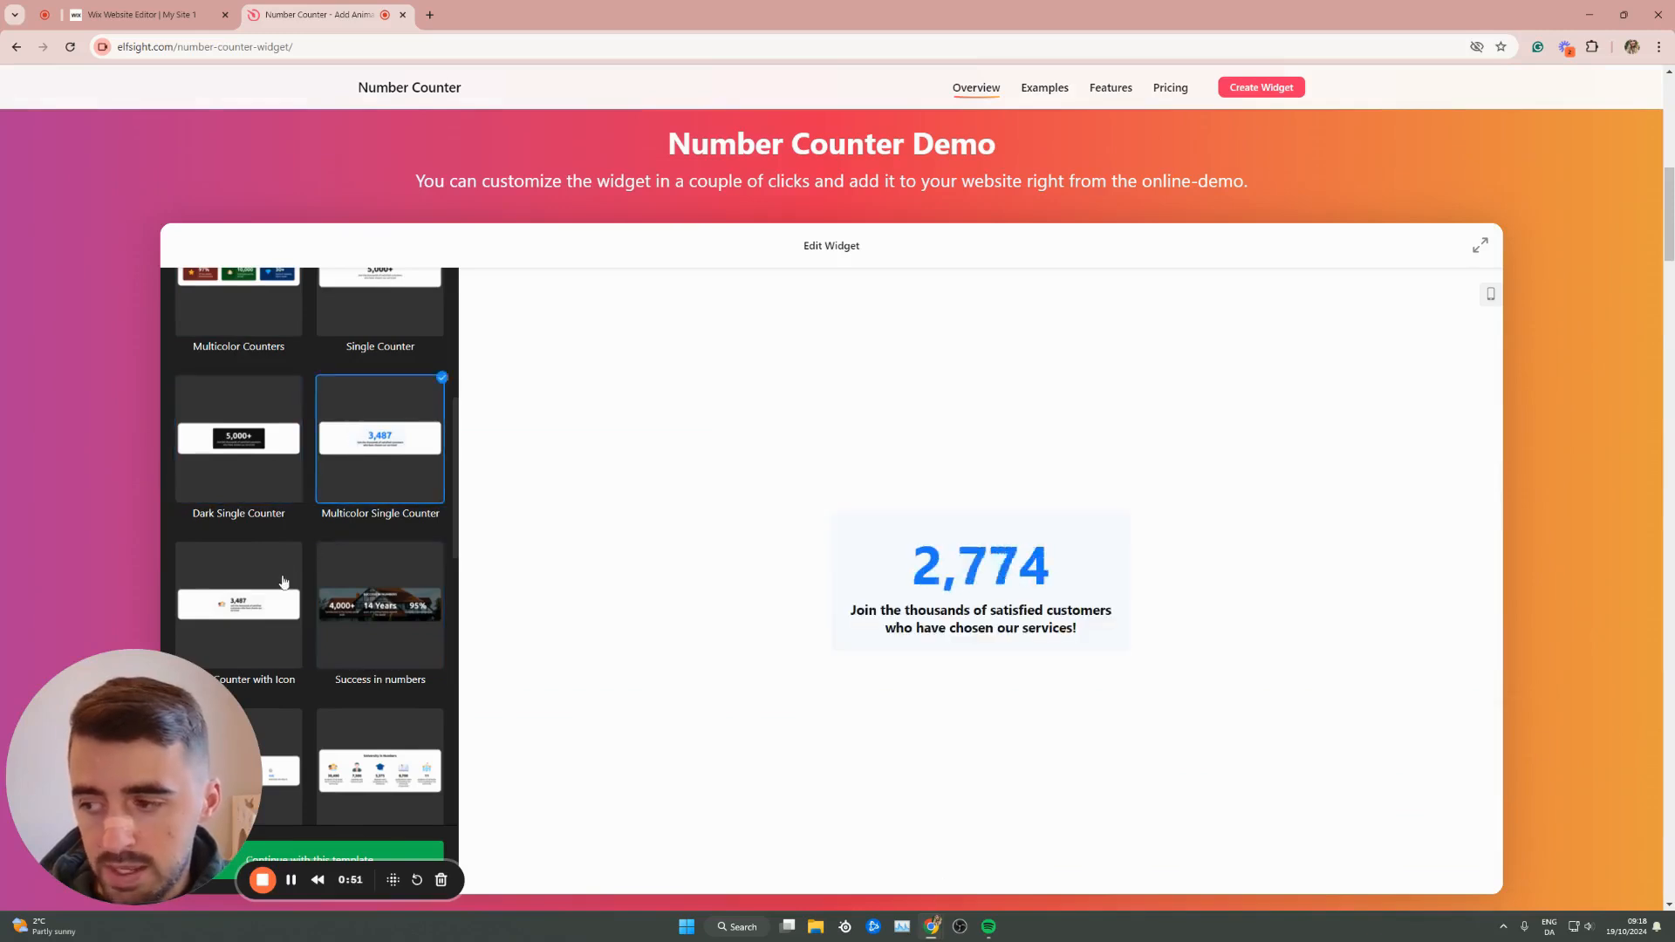
left_click(238, 603)
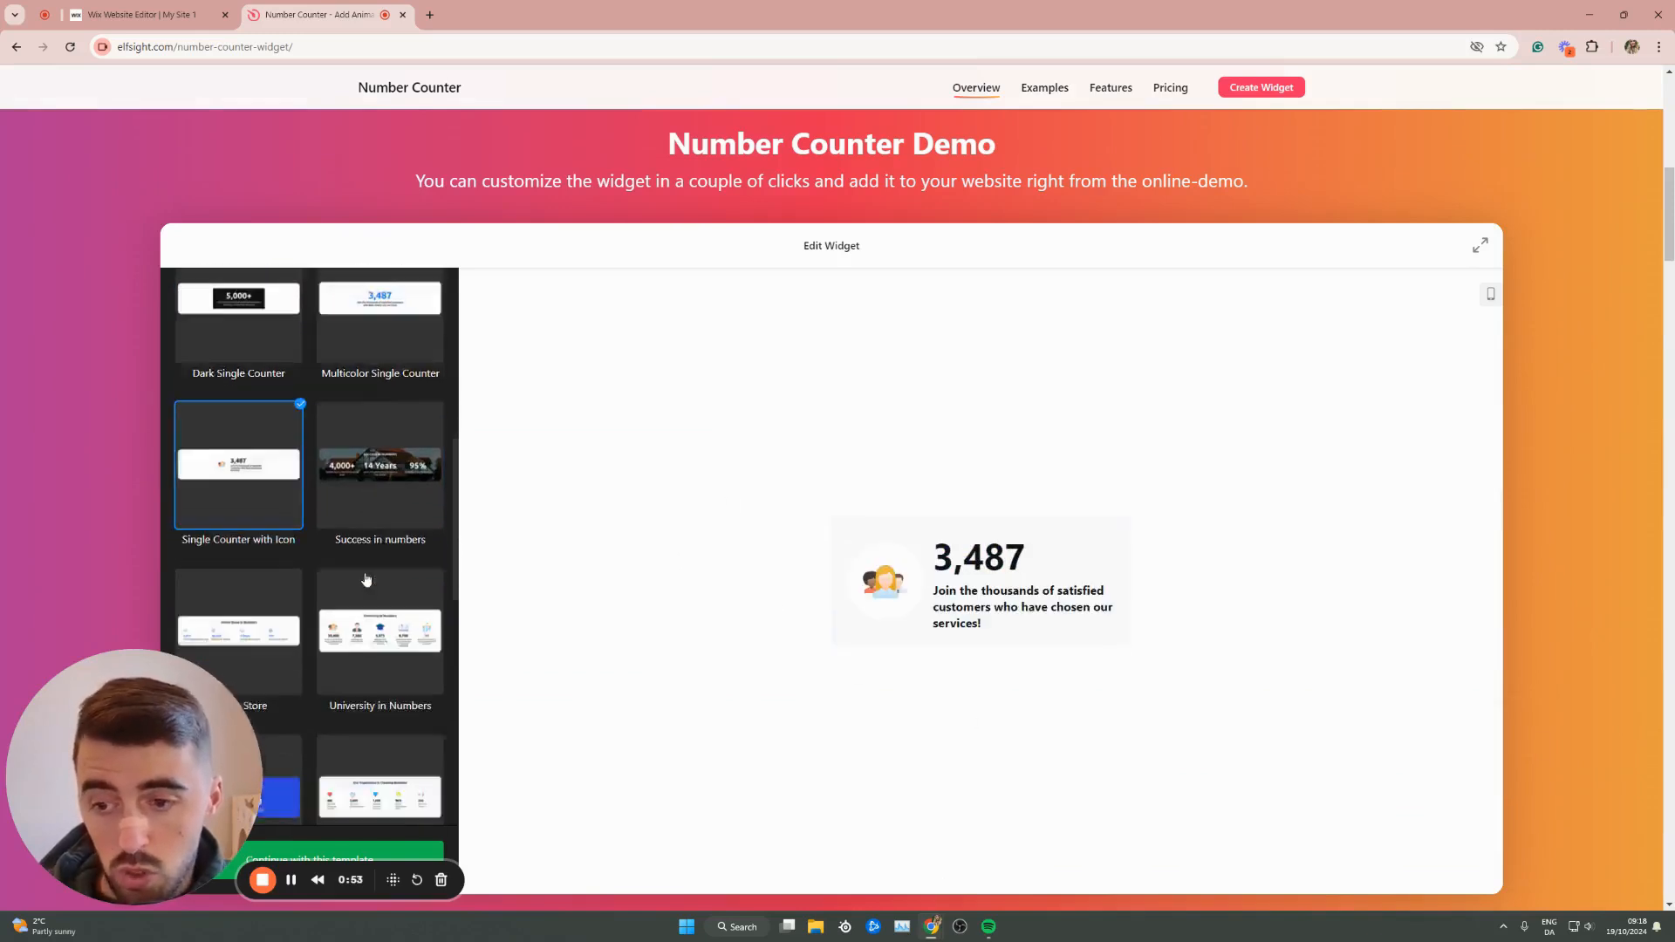
left_click(380, 475)
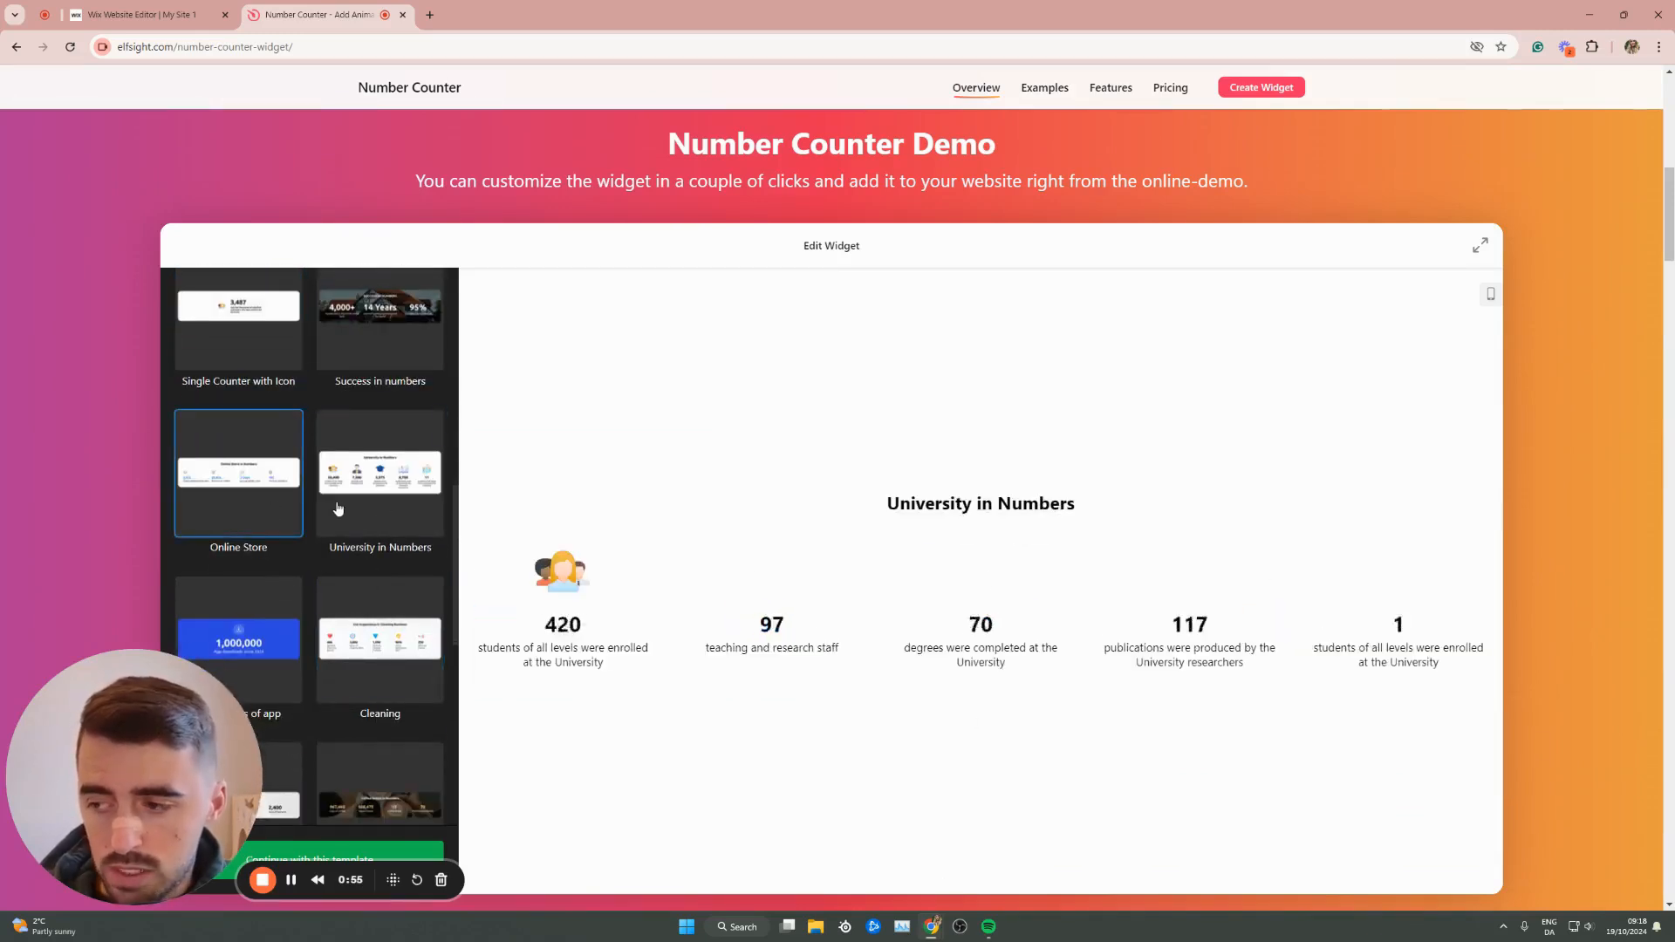
left_click(379, 472)
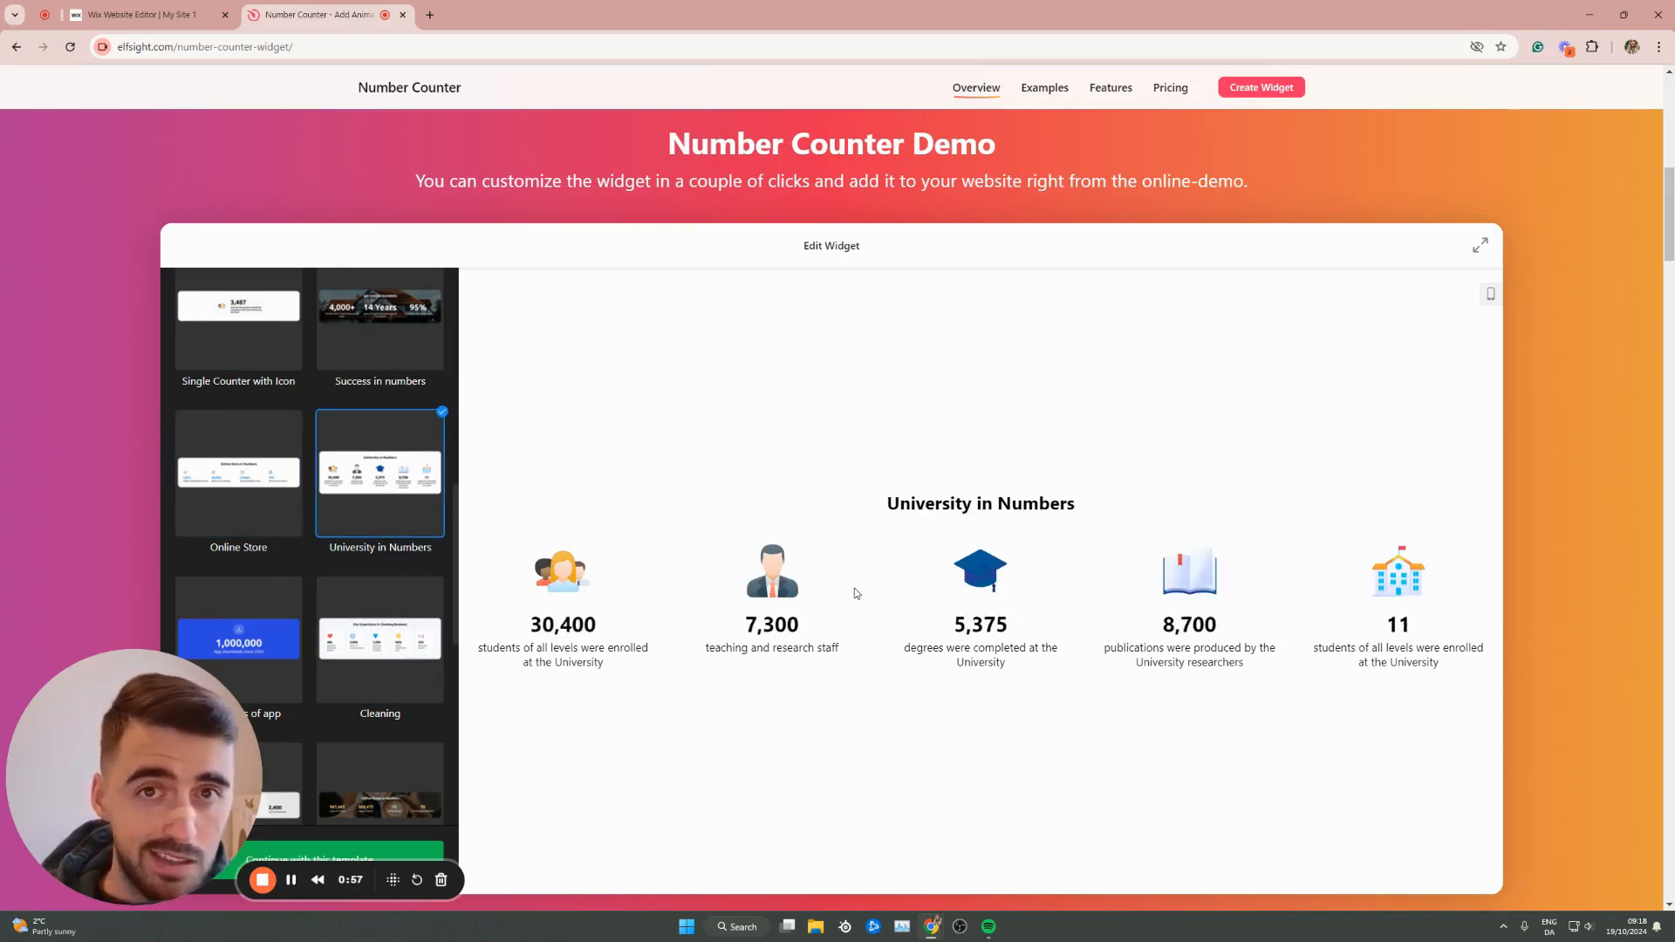
scroll("down", 3)
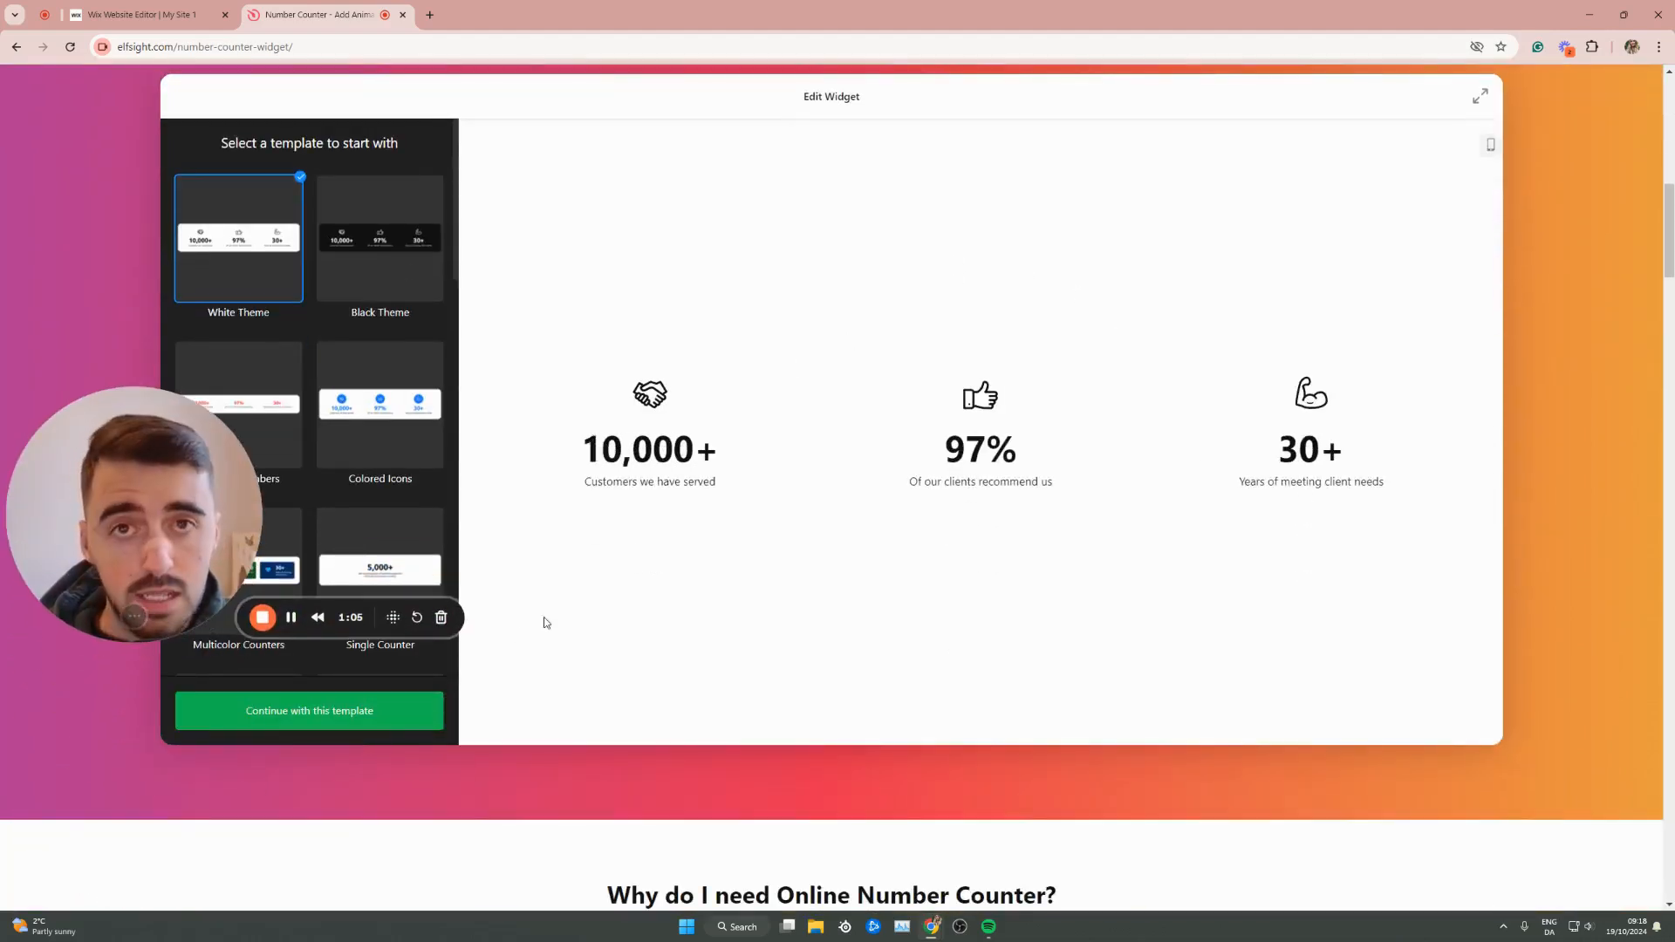
Start customising the White Theme template, backing out of adding a new counter
left_click(309, 710)
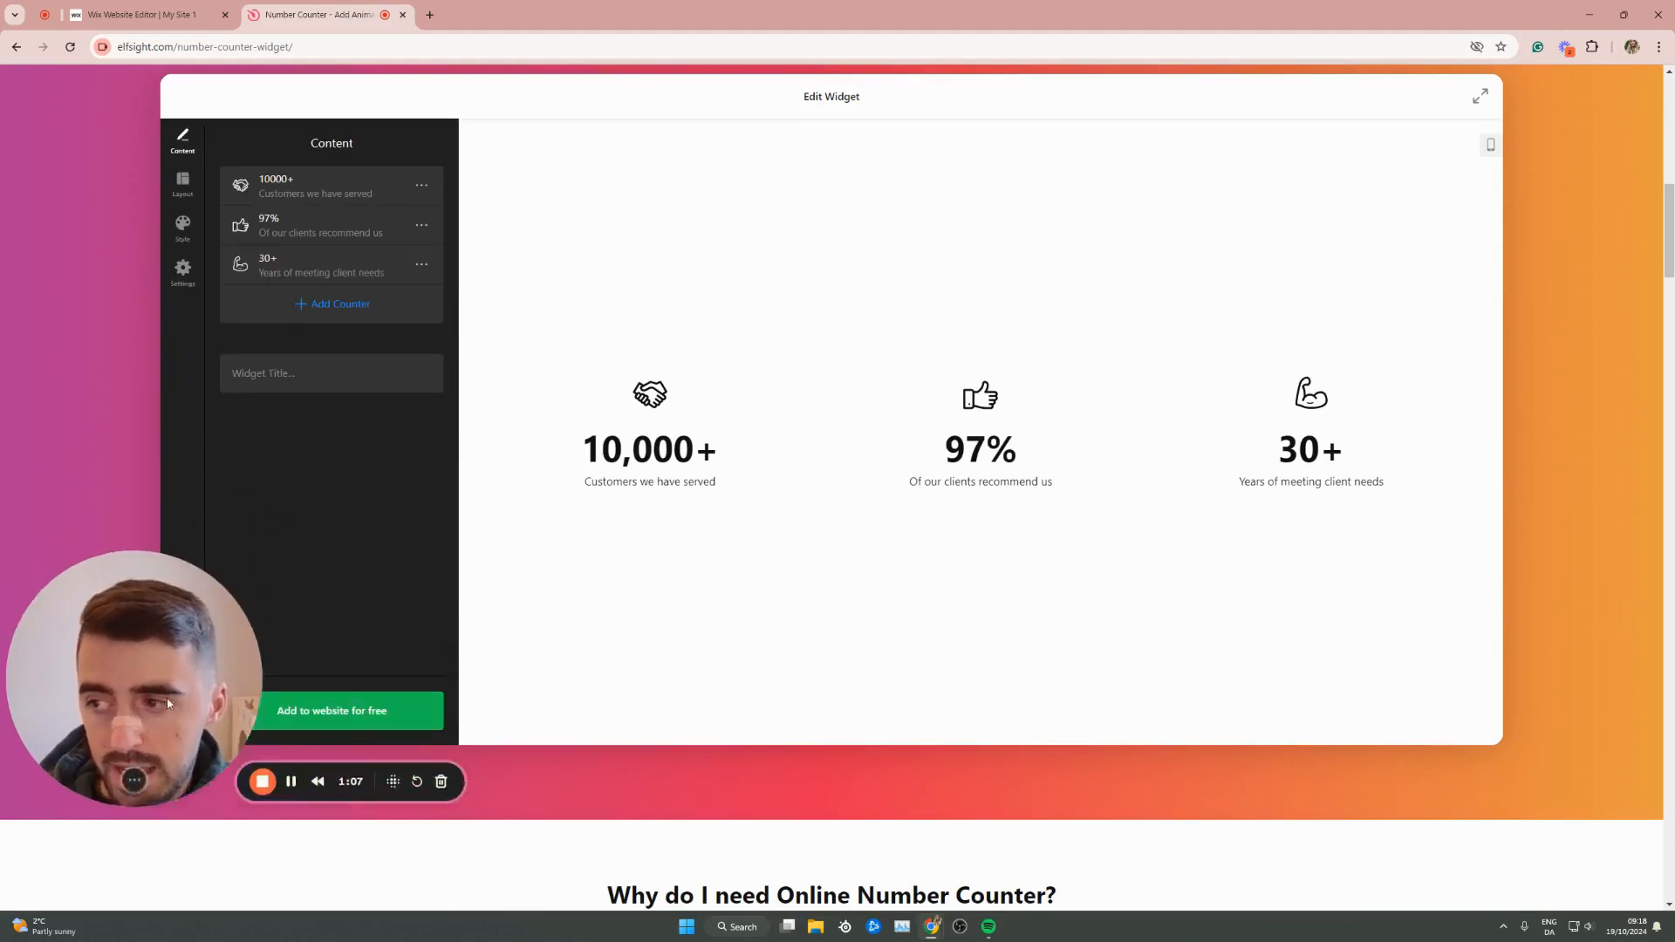
scroll("up", 3)
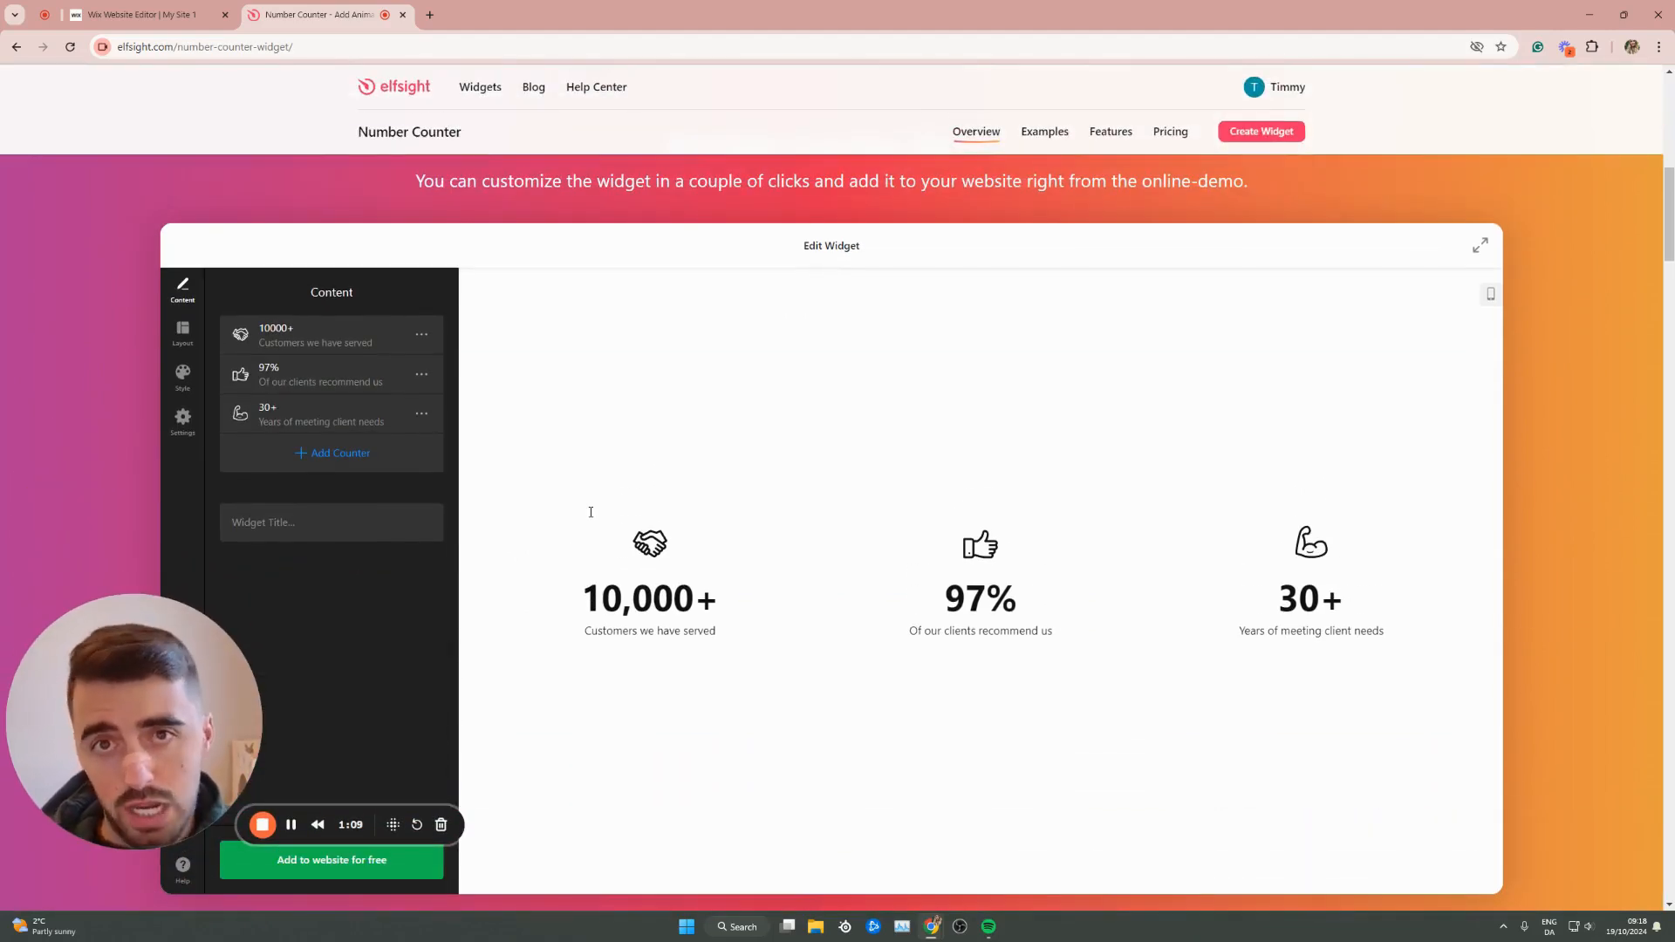
mouse_move(990, 855)
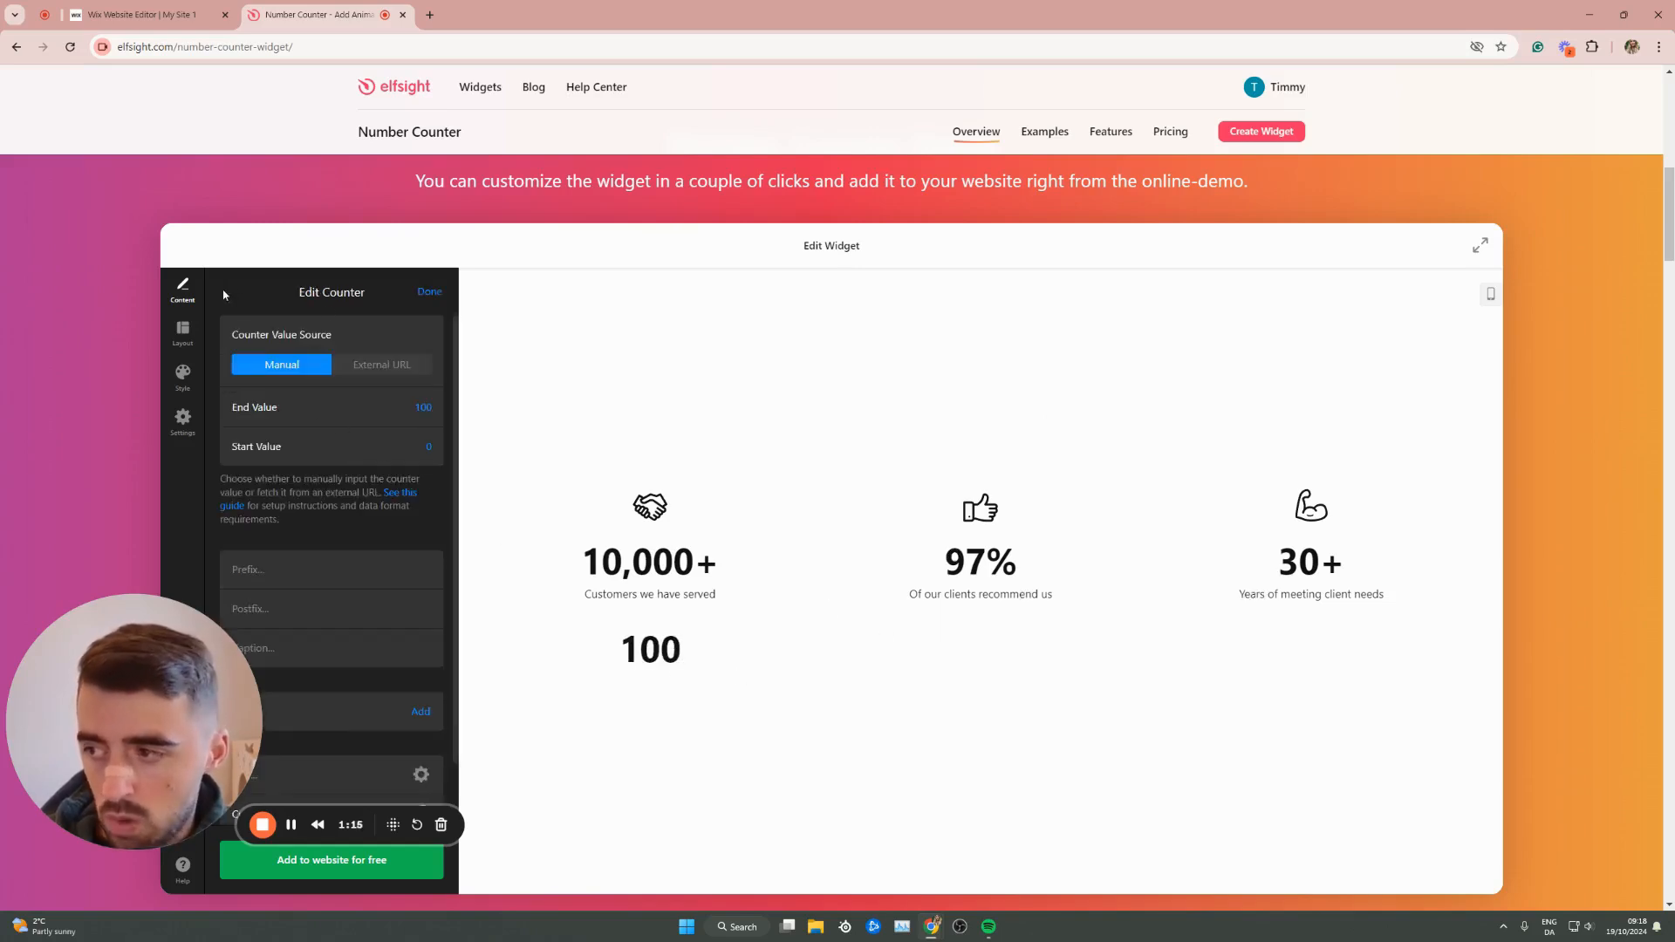
left_click(428, 290)
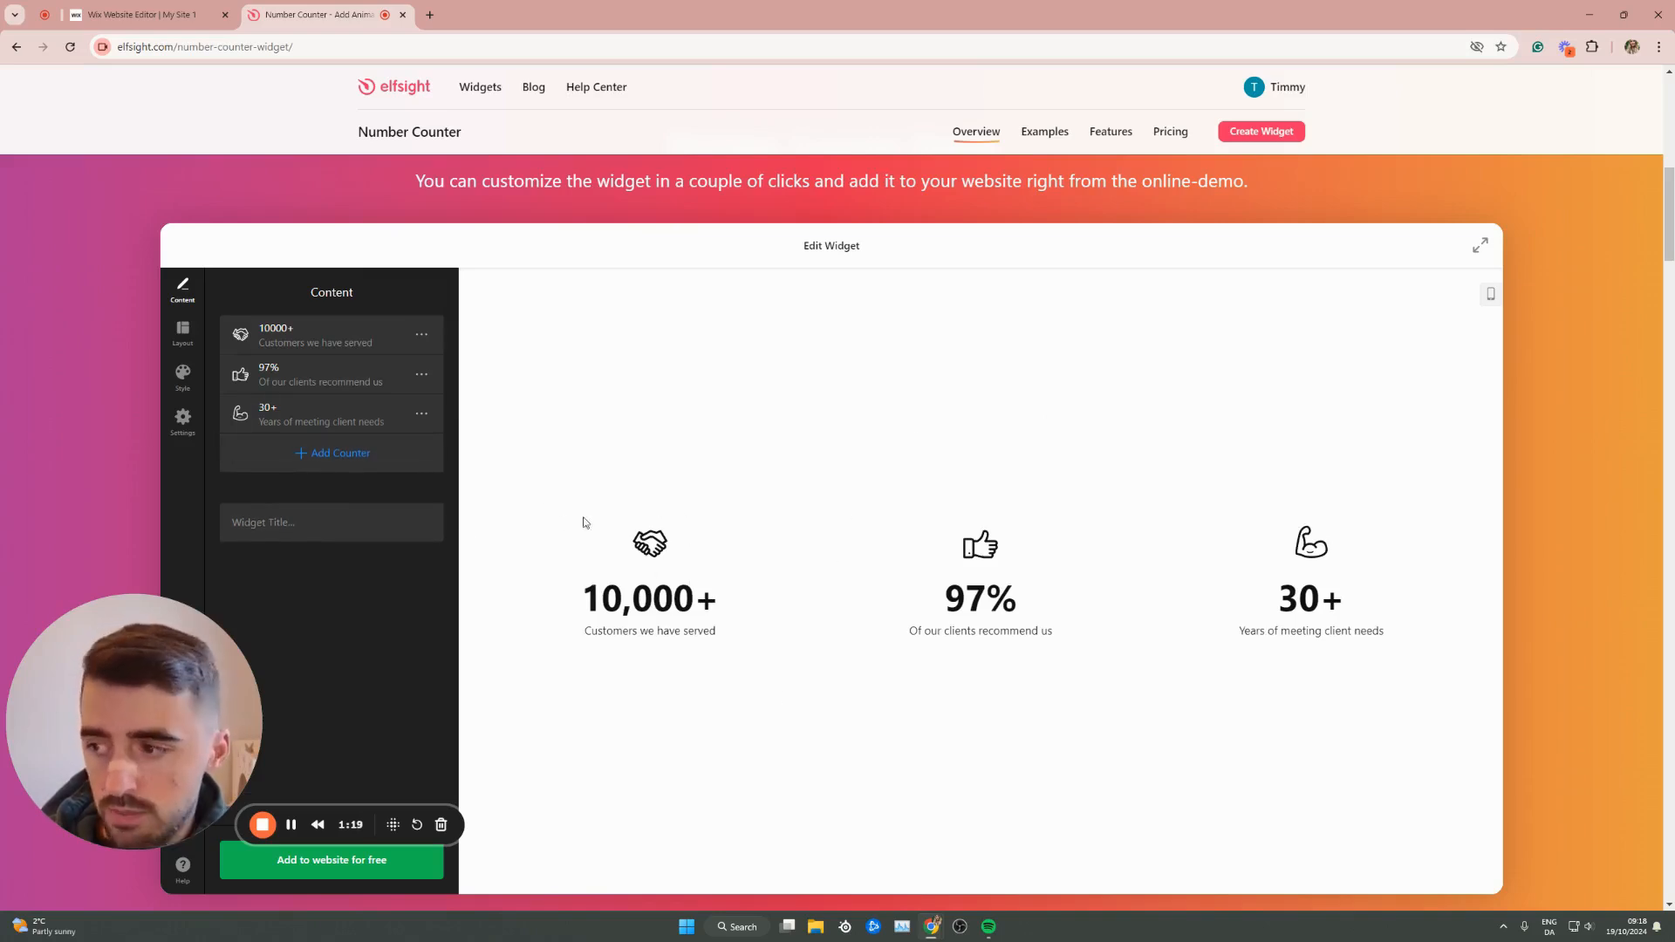
Keep the 10000+ counter's value source set to Manual and finish editing it
left_click(320, 335)
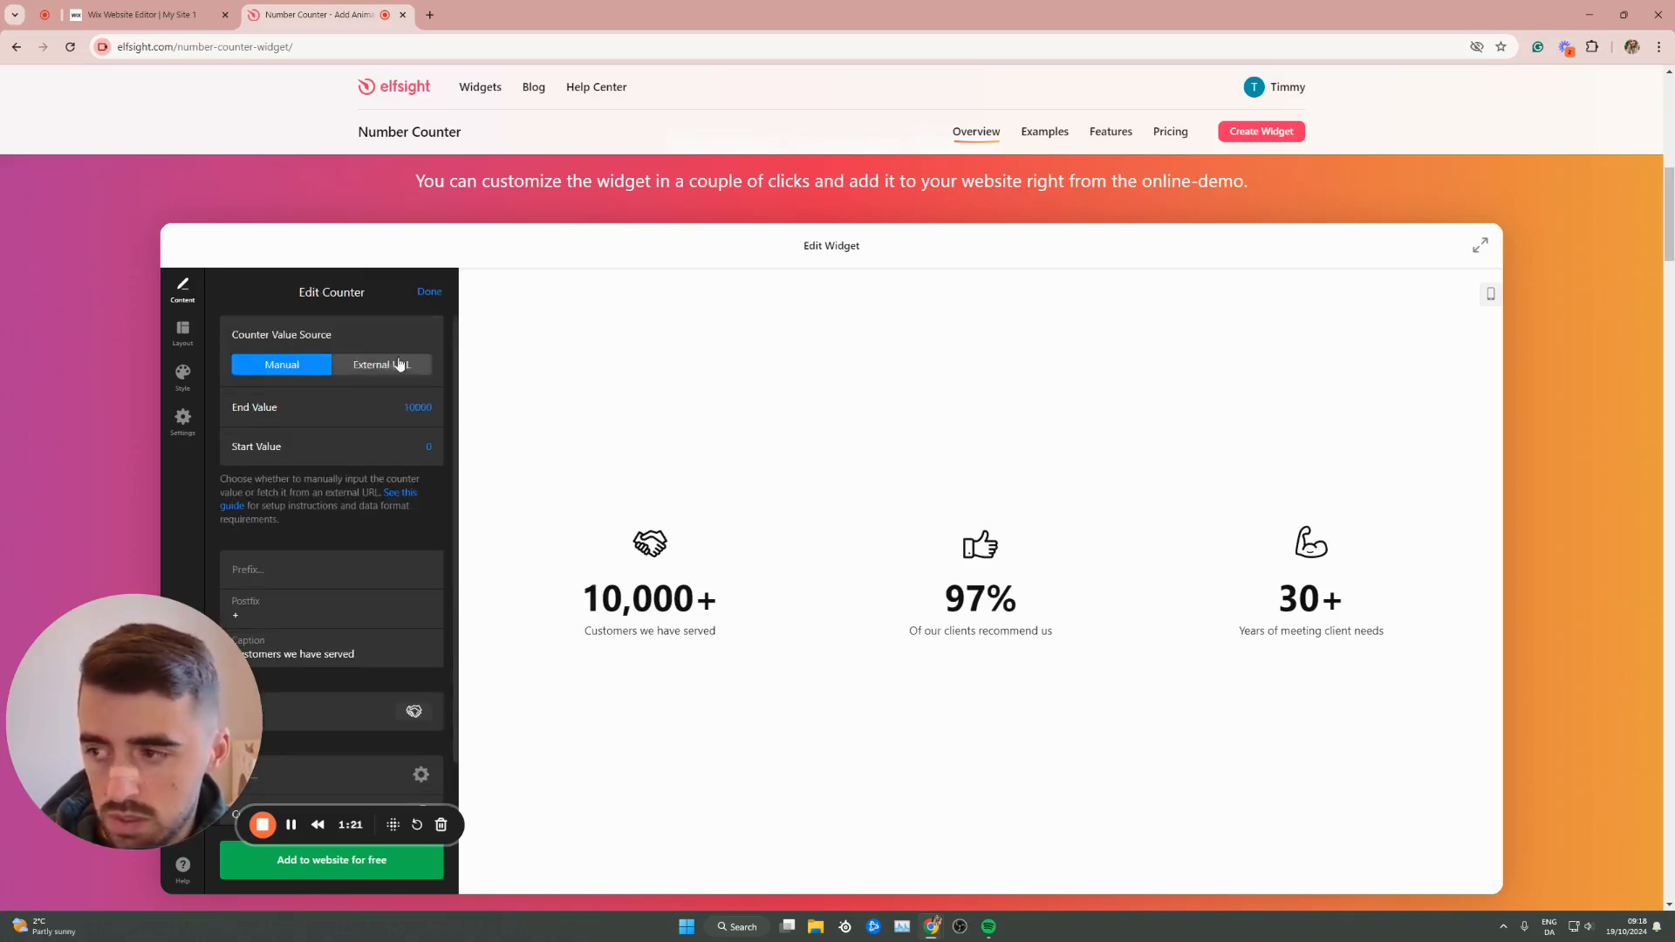
left_click(281, 365)
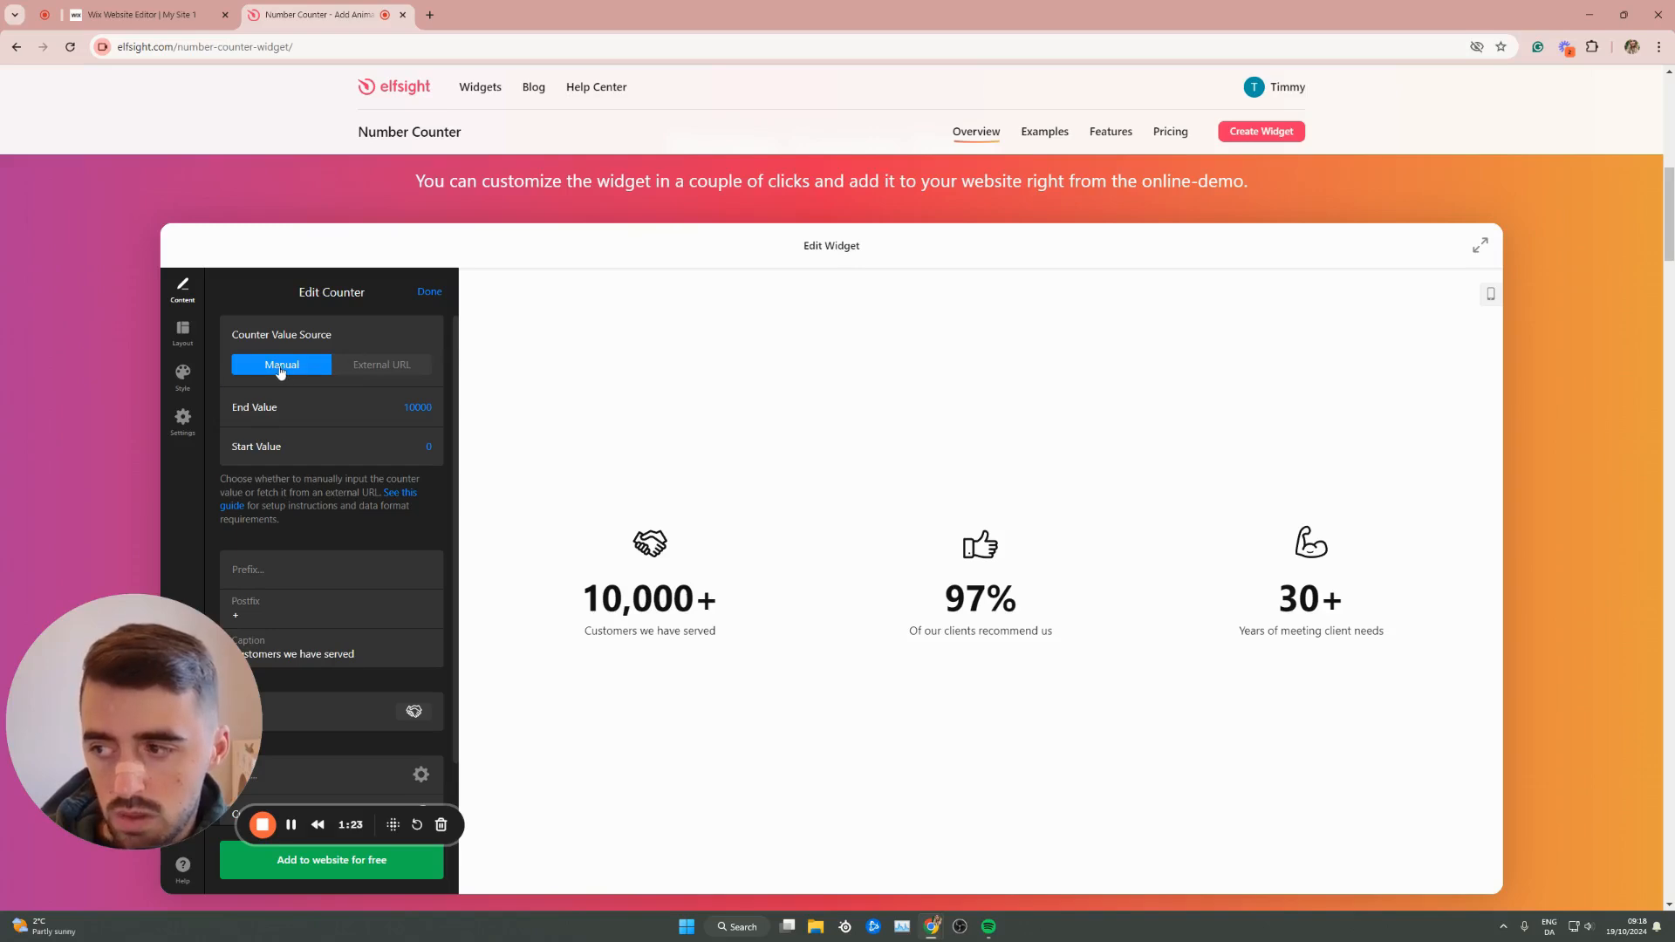
mouse_move(382, 365)
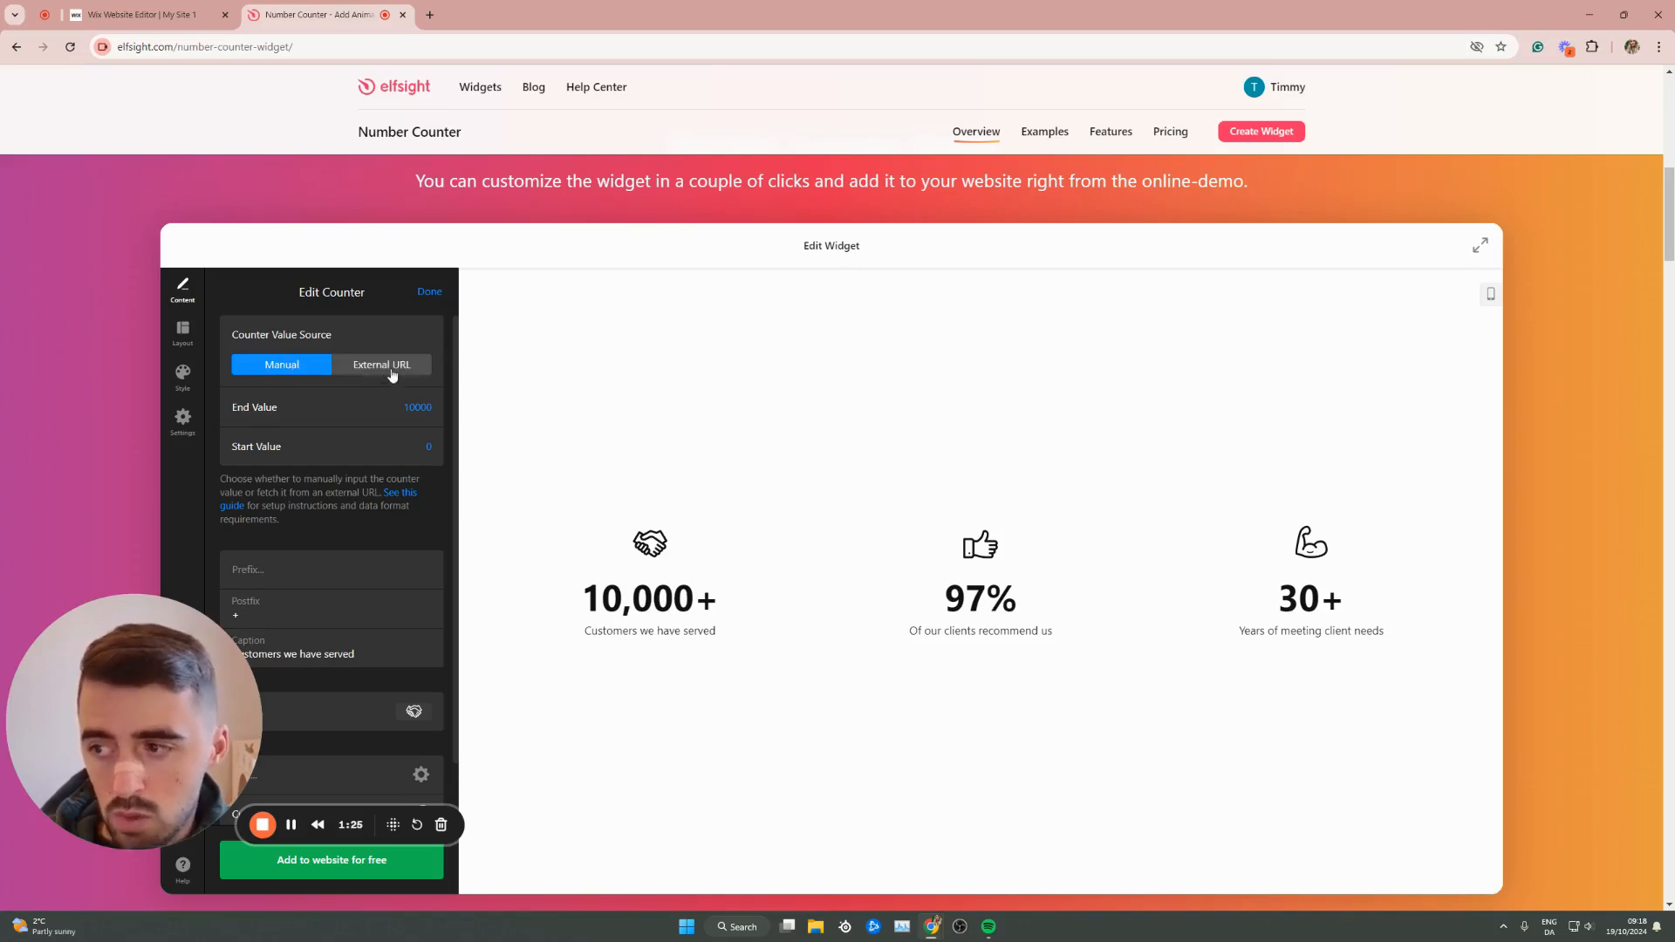
scroll("down", 3)
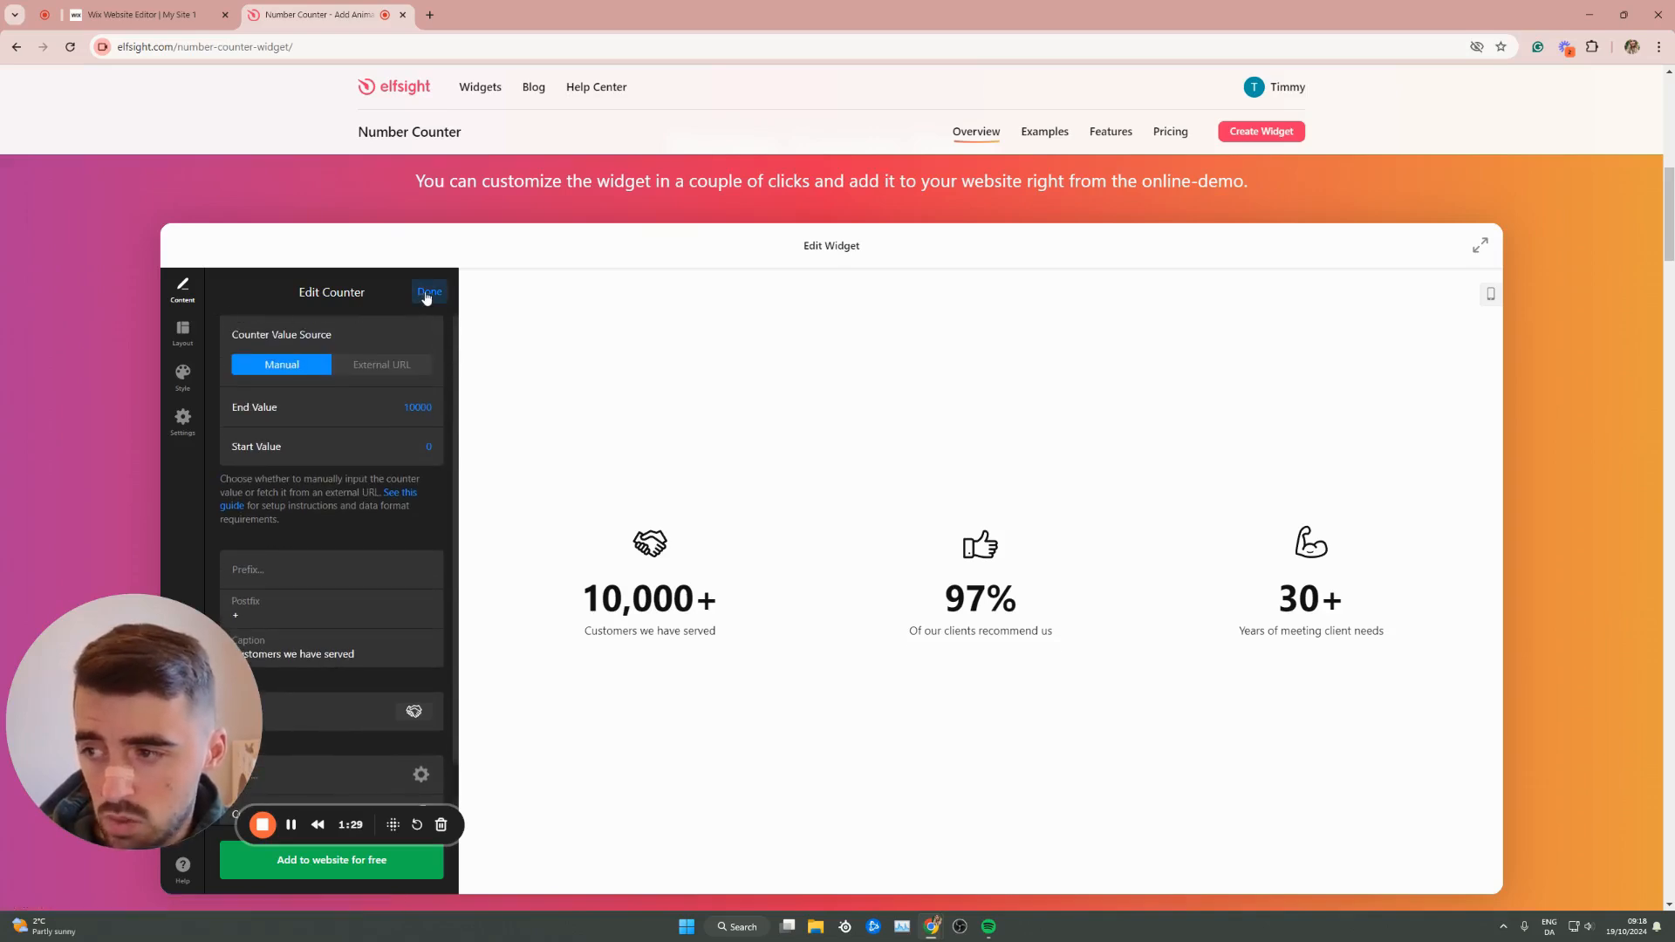
left_click(428, 291)
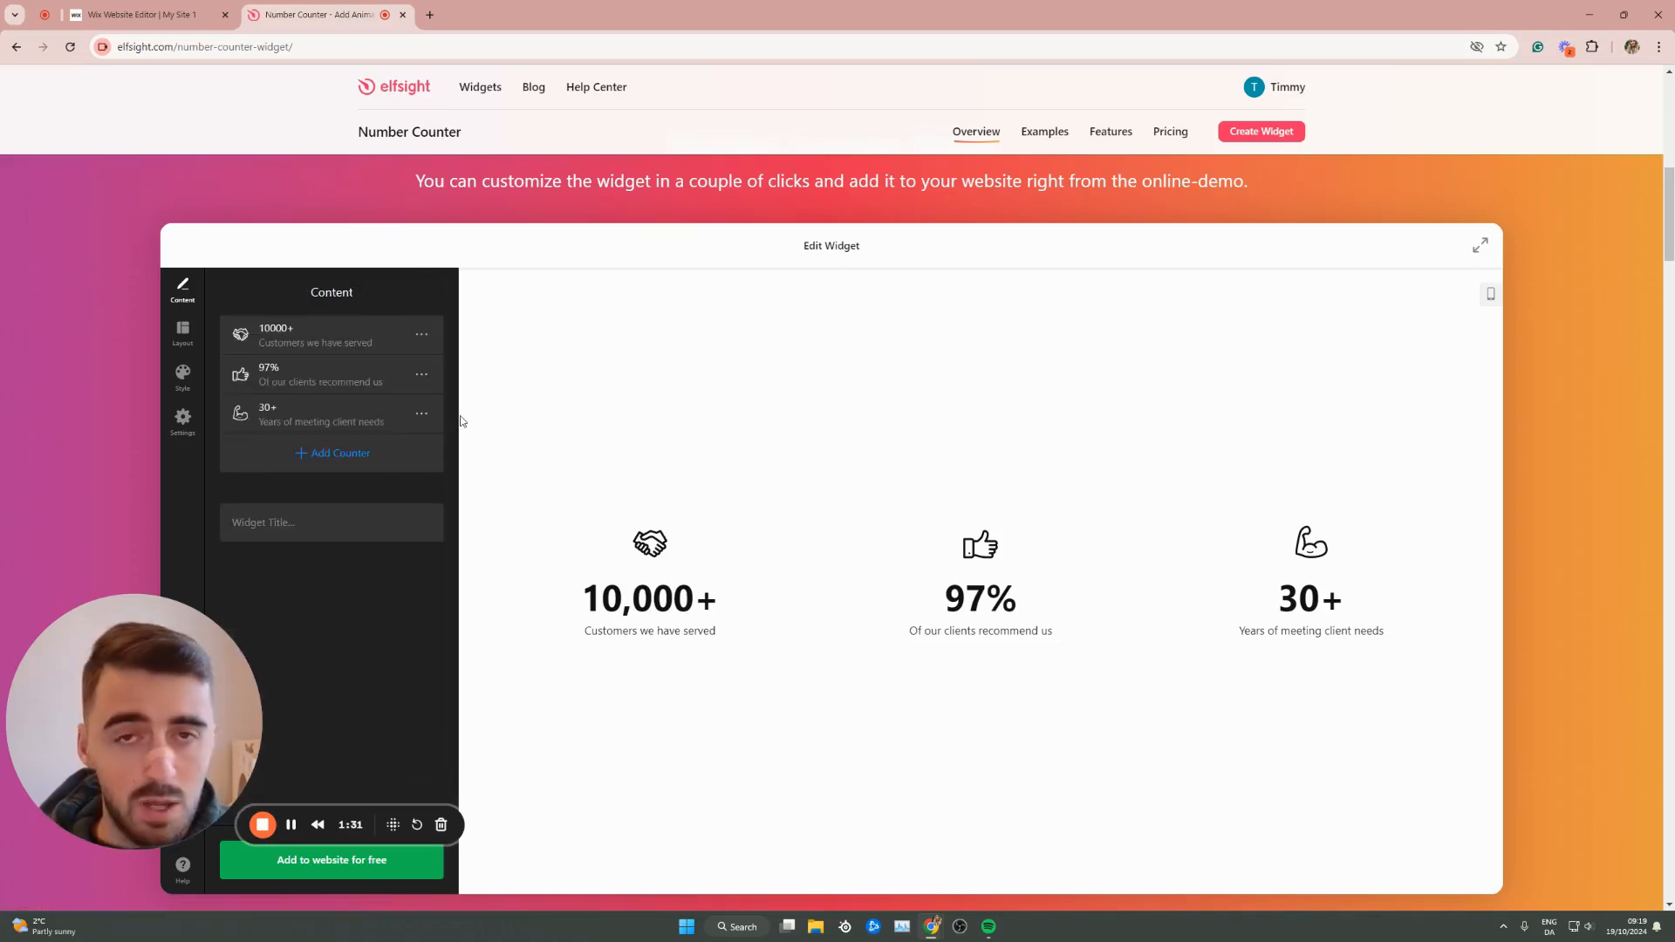
mouse_move(761, 487)
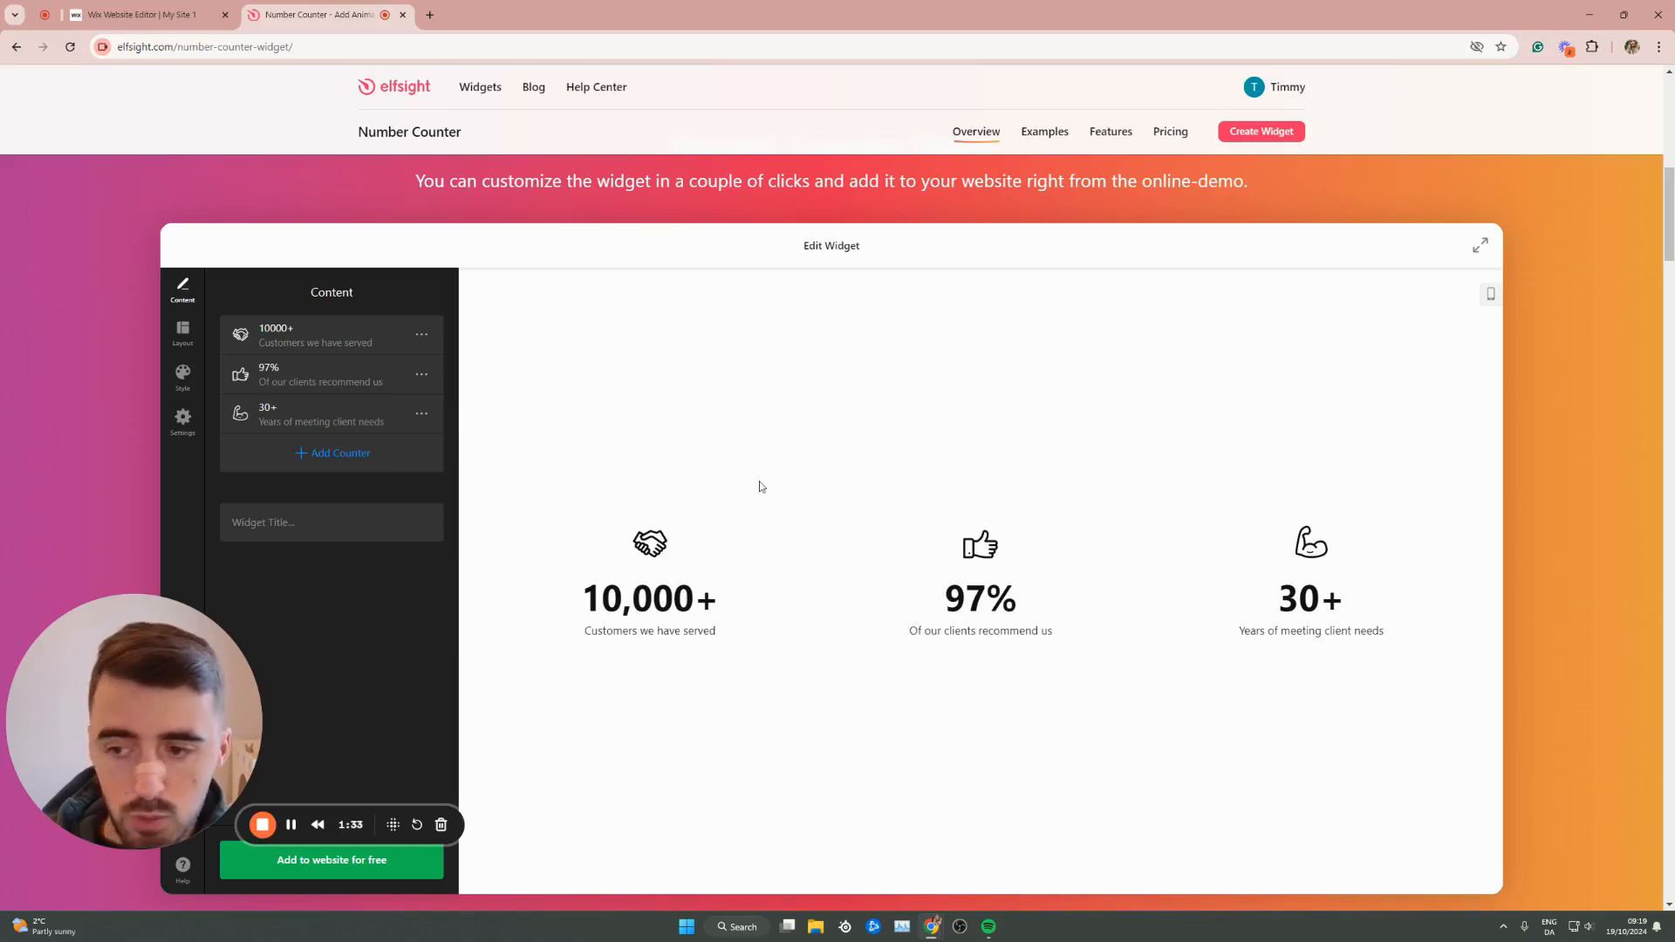
Title the widget 'Customers Served' and open the Layout options
left_click(310, 523)
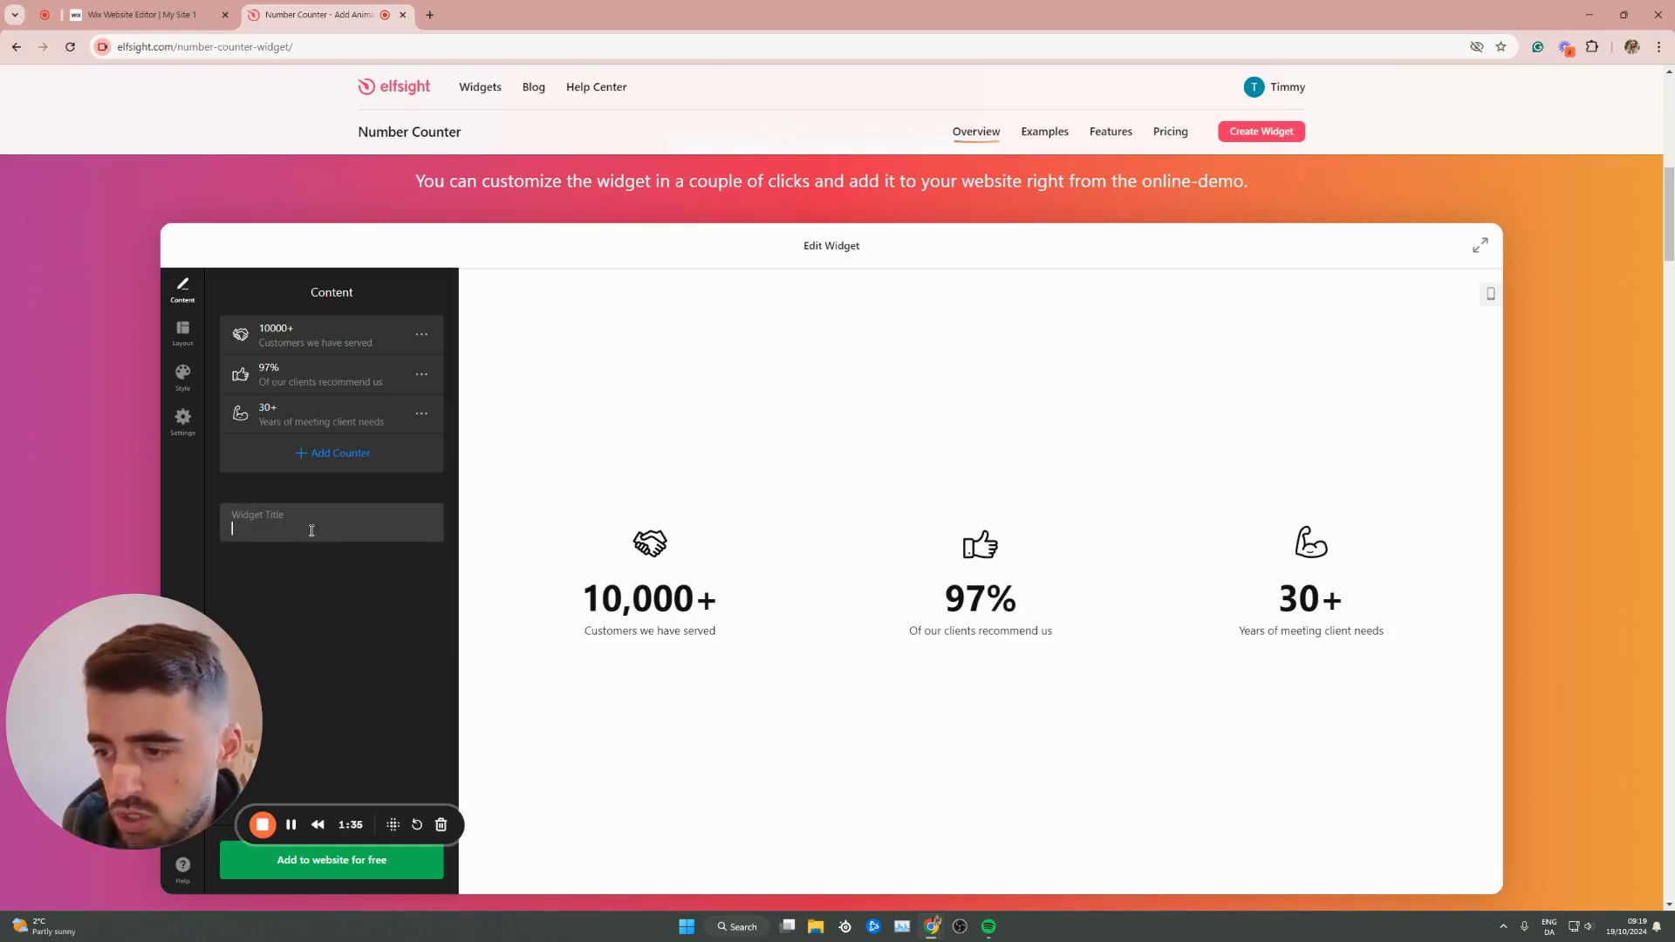
type("Ci")
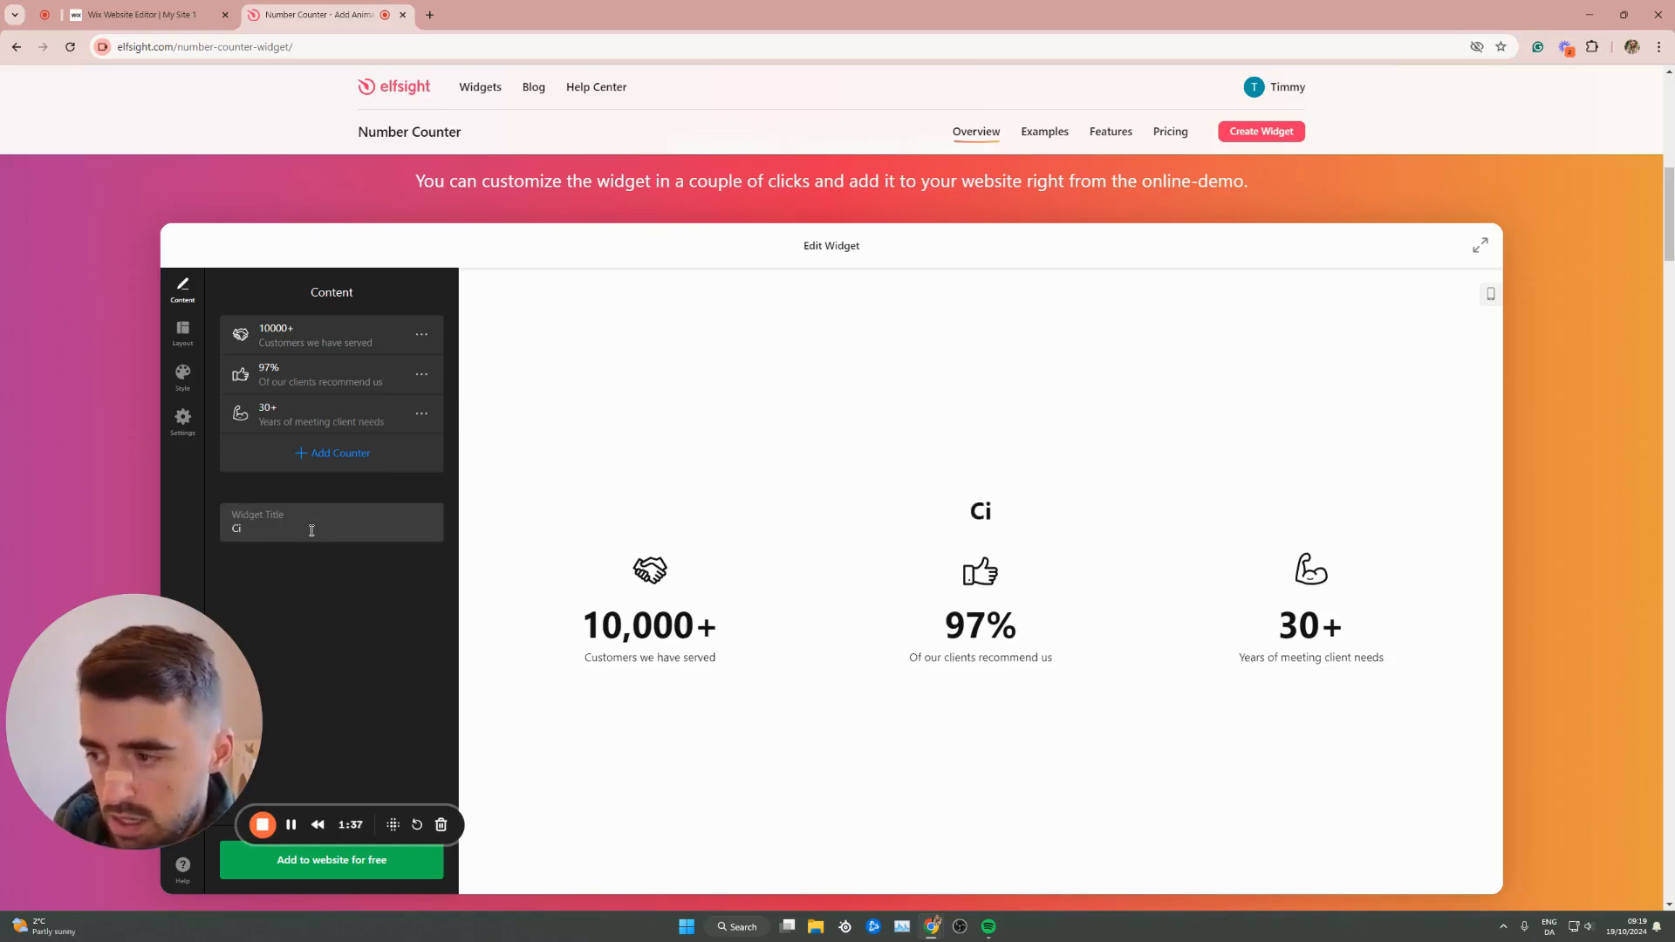
type("Customers sS")
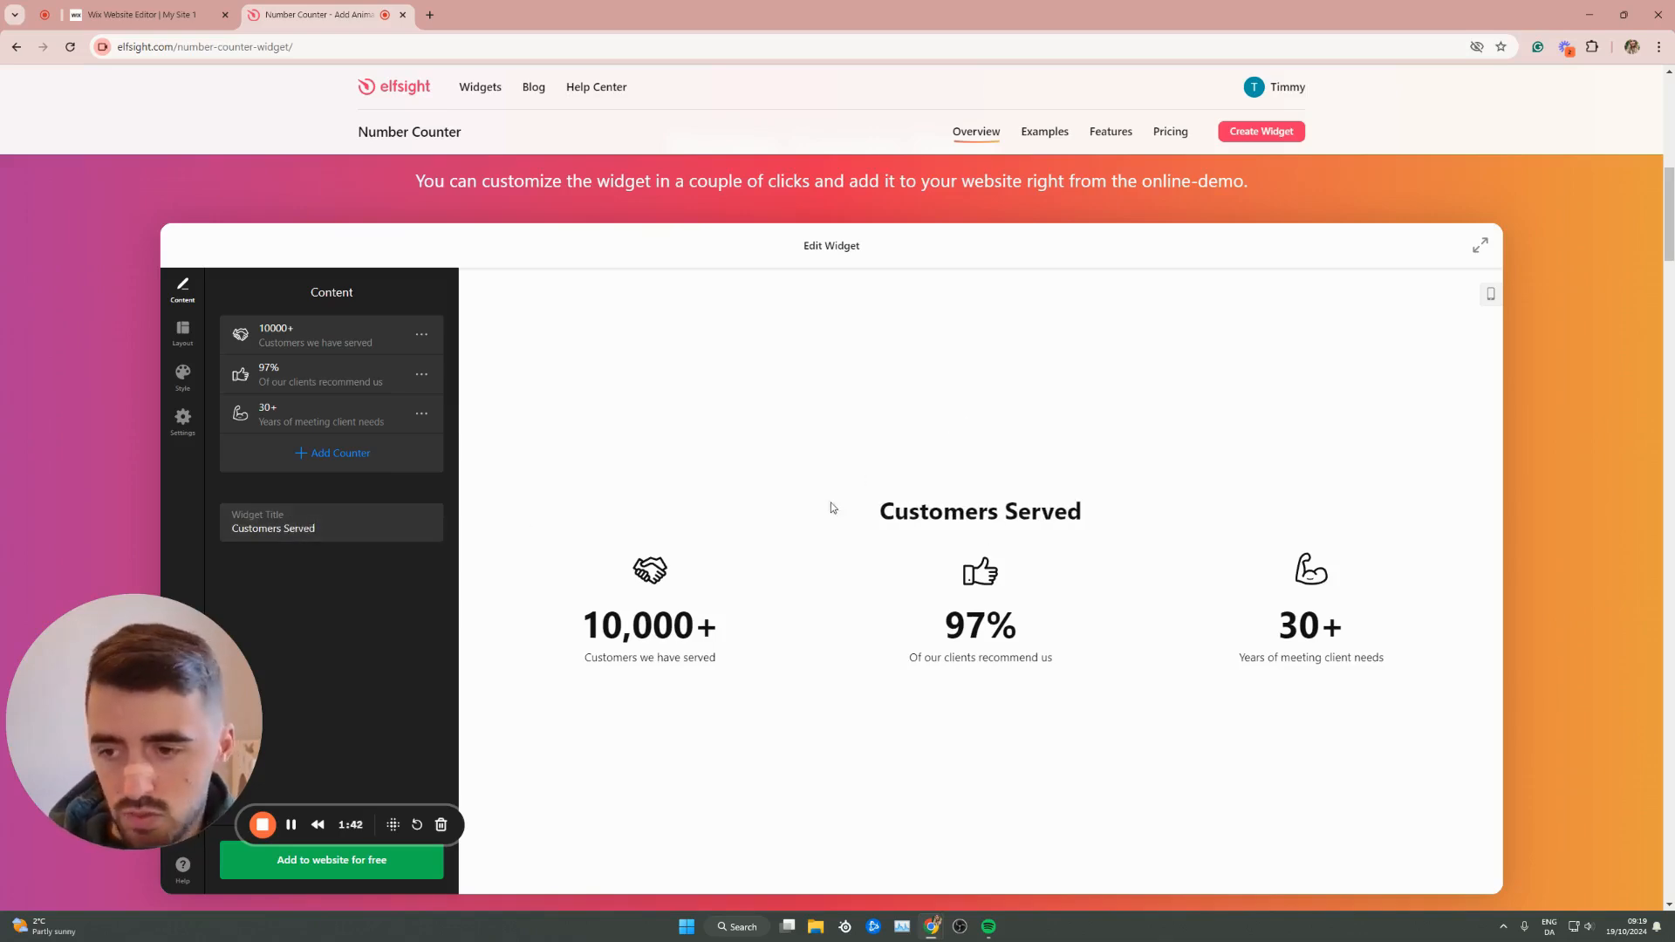
left_click(182, 332)
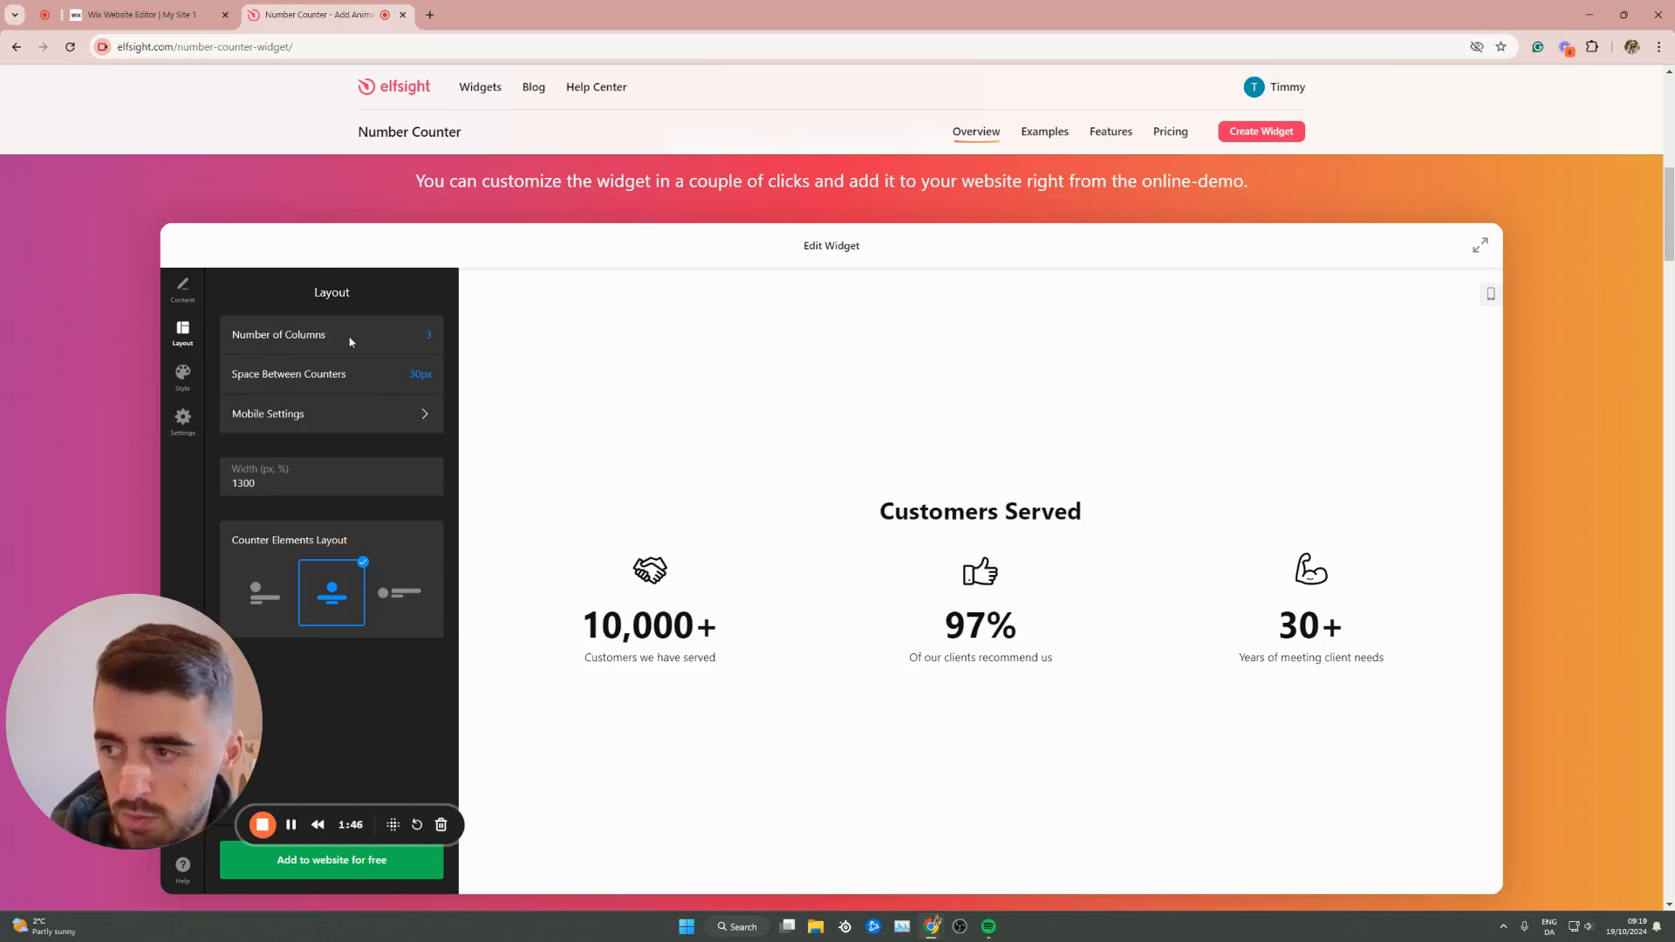
Try another column count, keep 3 columns, then view the Style and Settings options
left_click(429, 334)
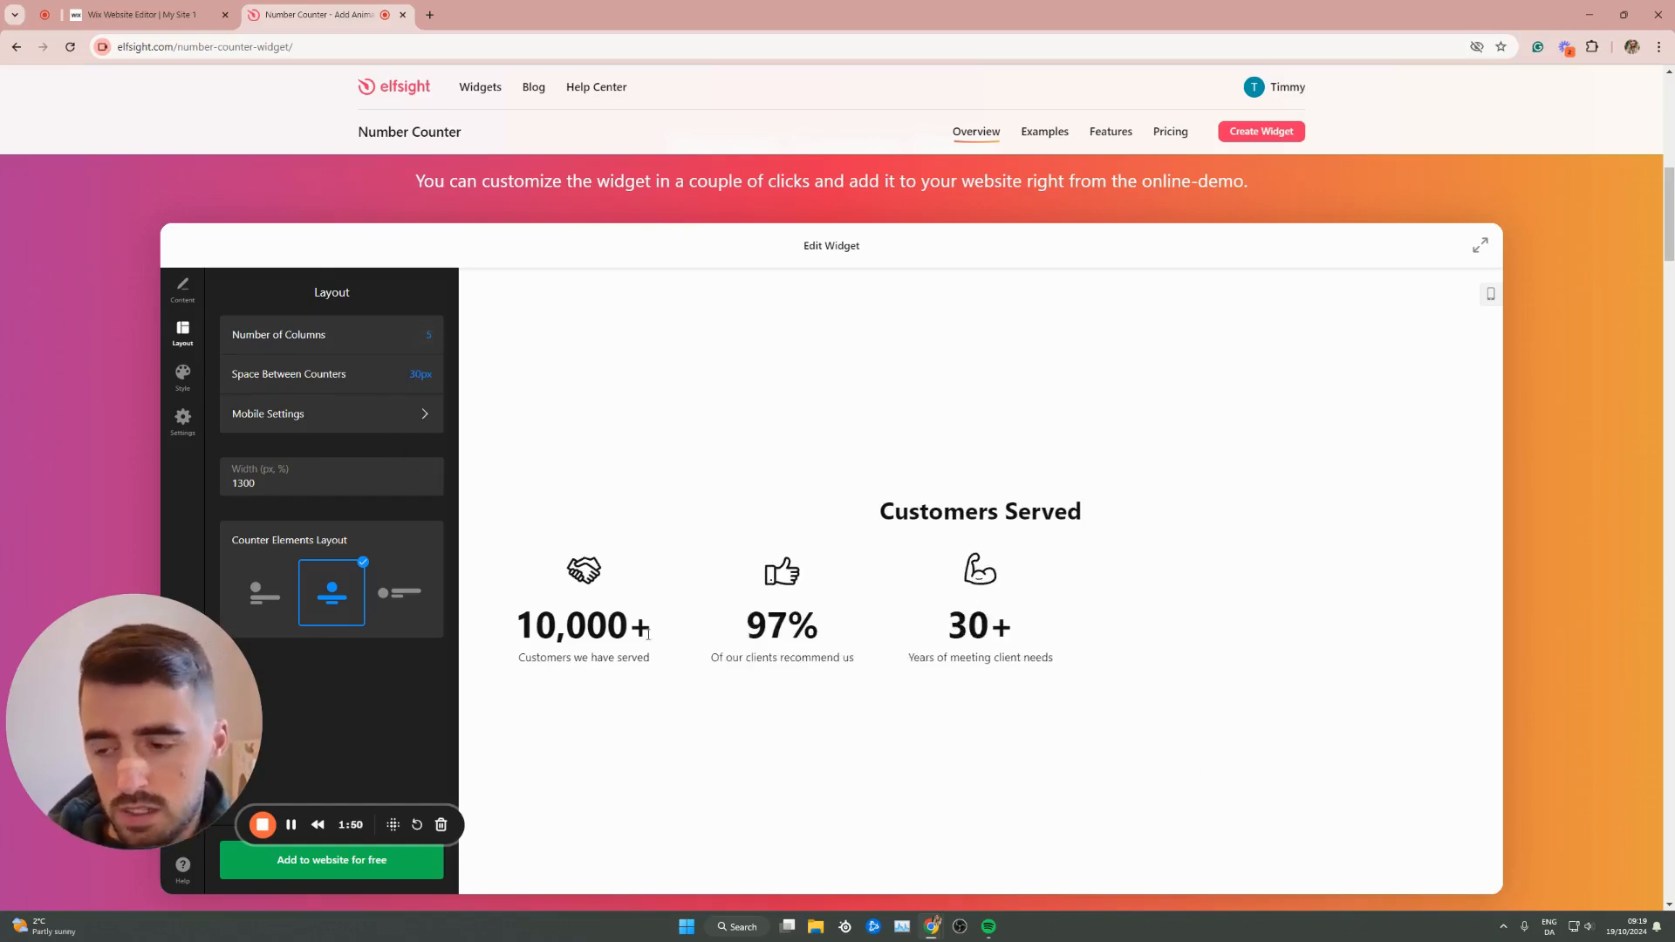
mouse_move(715, 436)
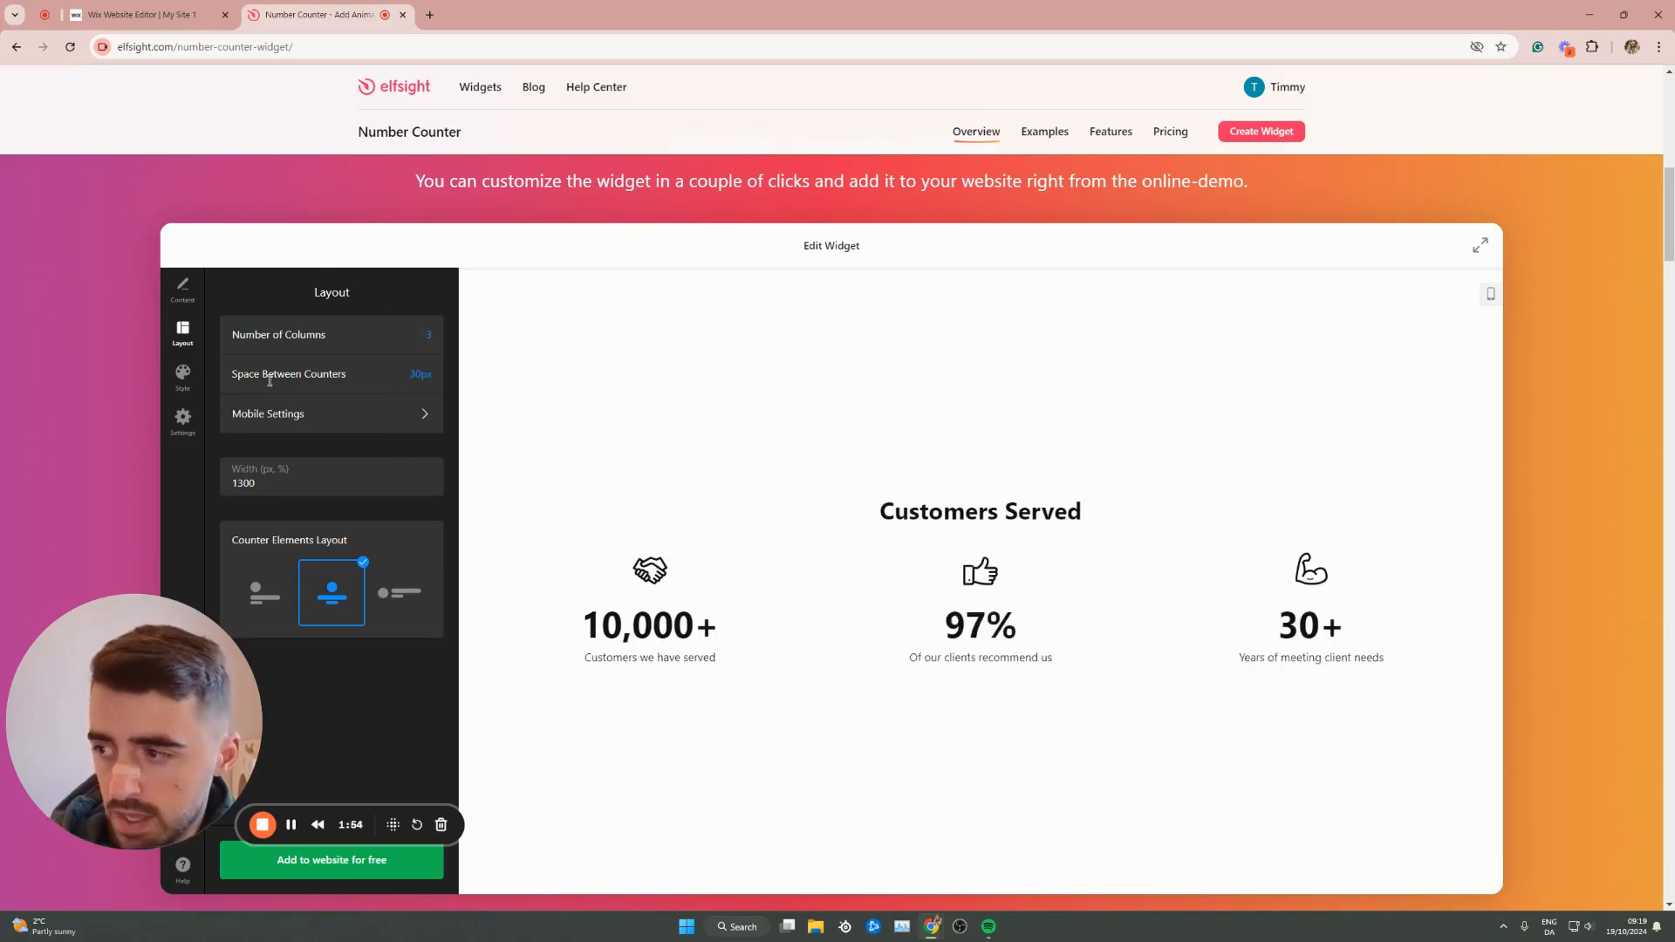
left_click(182, 376)
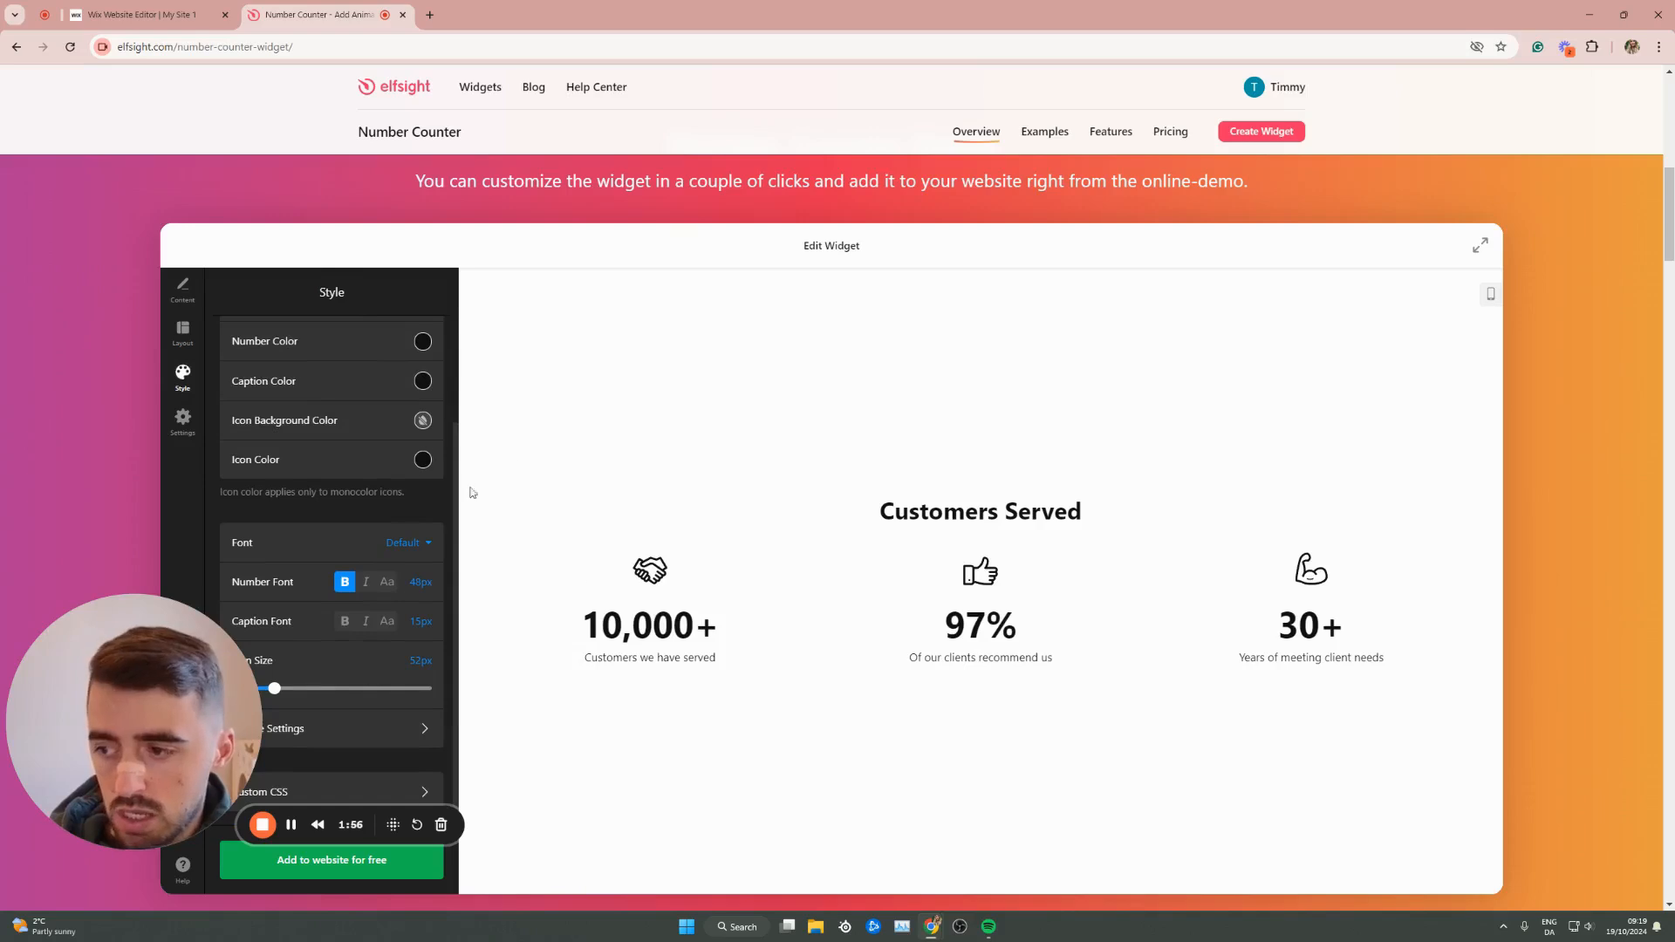
mouse_move(309, 466)
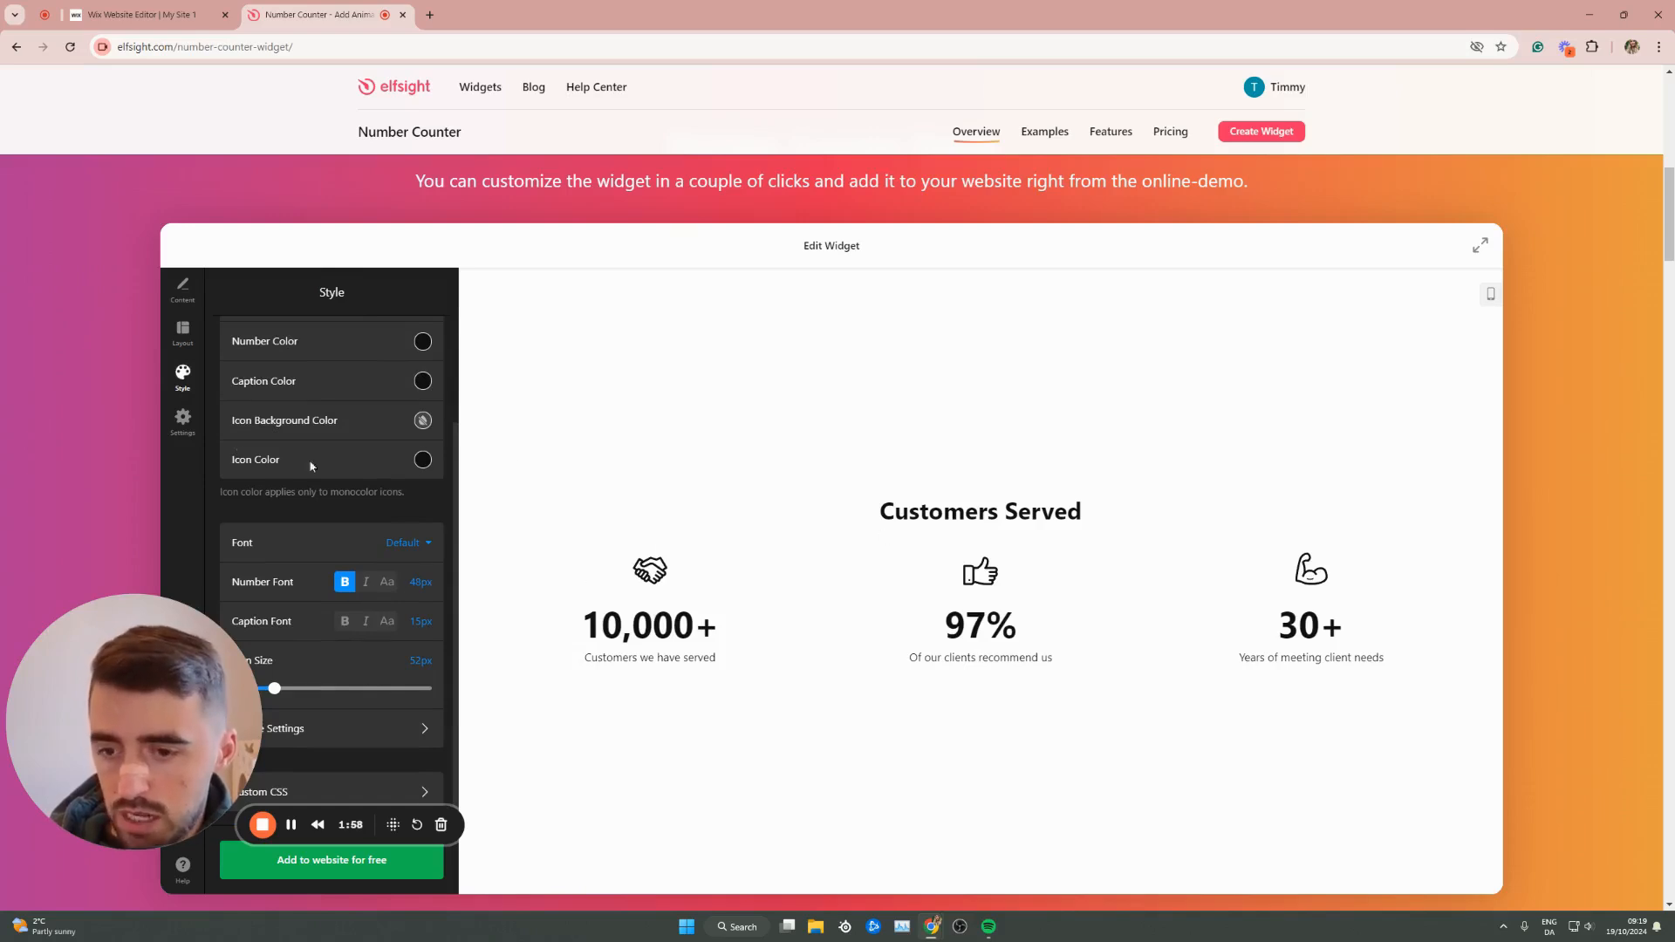
left_click(182, 421)
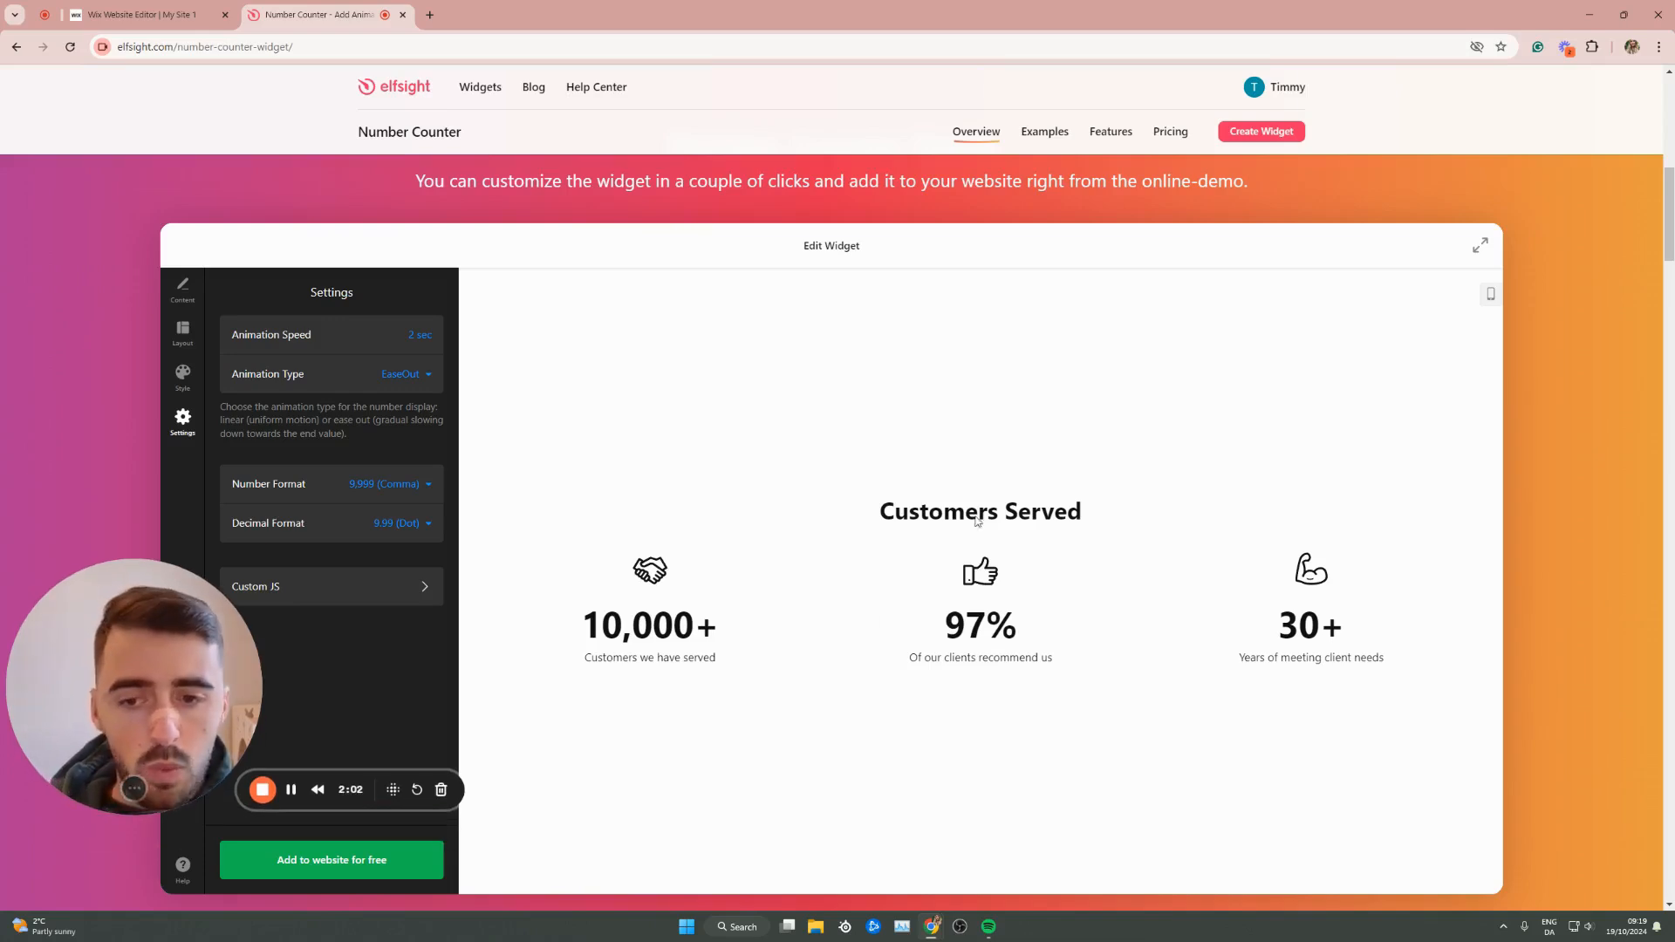
mouse_move(697, 608)
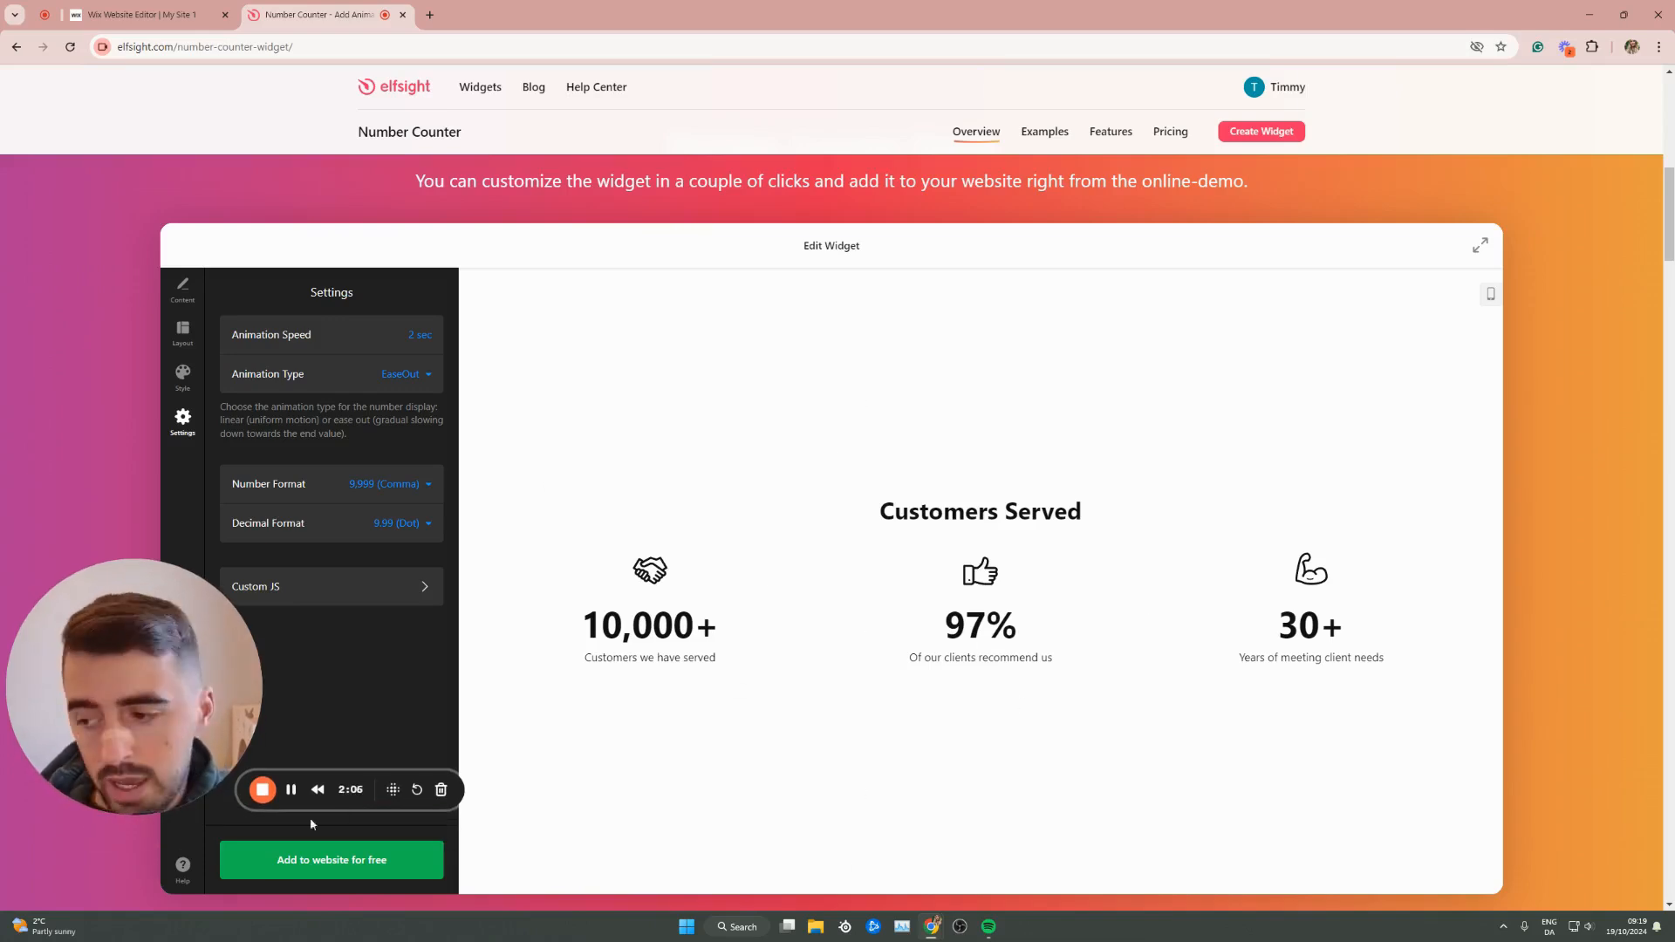
Add the Customers Served counter widget to a website for free
left_click(331, 859)
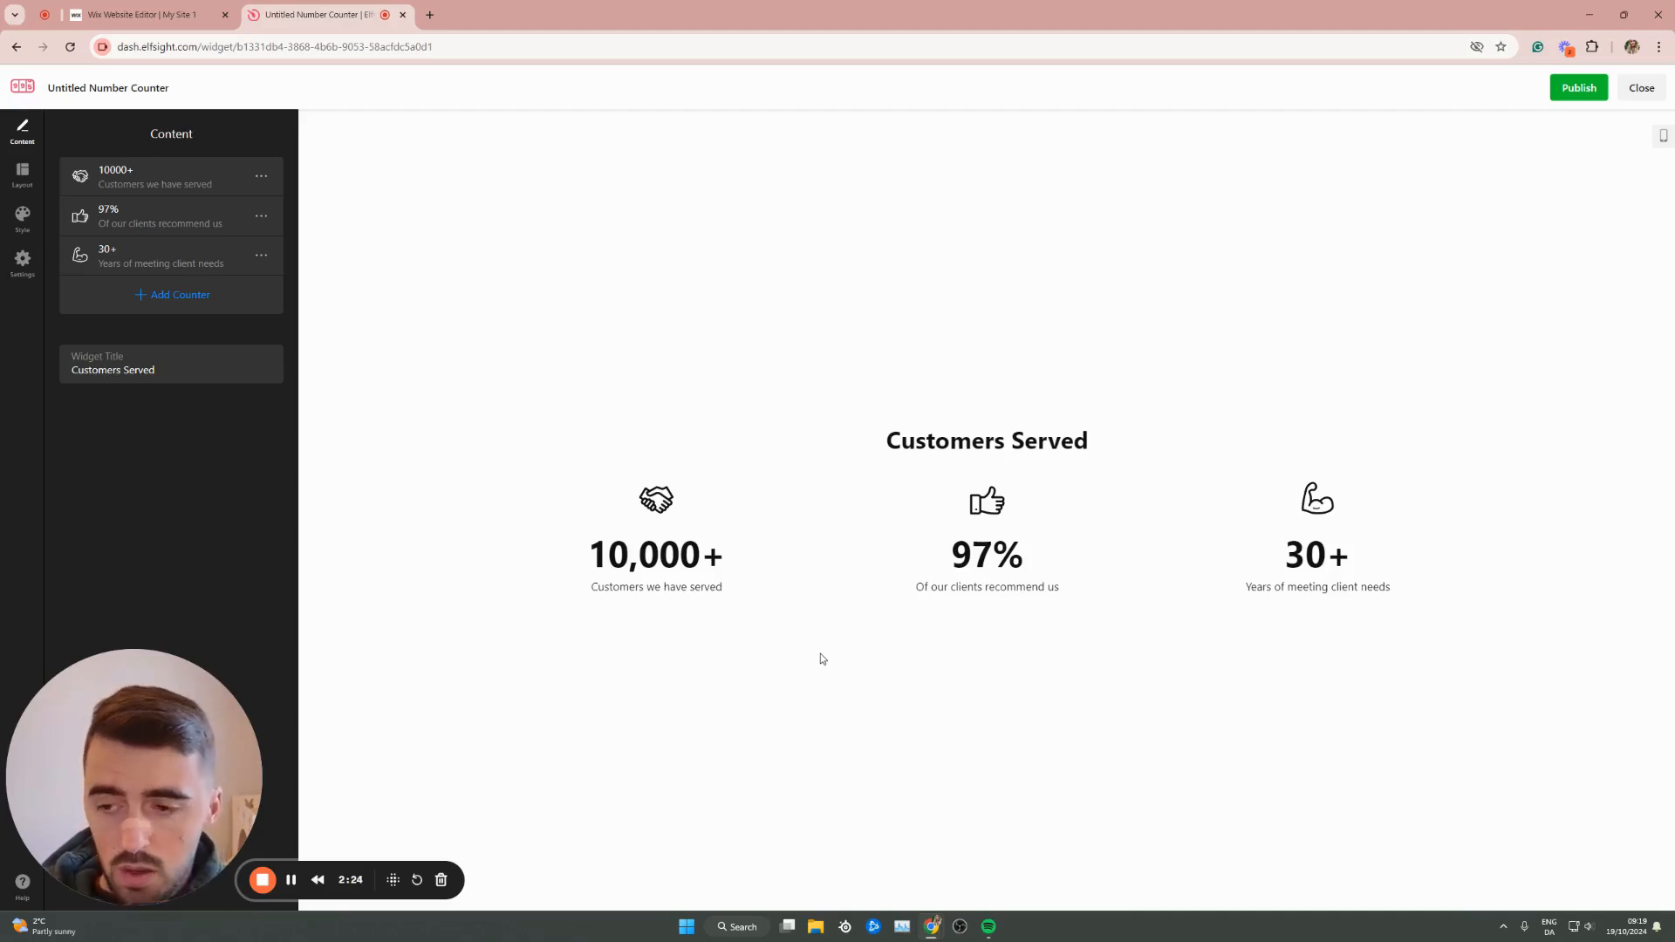
mouse_move(1250, 523)
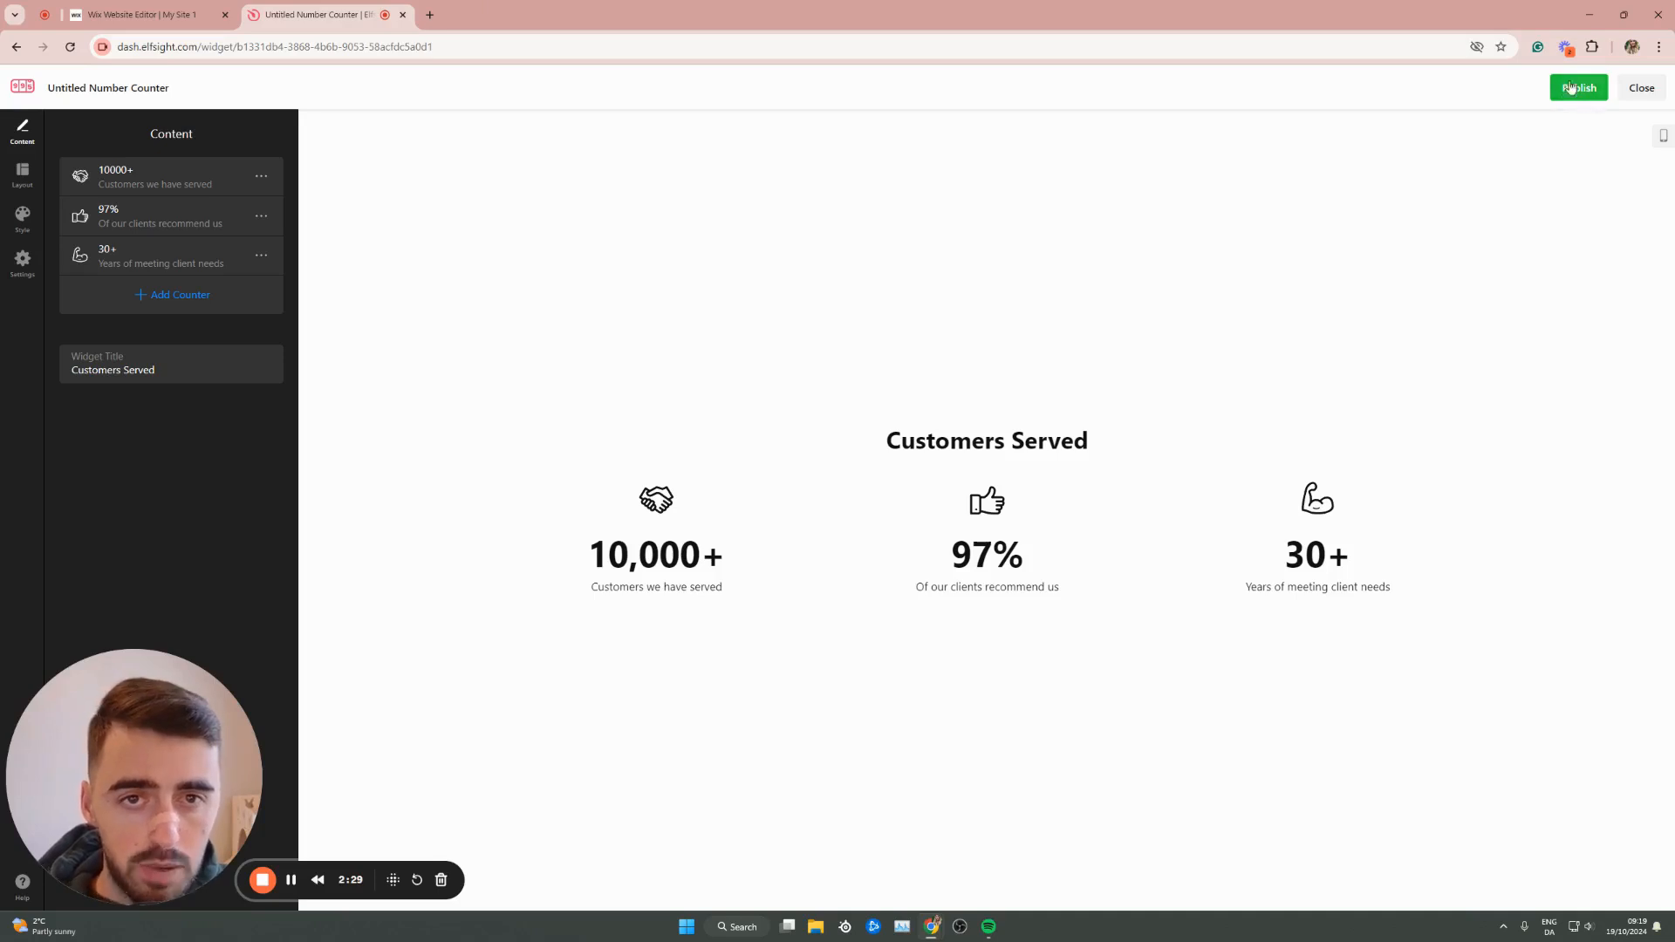
Publish the counter widget to reach the Free, Basic, Pro and Premium plan choices
left_click(1578, 87)
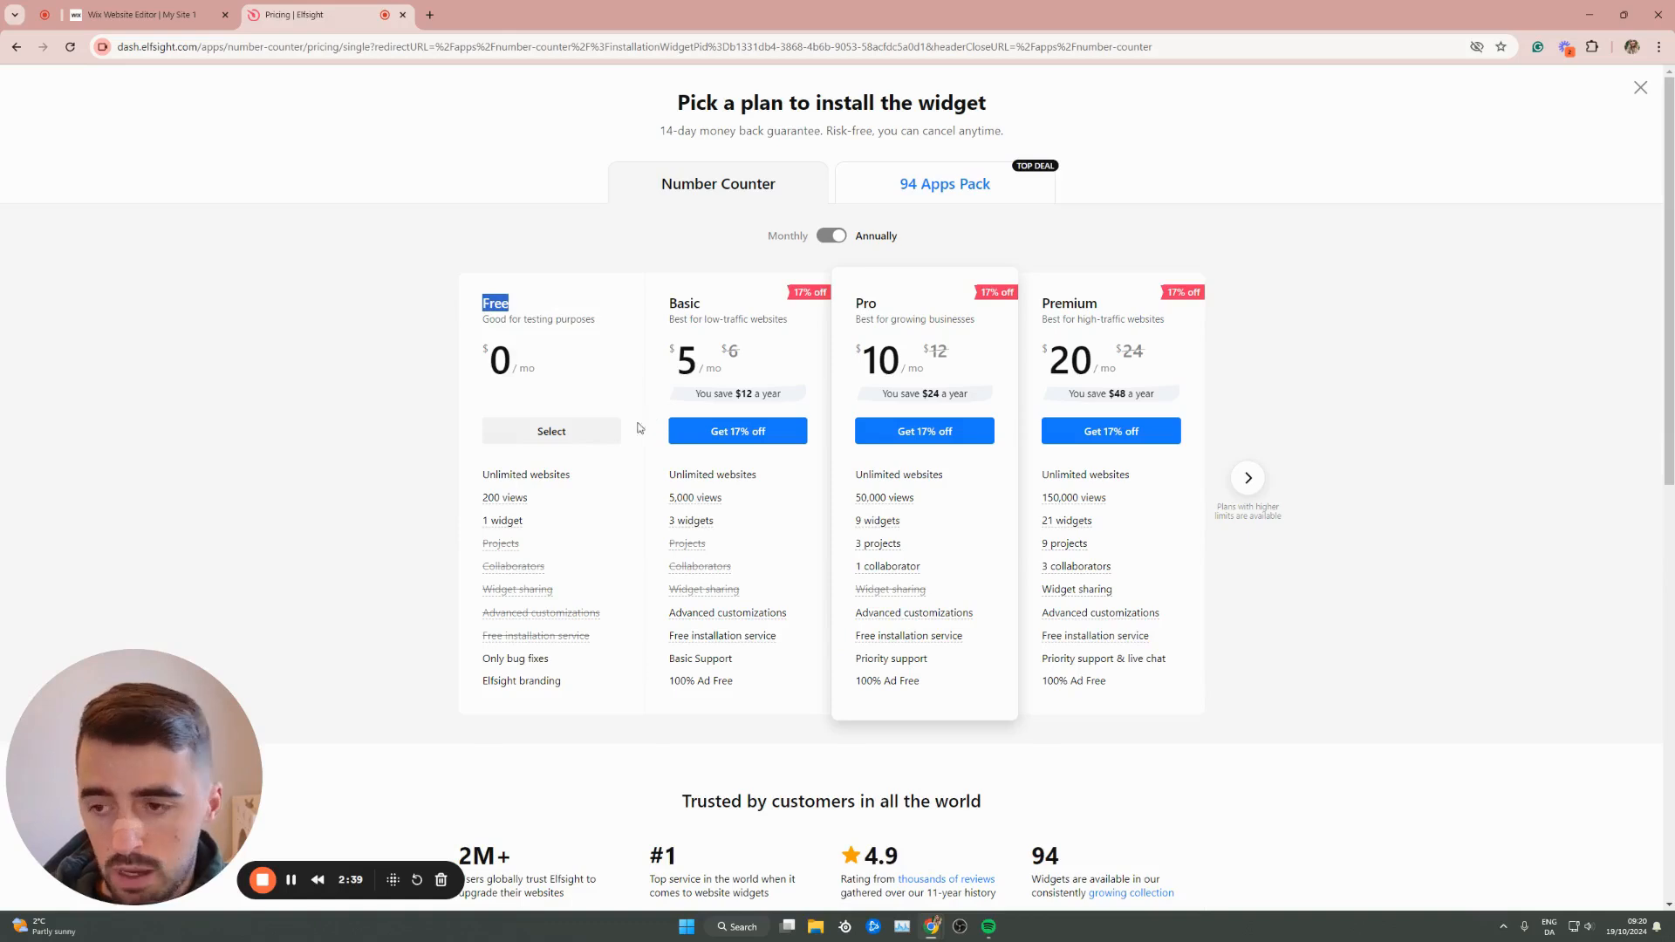
mouse_move(704, 588)
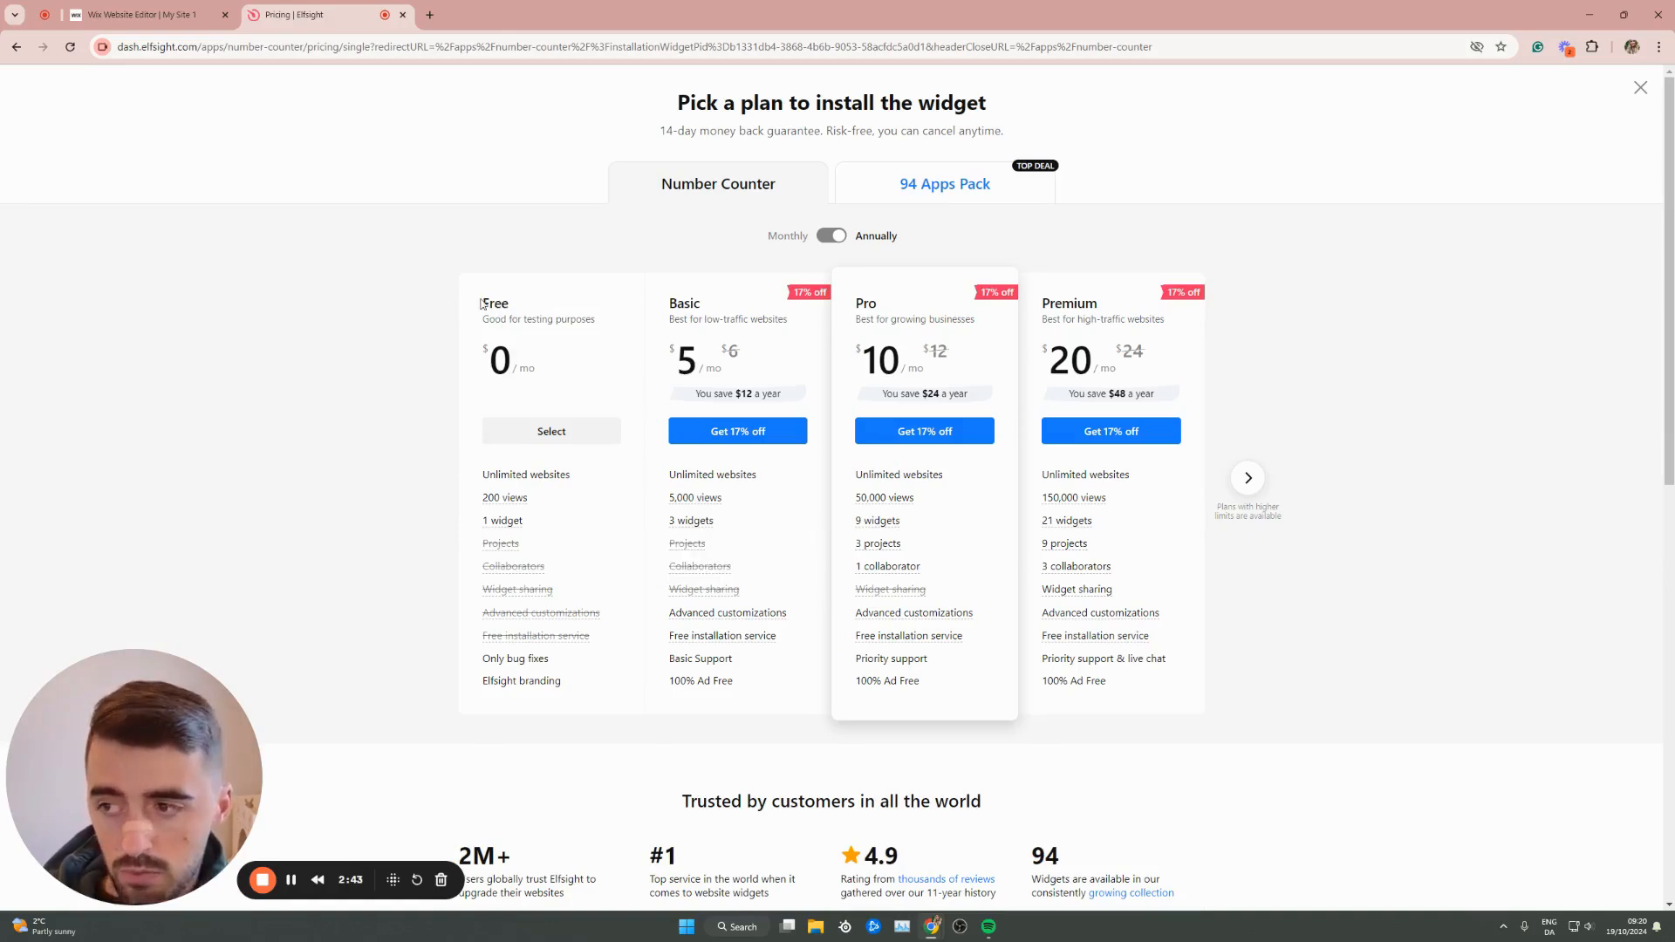
mouse_move(552, 431)
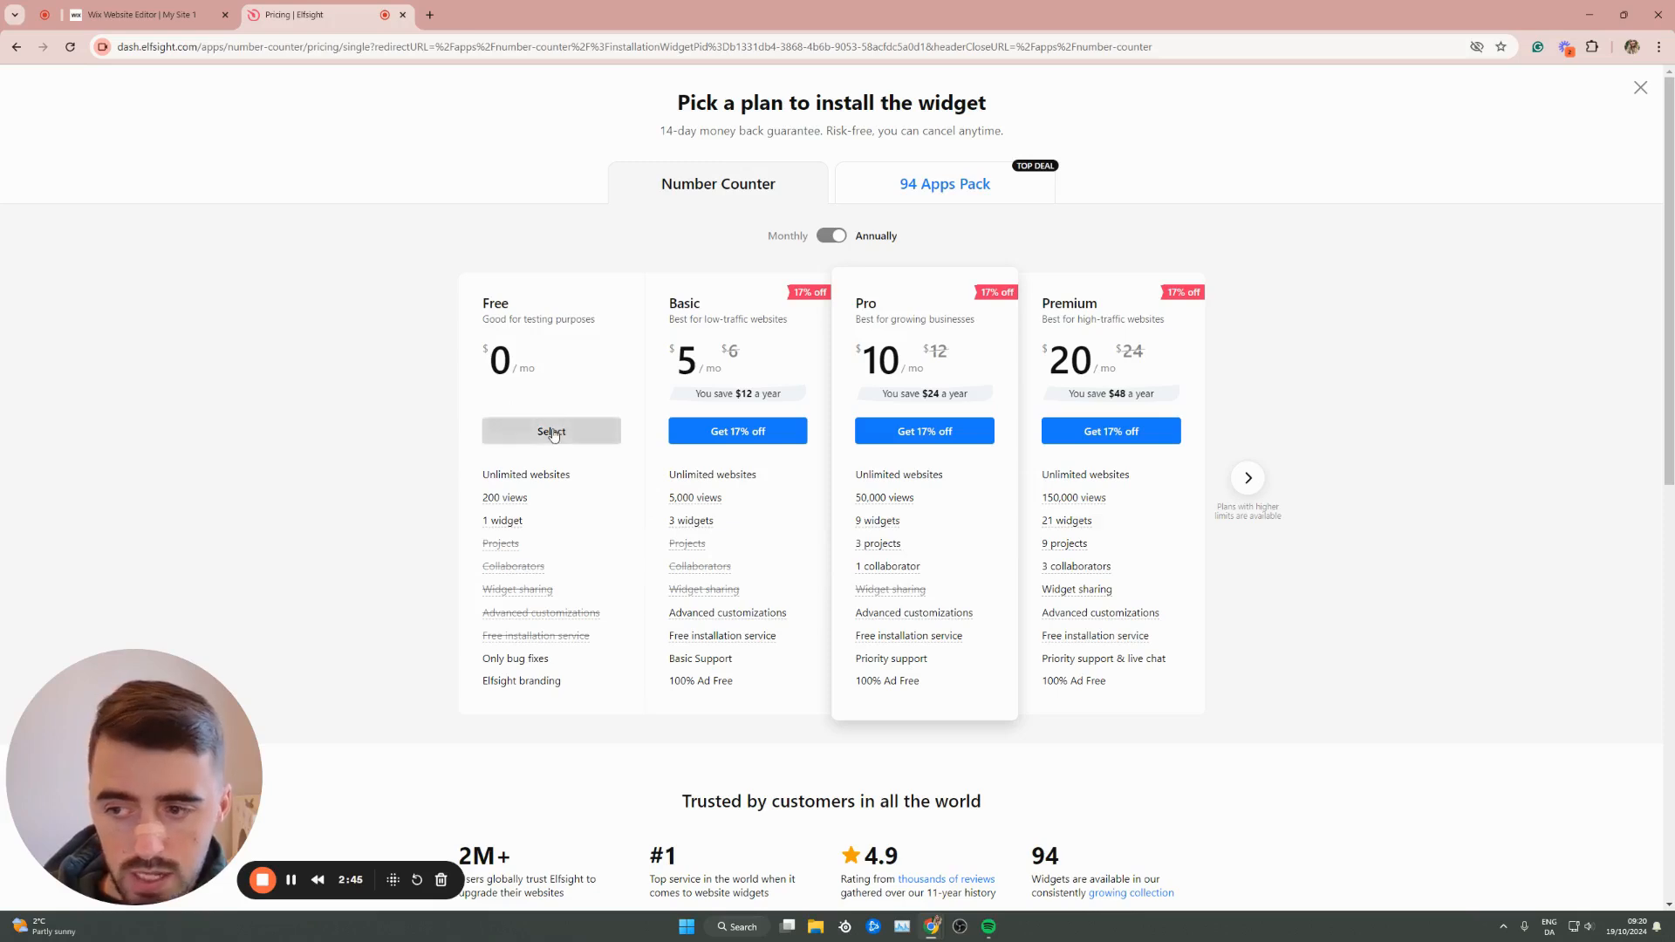
Choose the Free plan to get the embed code, then return to the Wix editor
left_click(551, 432)
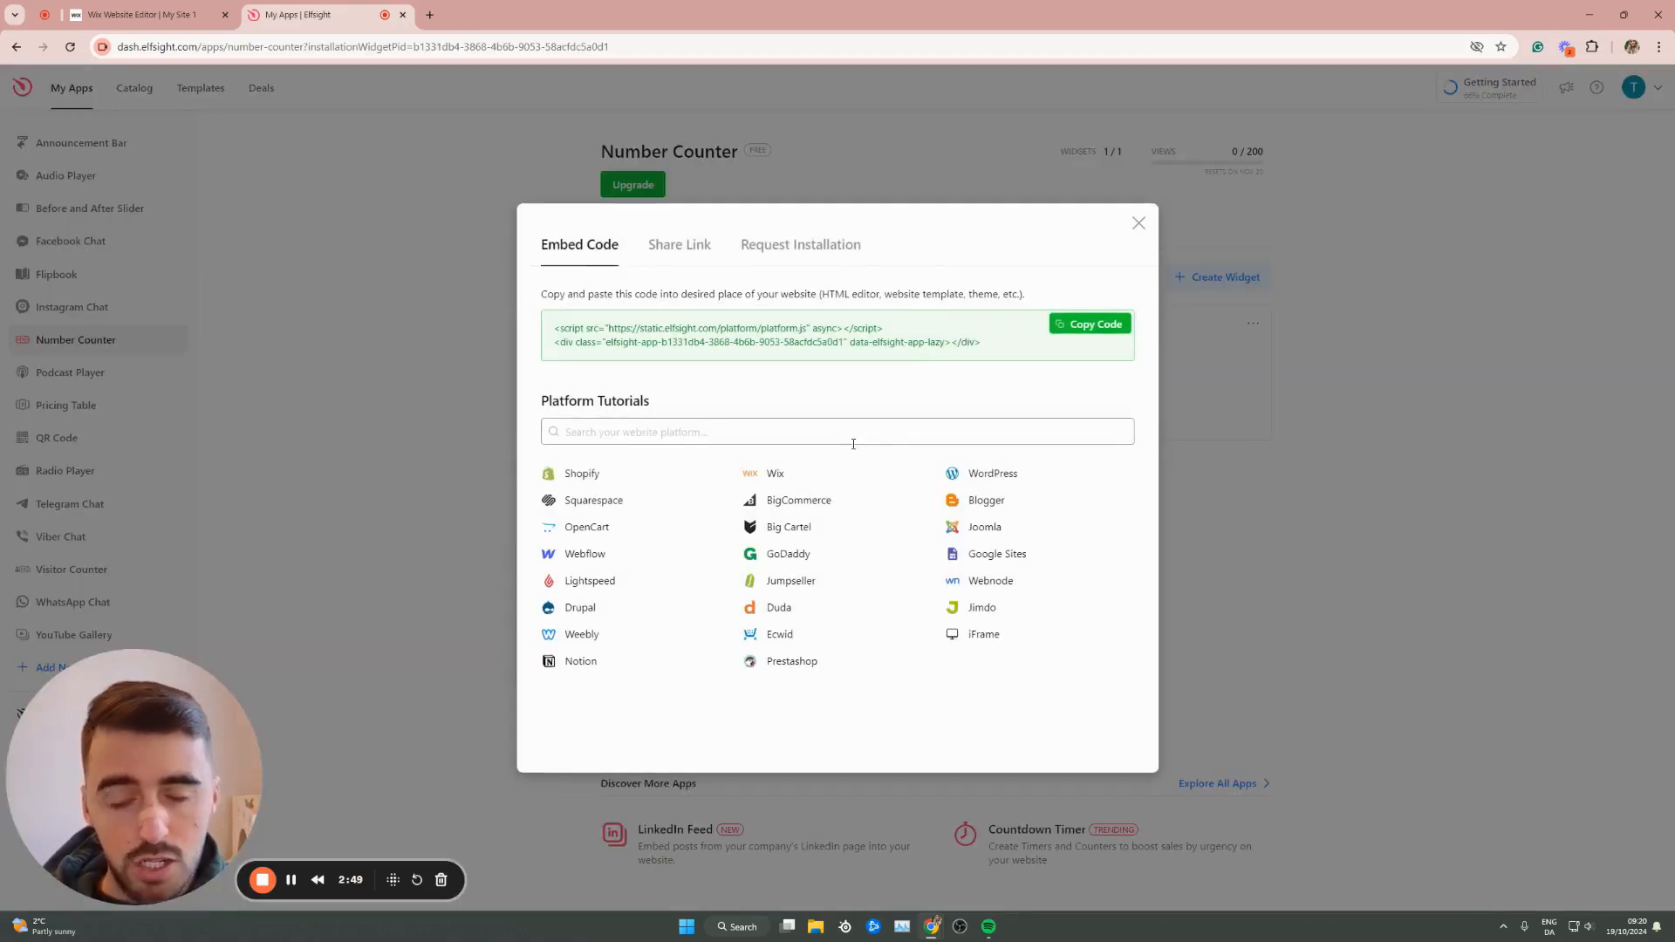
mouse_move(1090, 324)
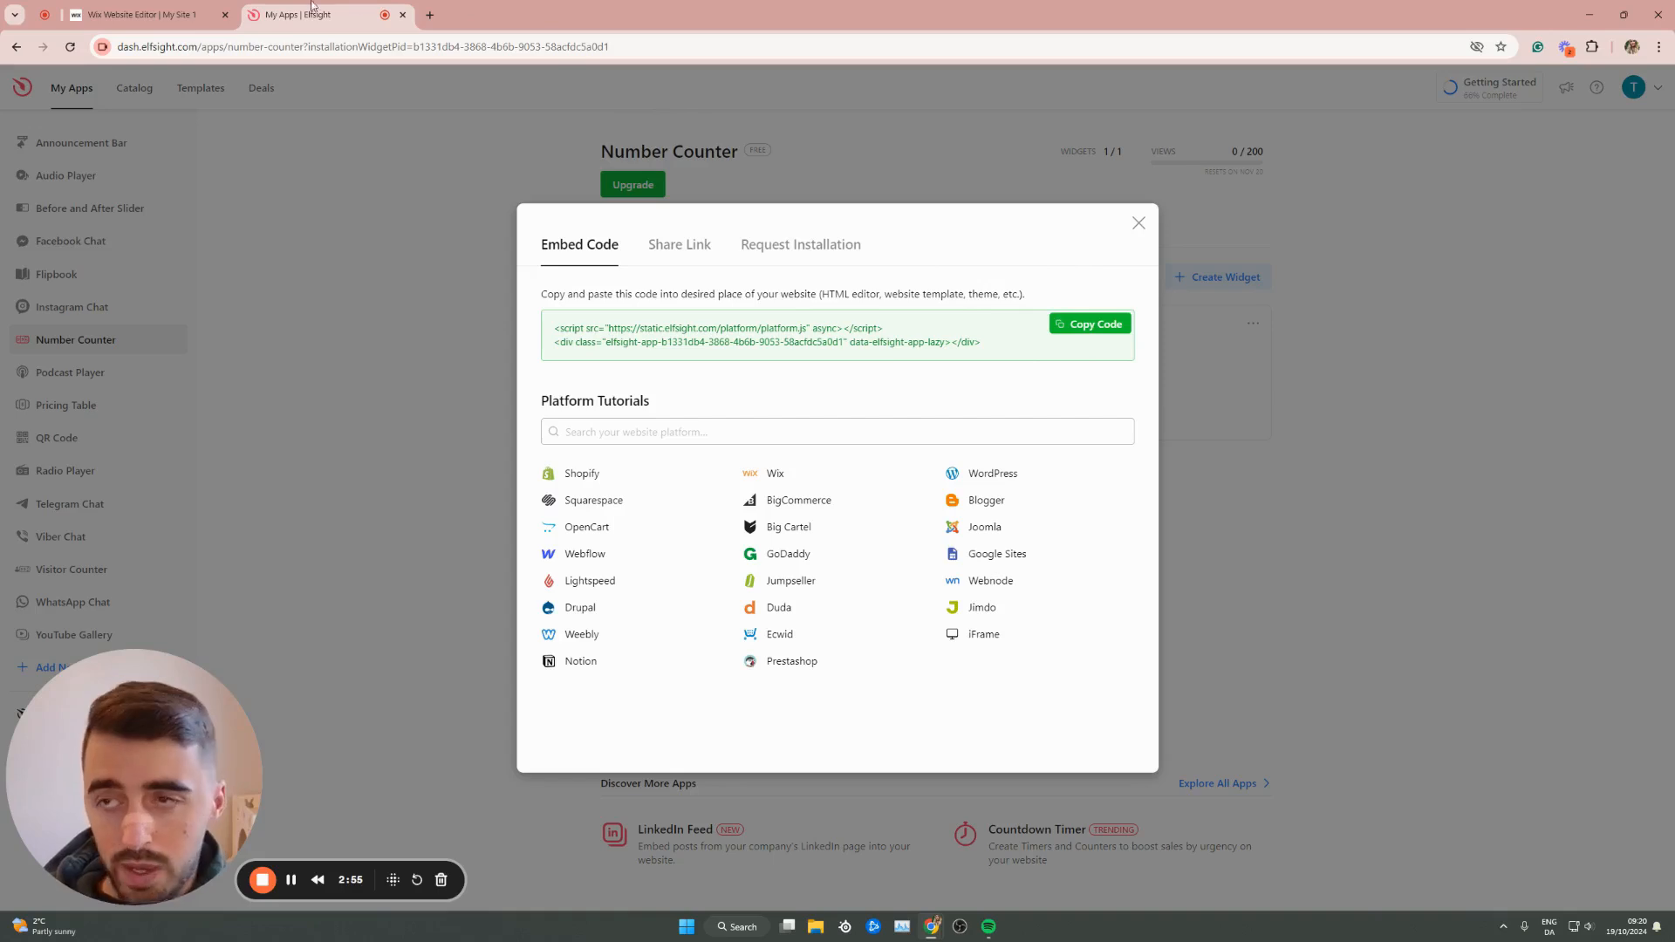
left_click(149, 14)
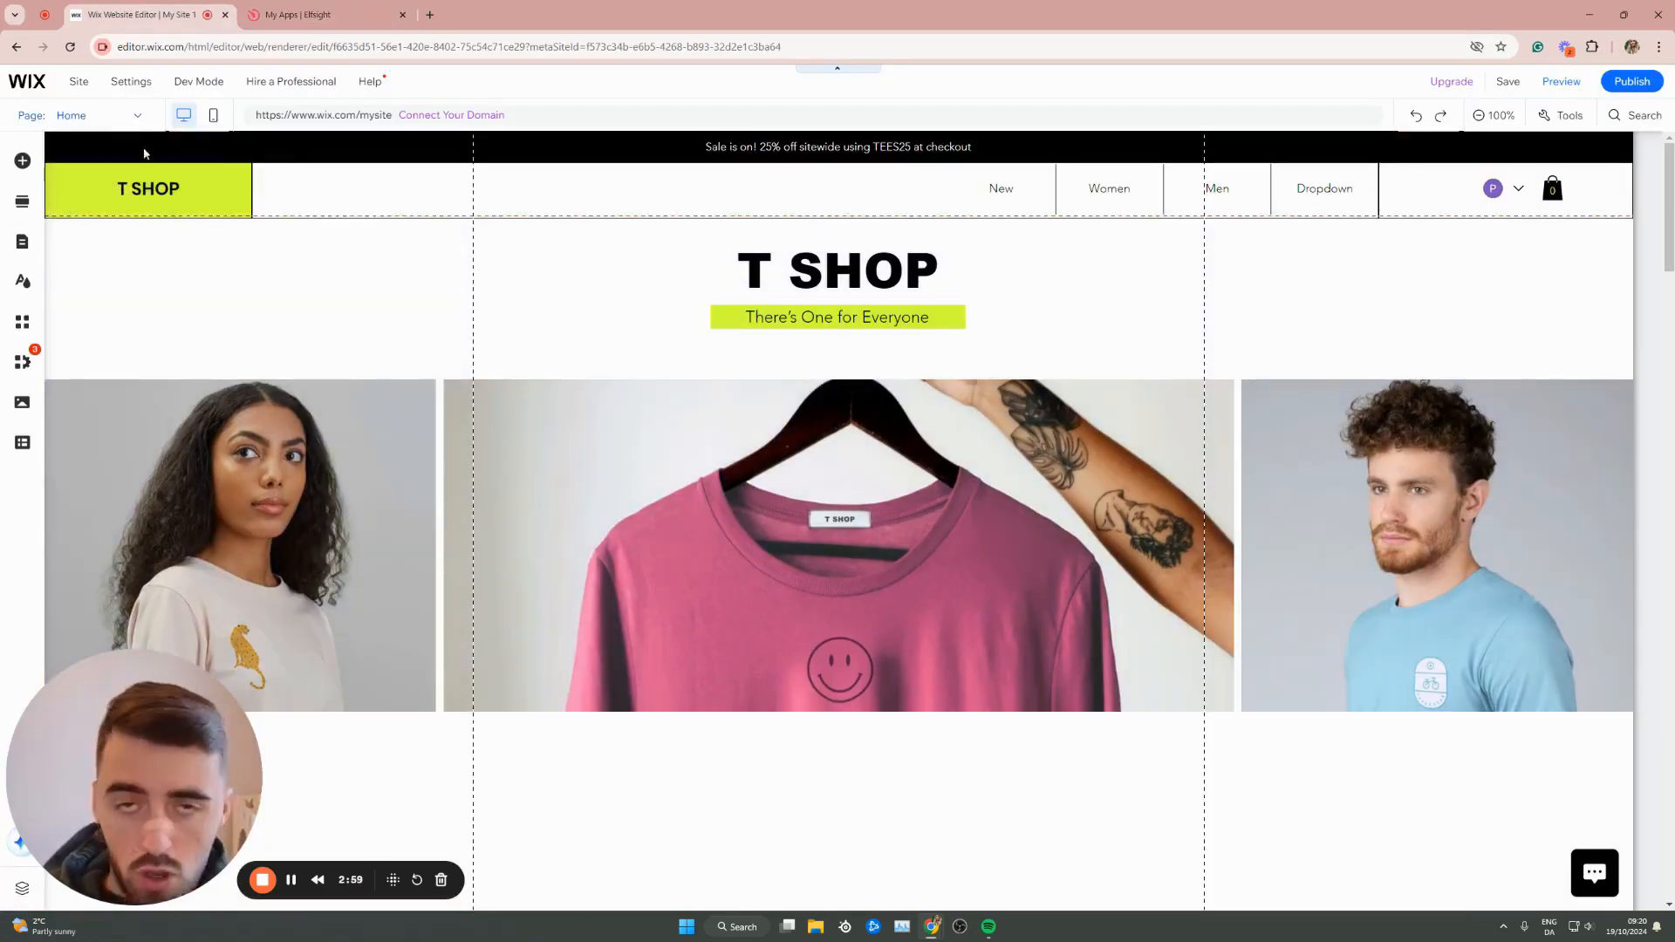
Scroll down the T Shop homepage and open the Embed Code elements in Add Elements
scroll("down", 3)
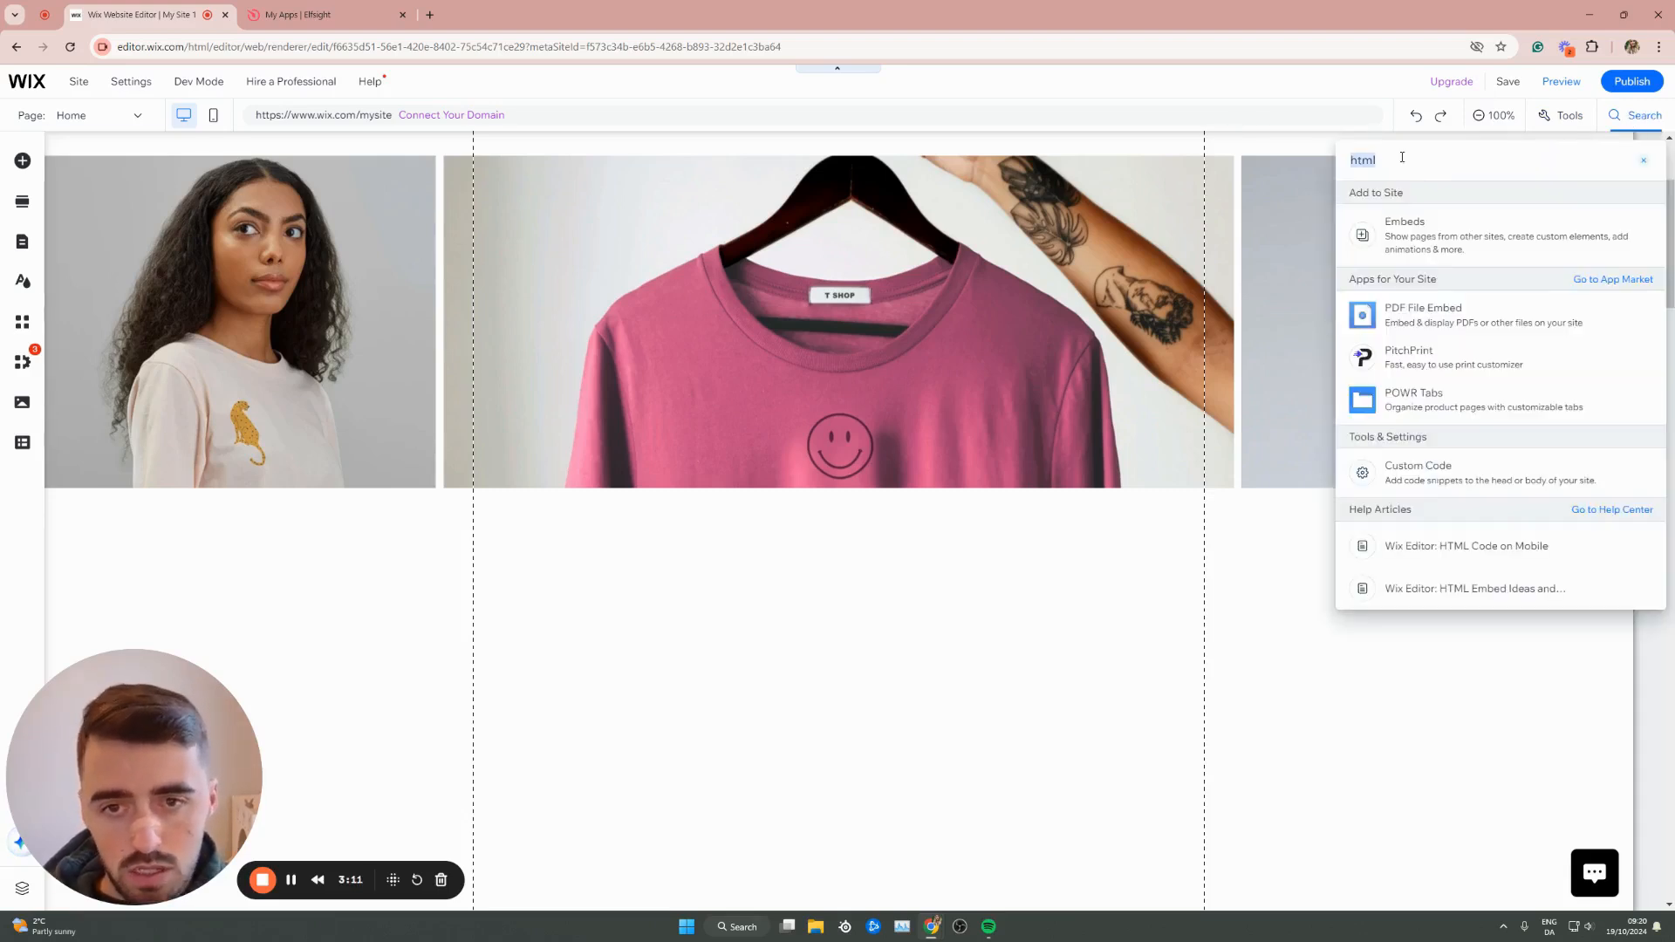
left_click(1404, 234)
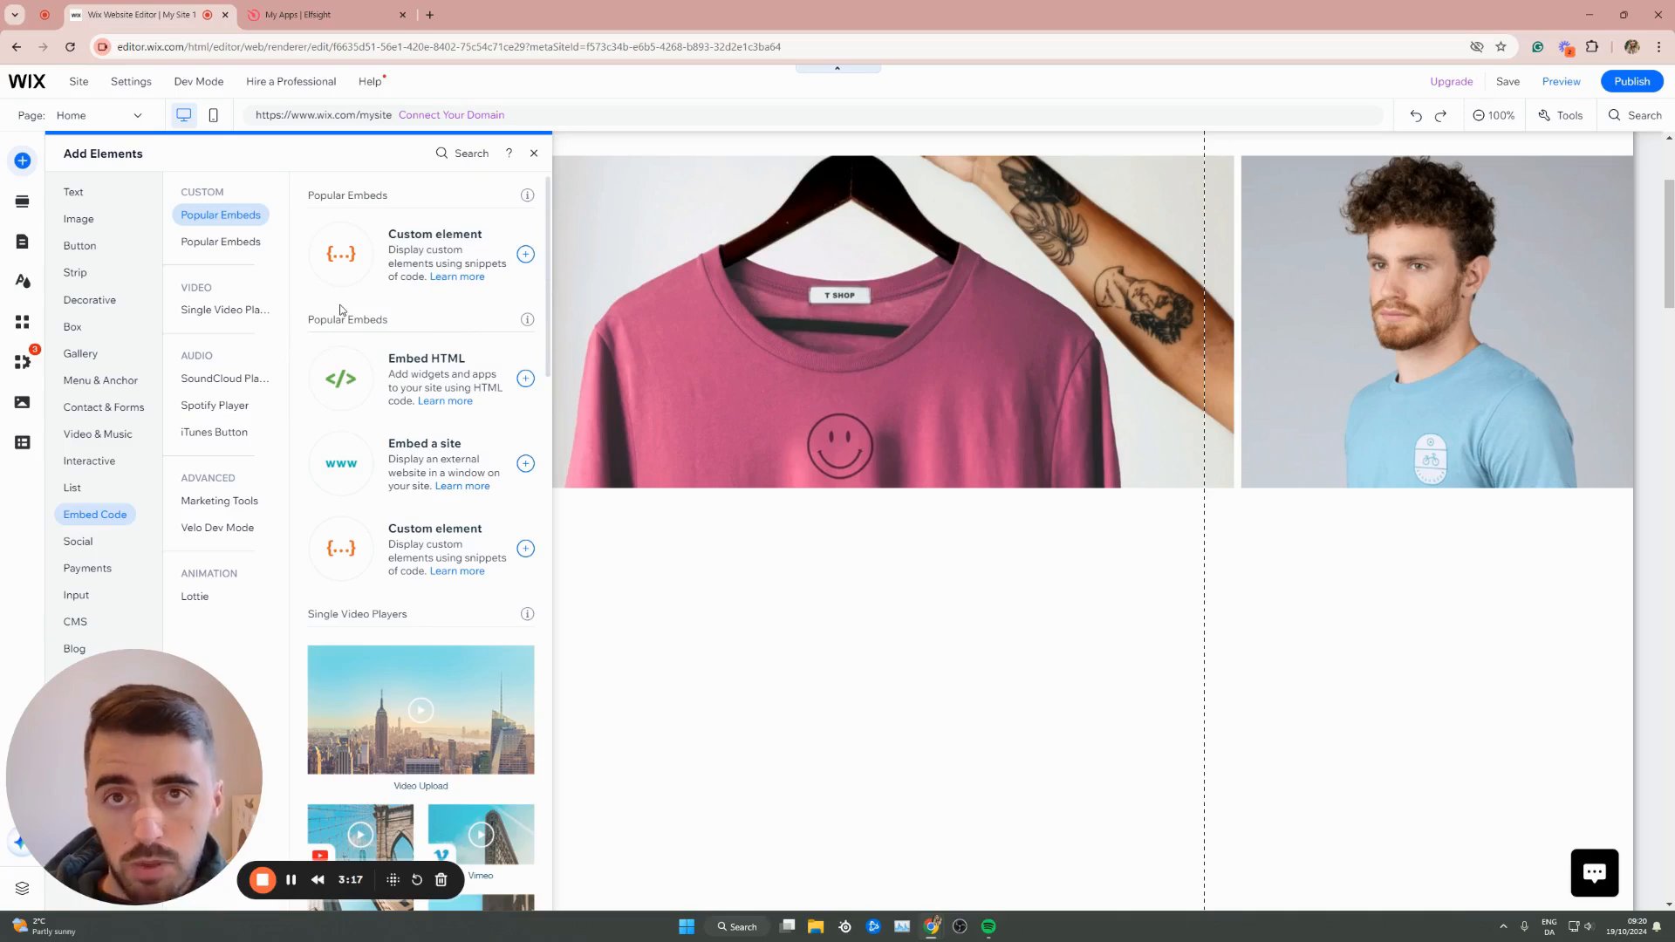
mouse_move(368, 334)
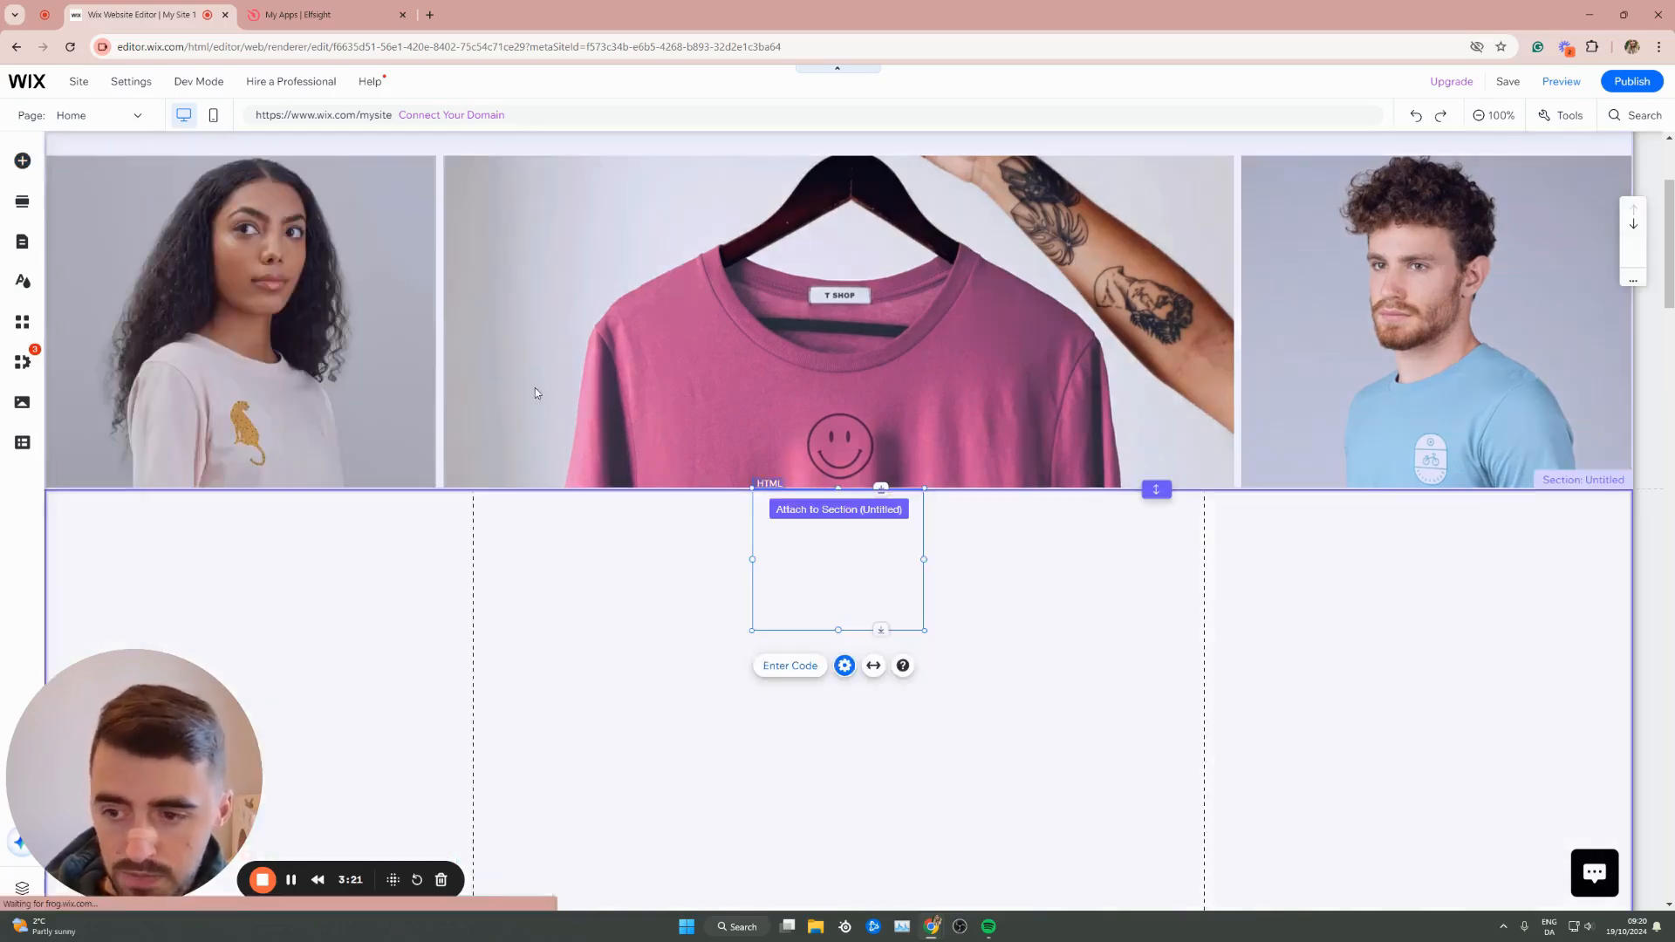
Paste the Elfsight counter embed code into the HTML element, apply it, and widen the widget
left_click(789, 665)
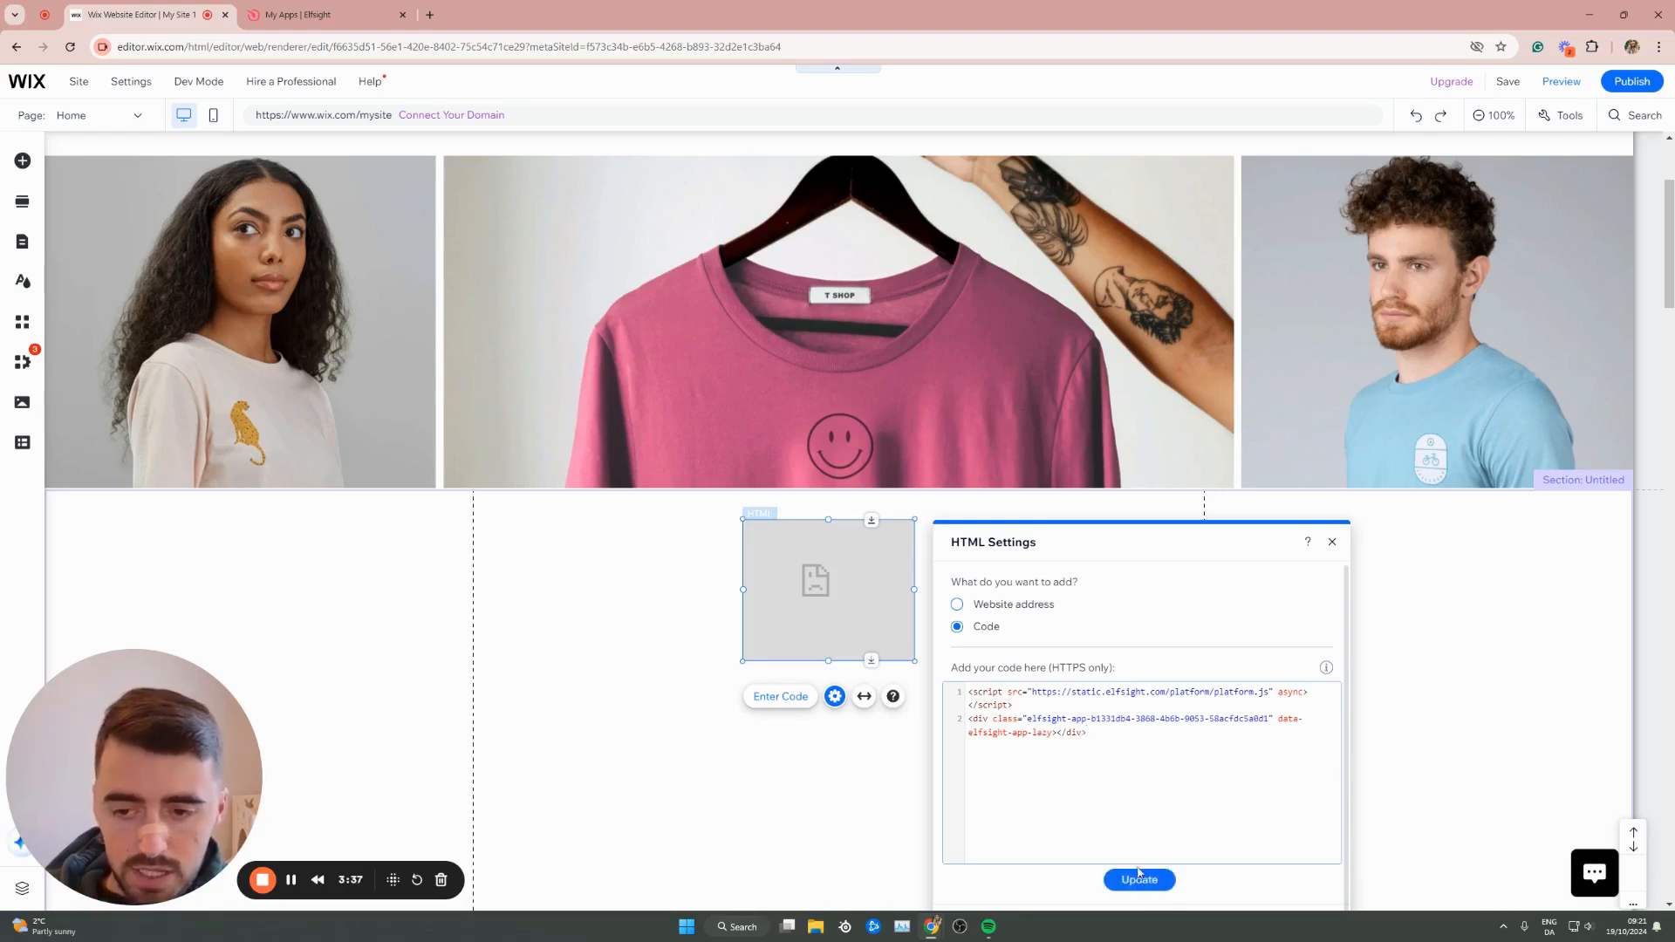
left_click(1137, 879)
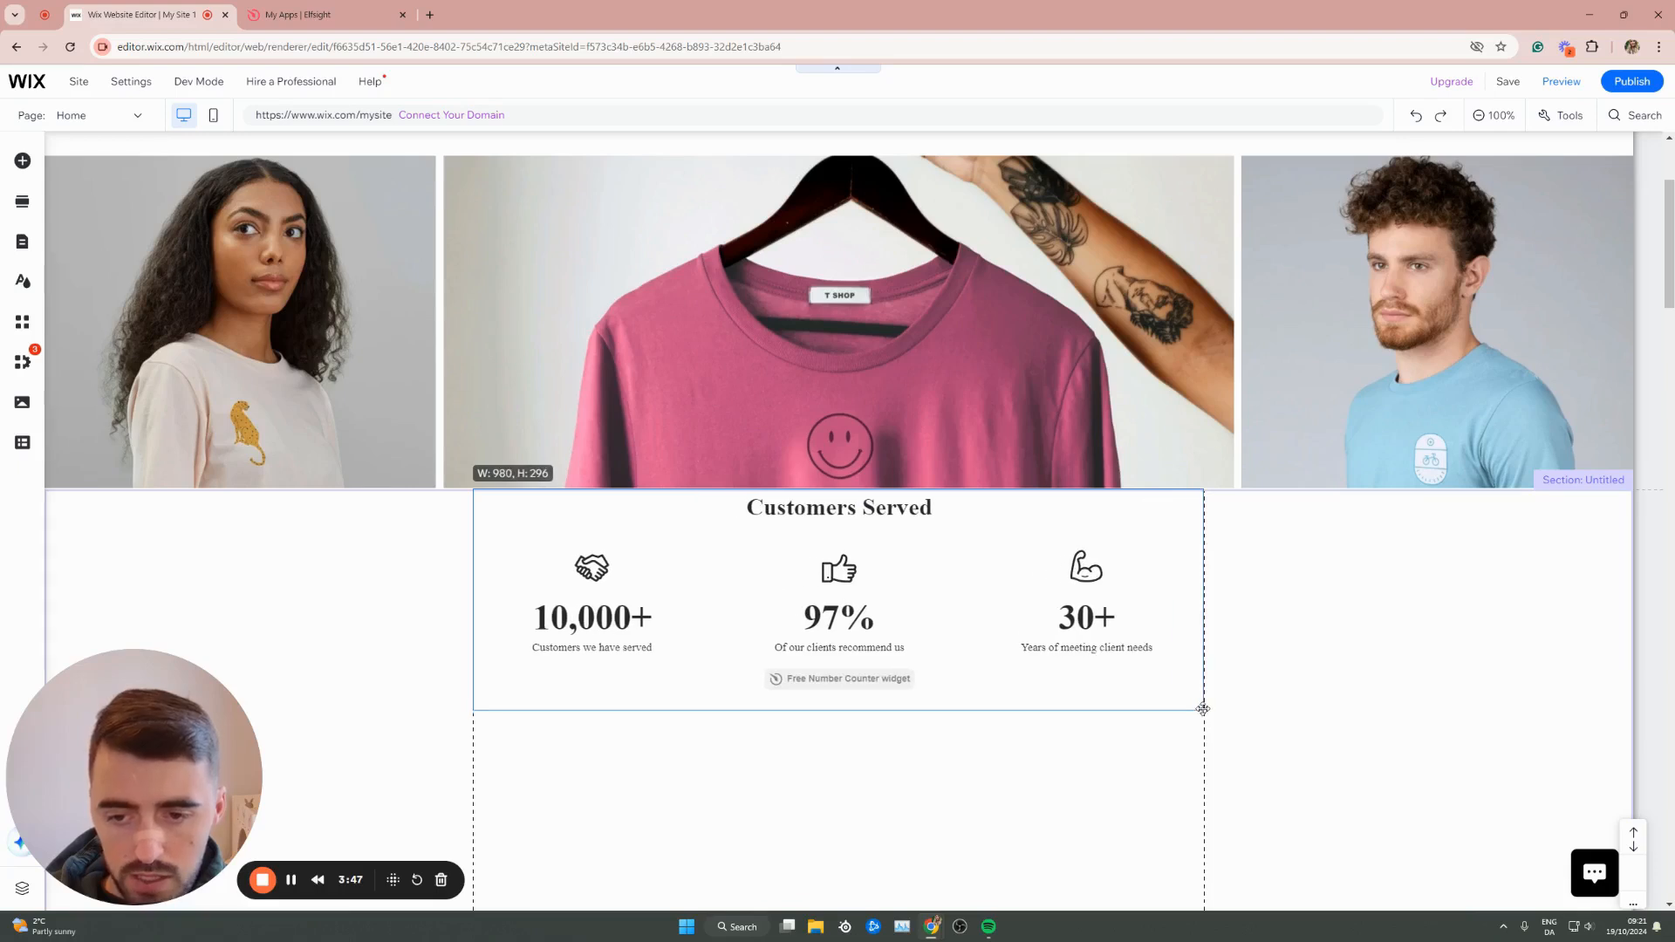
left_click(838, 599)
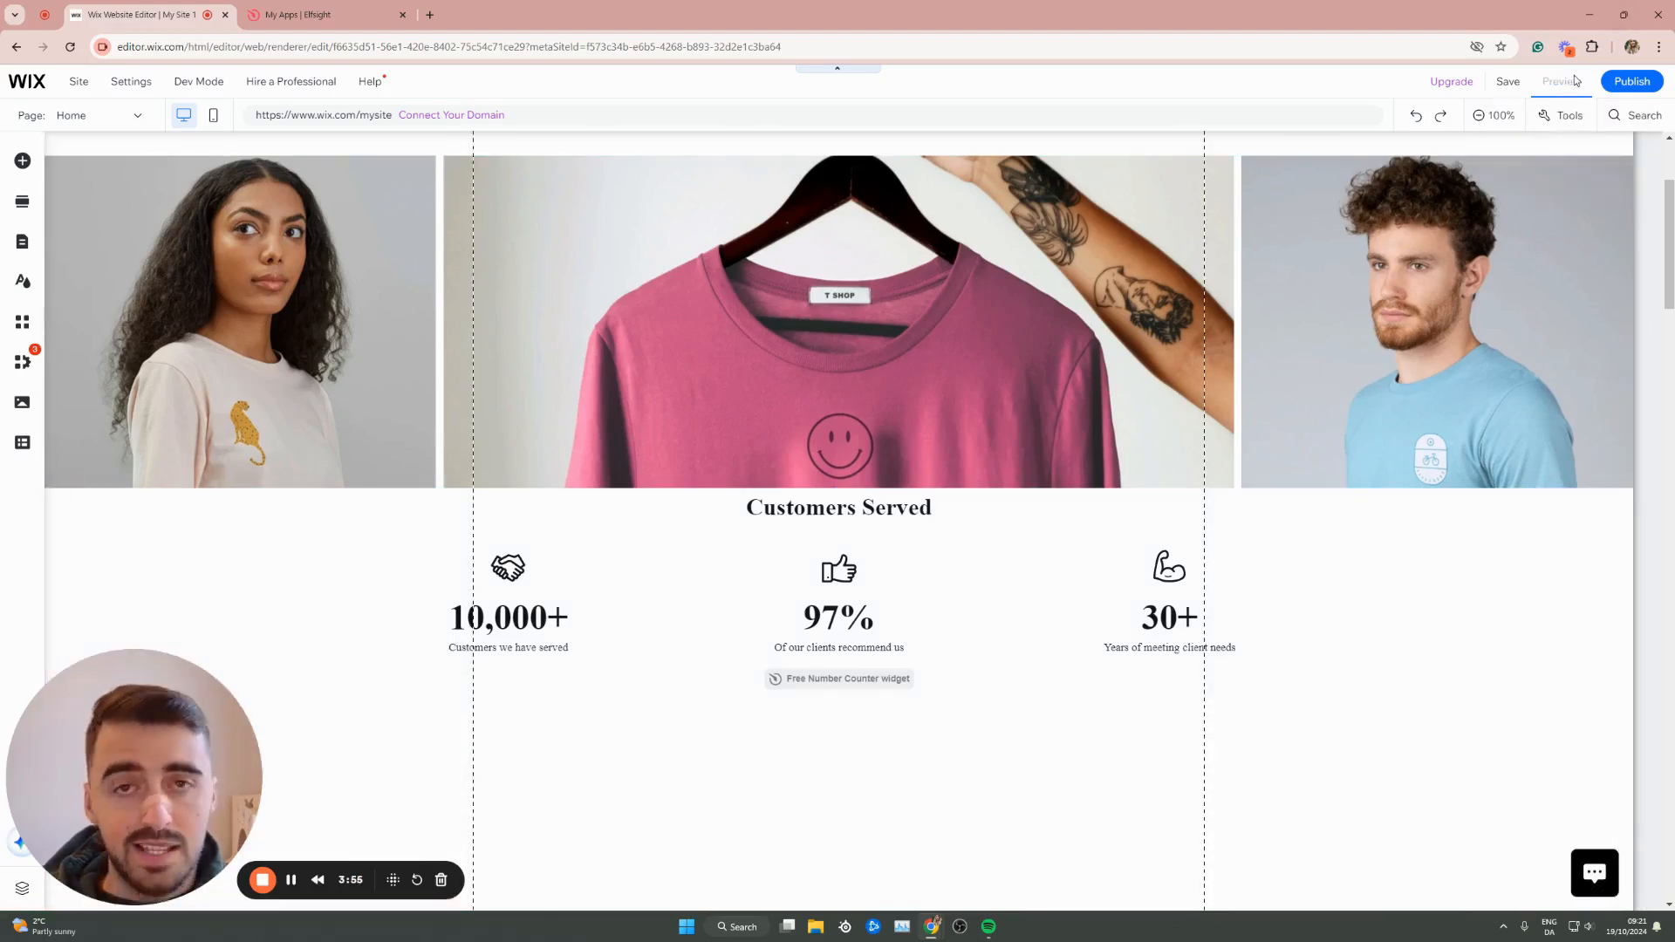
Switch the Wix Editor to preview mode to view the T Shop homepage
left_click(1561, 81)
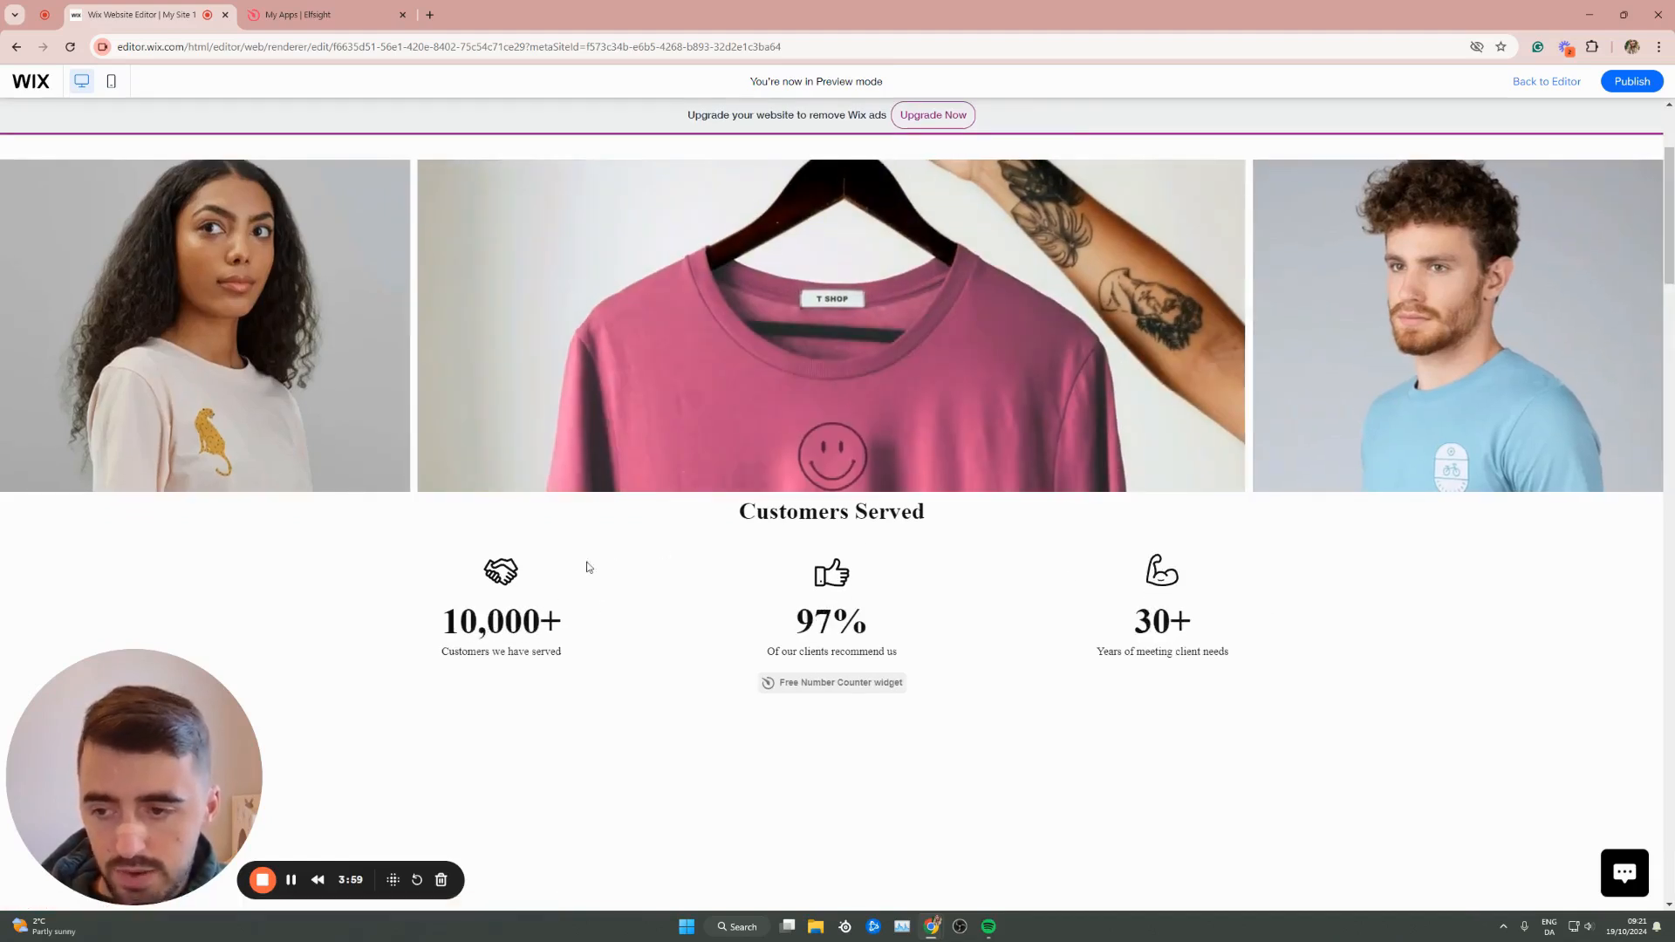
mouse_move(490, 505)
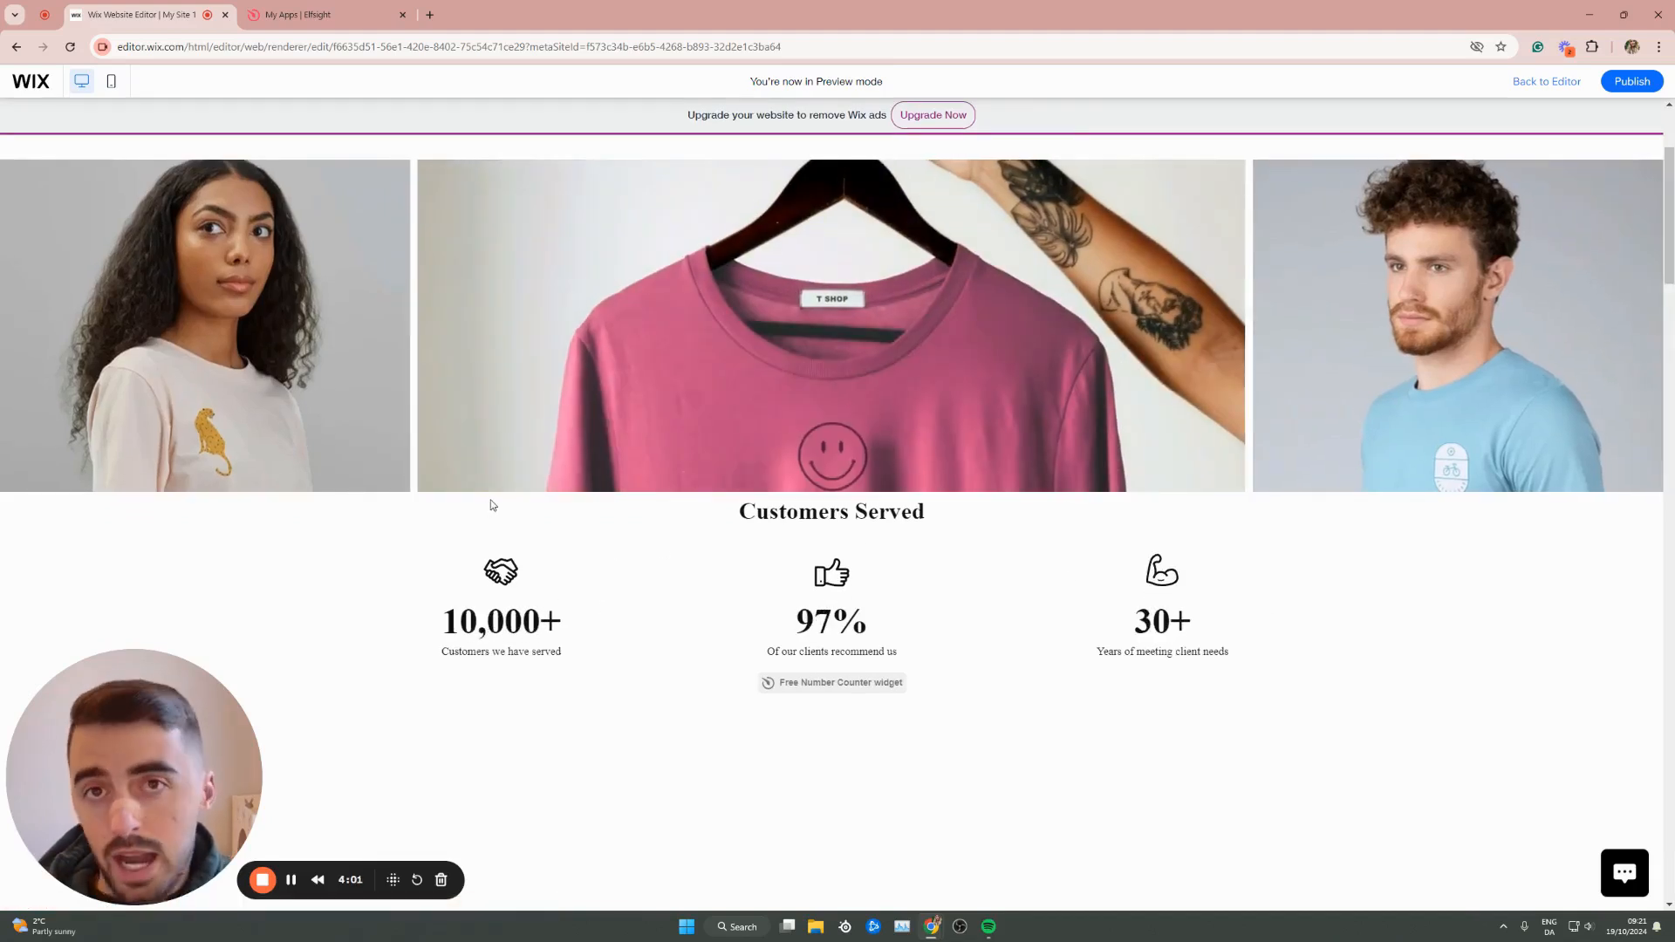